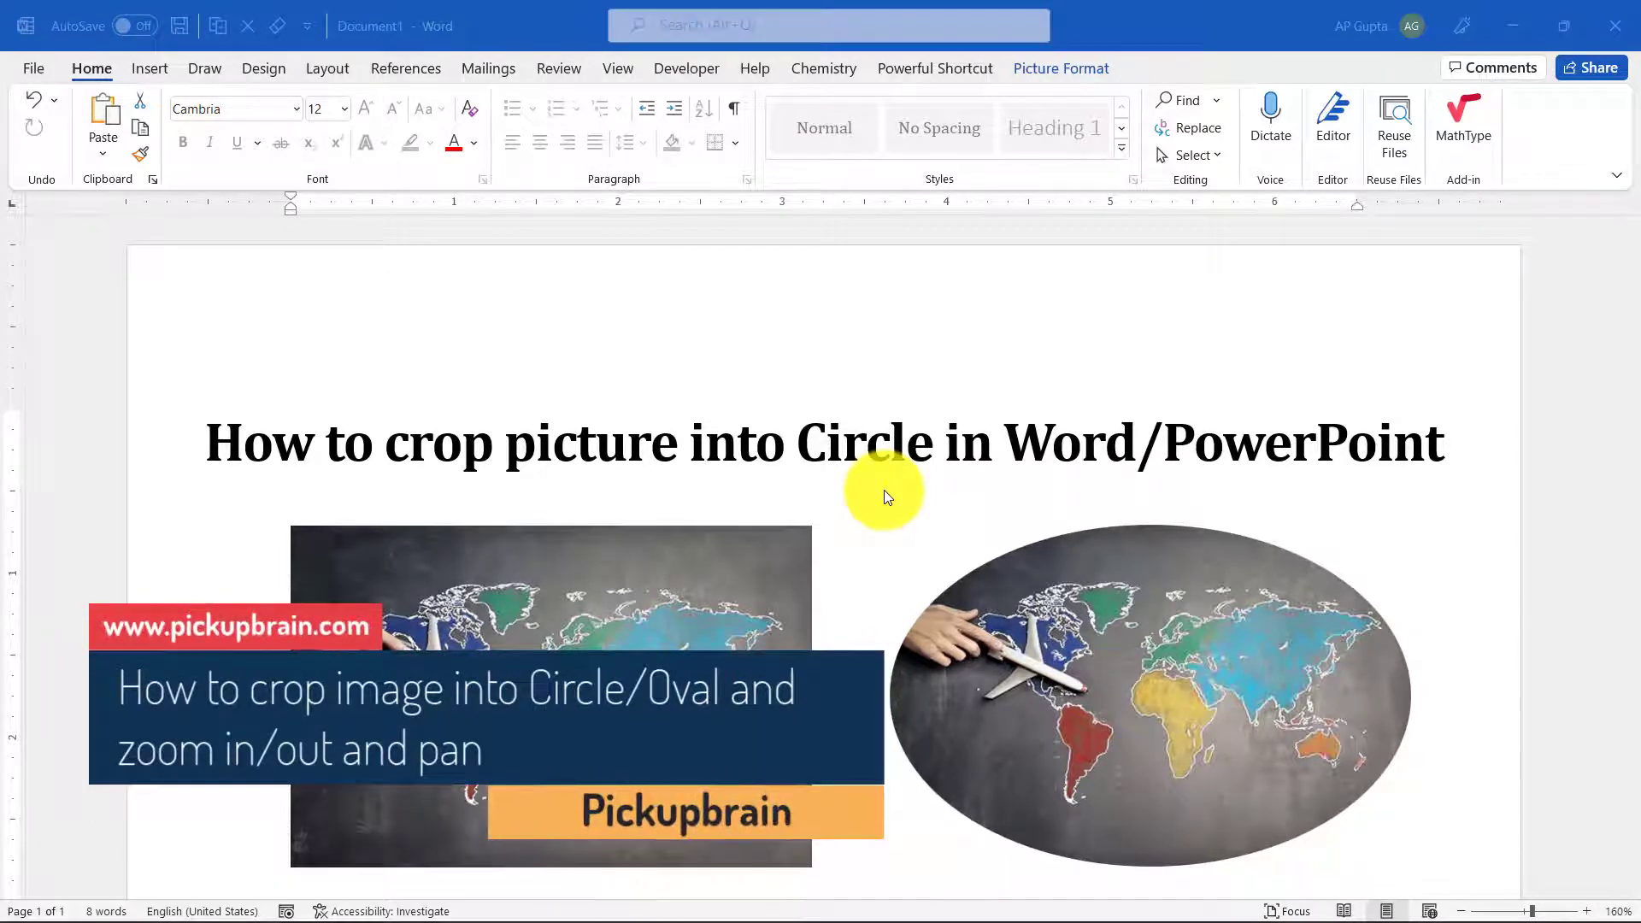
mouse_move(885, 505)
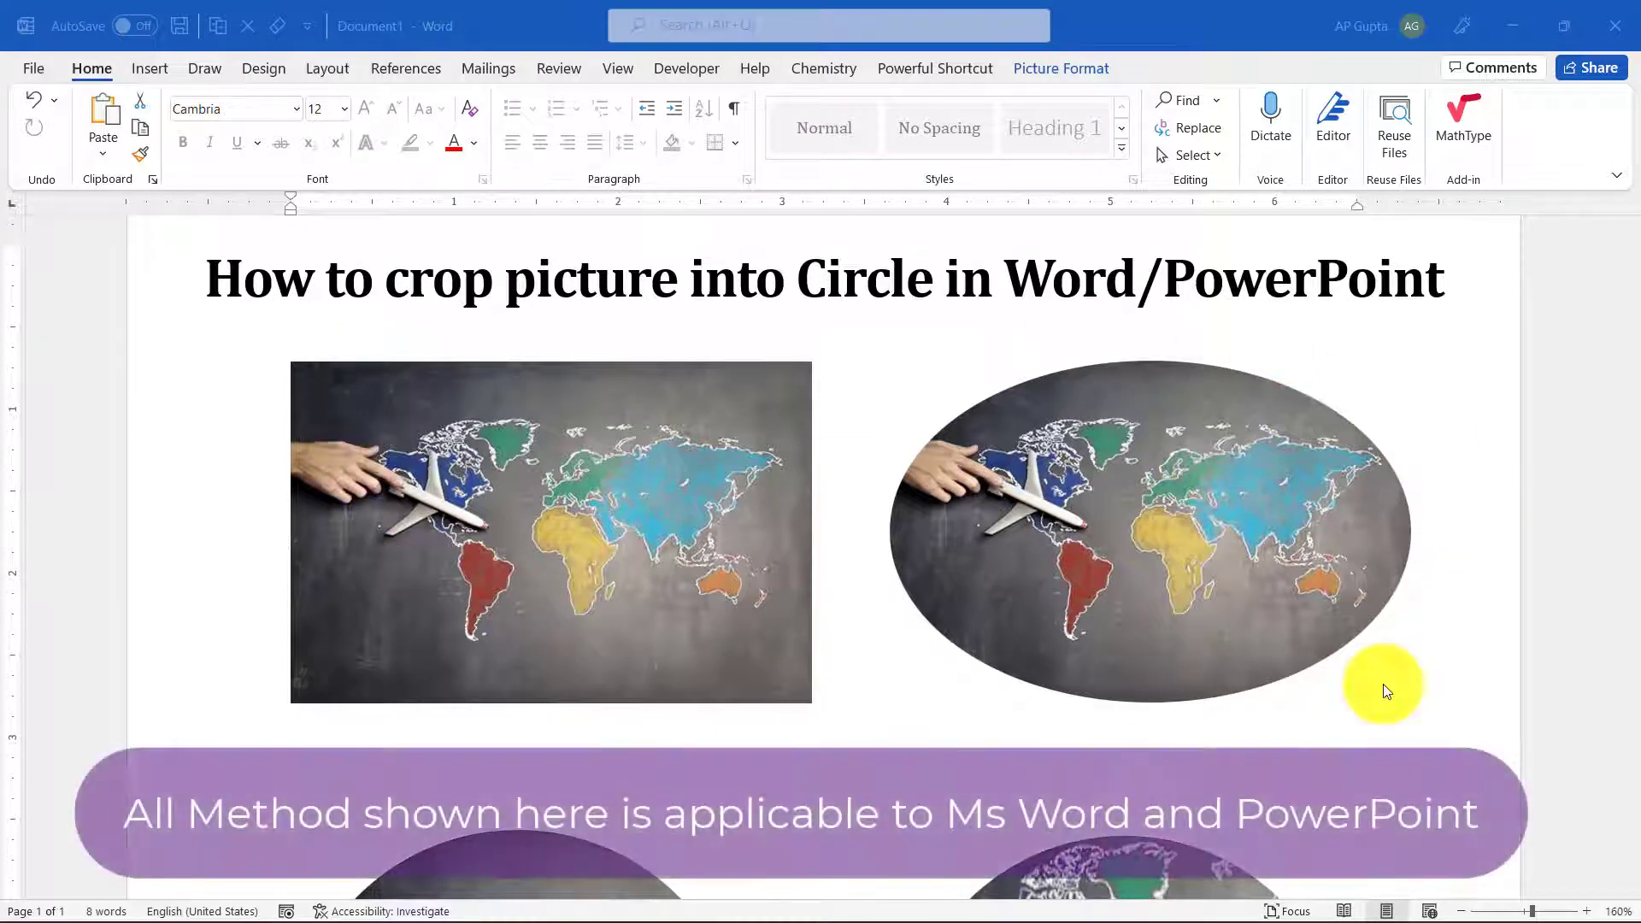
- Scroll down past the title and example map images to the blank page
scroll(down, 3)
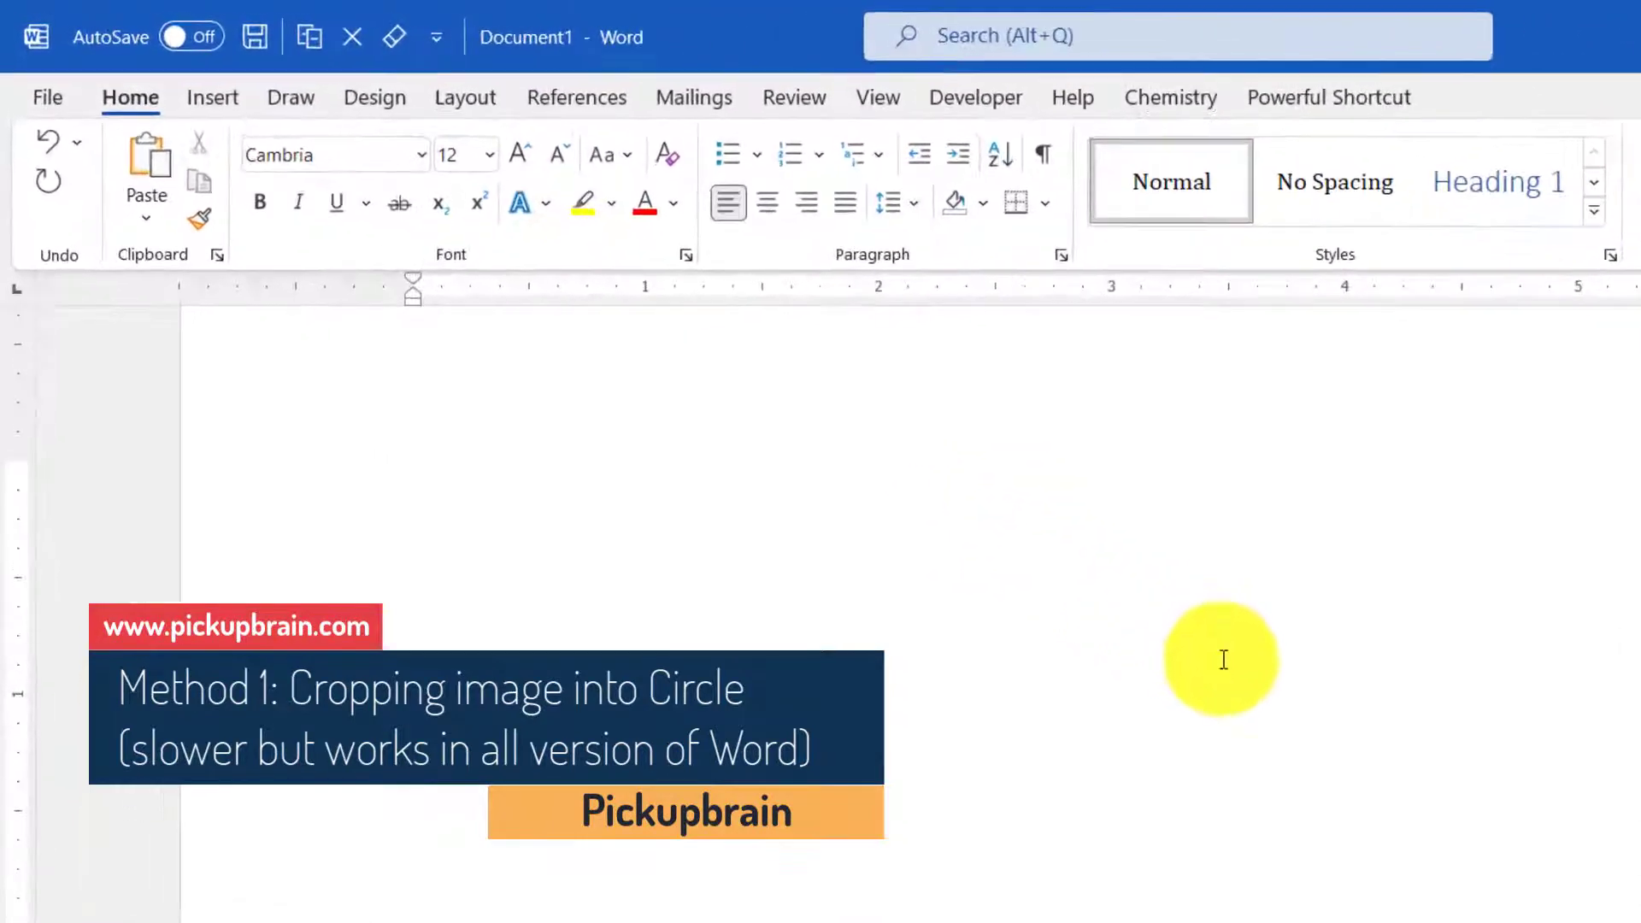
- Draw an Oval shape from Insert > Shapes on the blank page
click(211, 96)
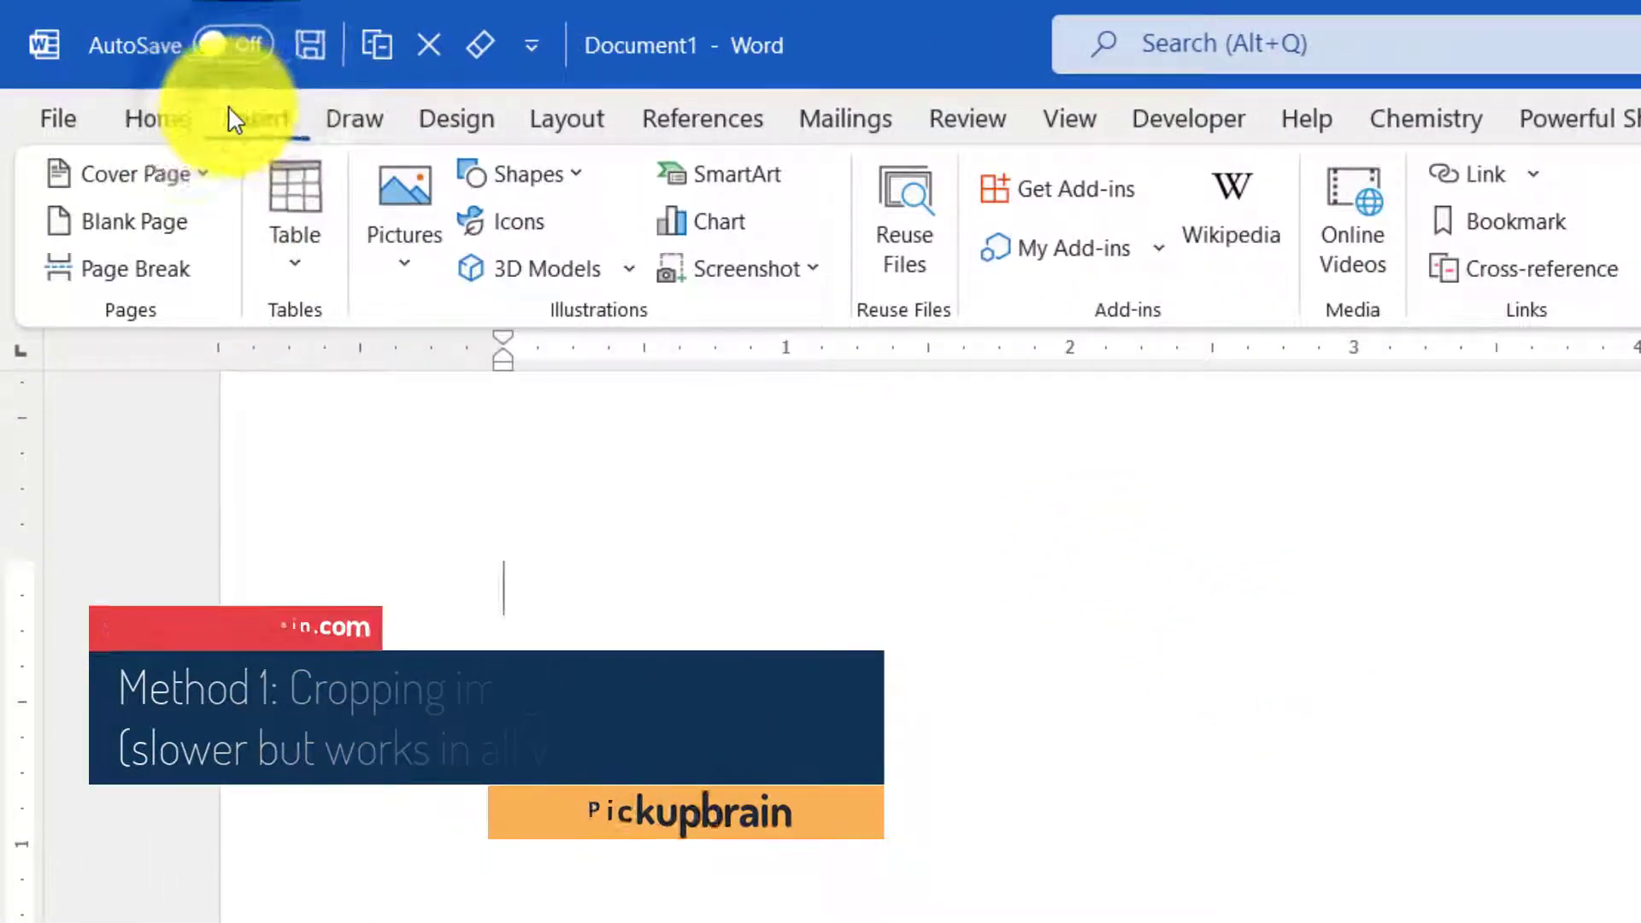
click(523, 174)
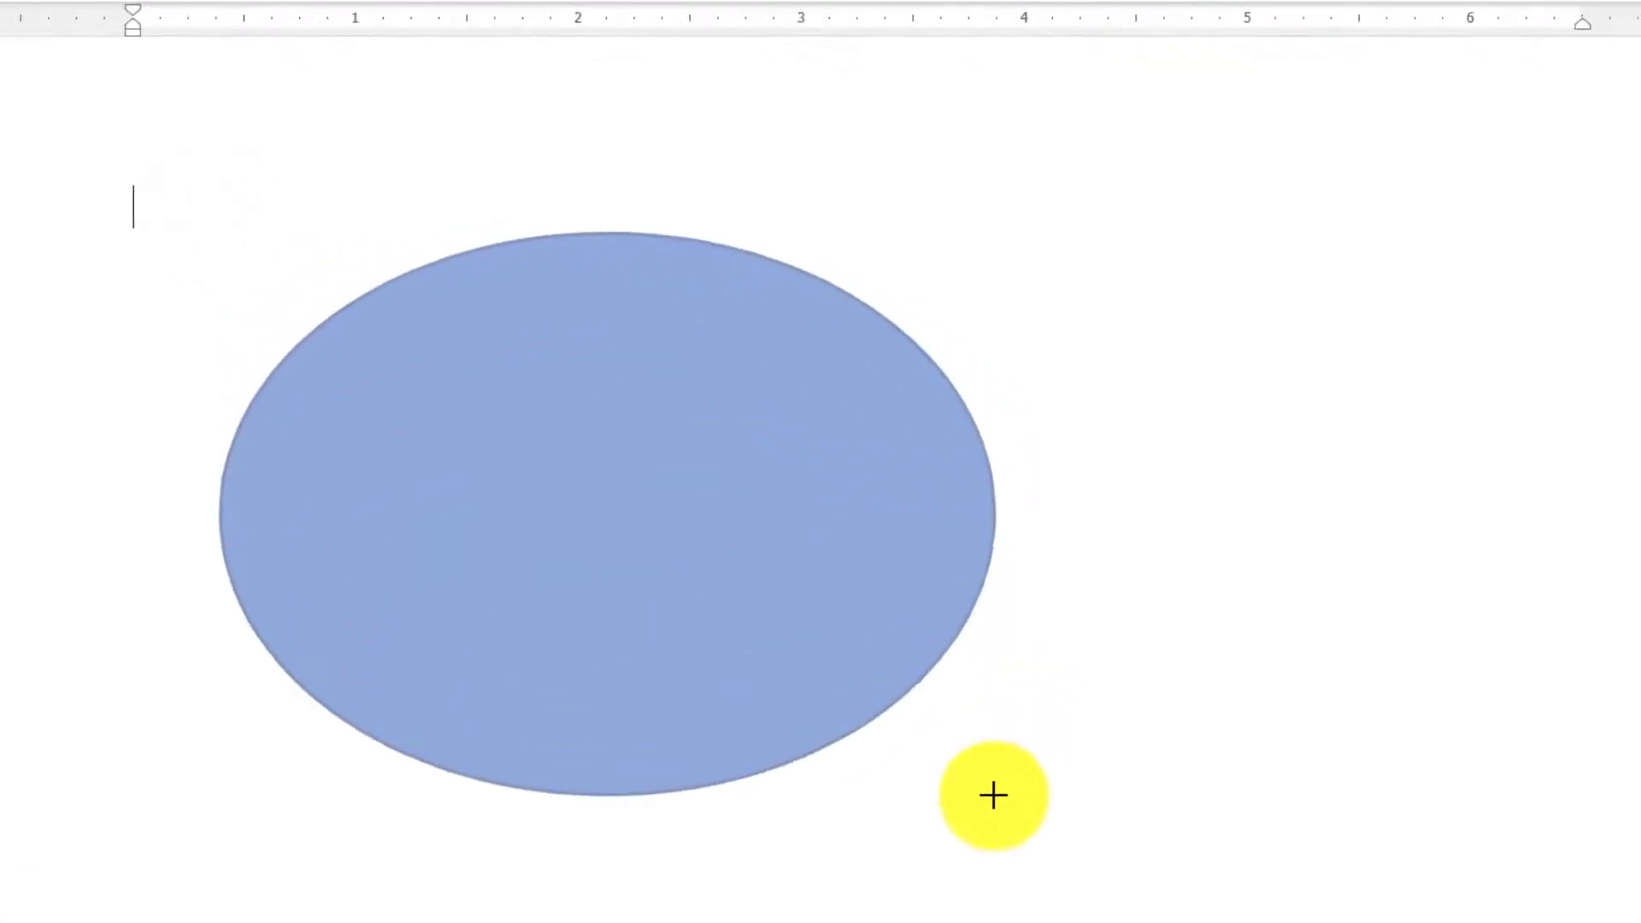
click(606, 513)
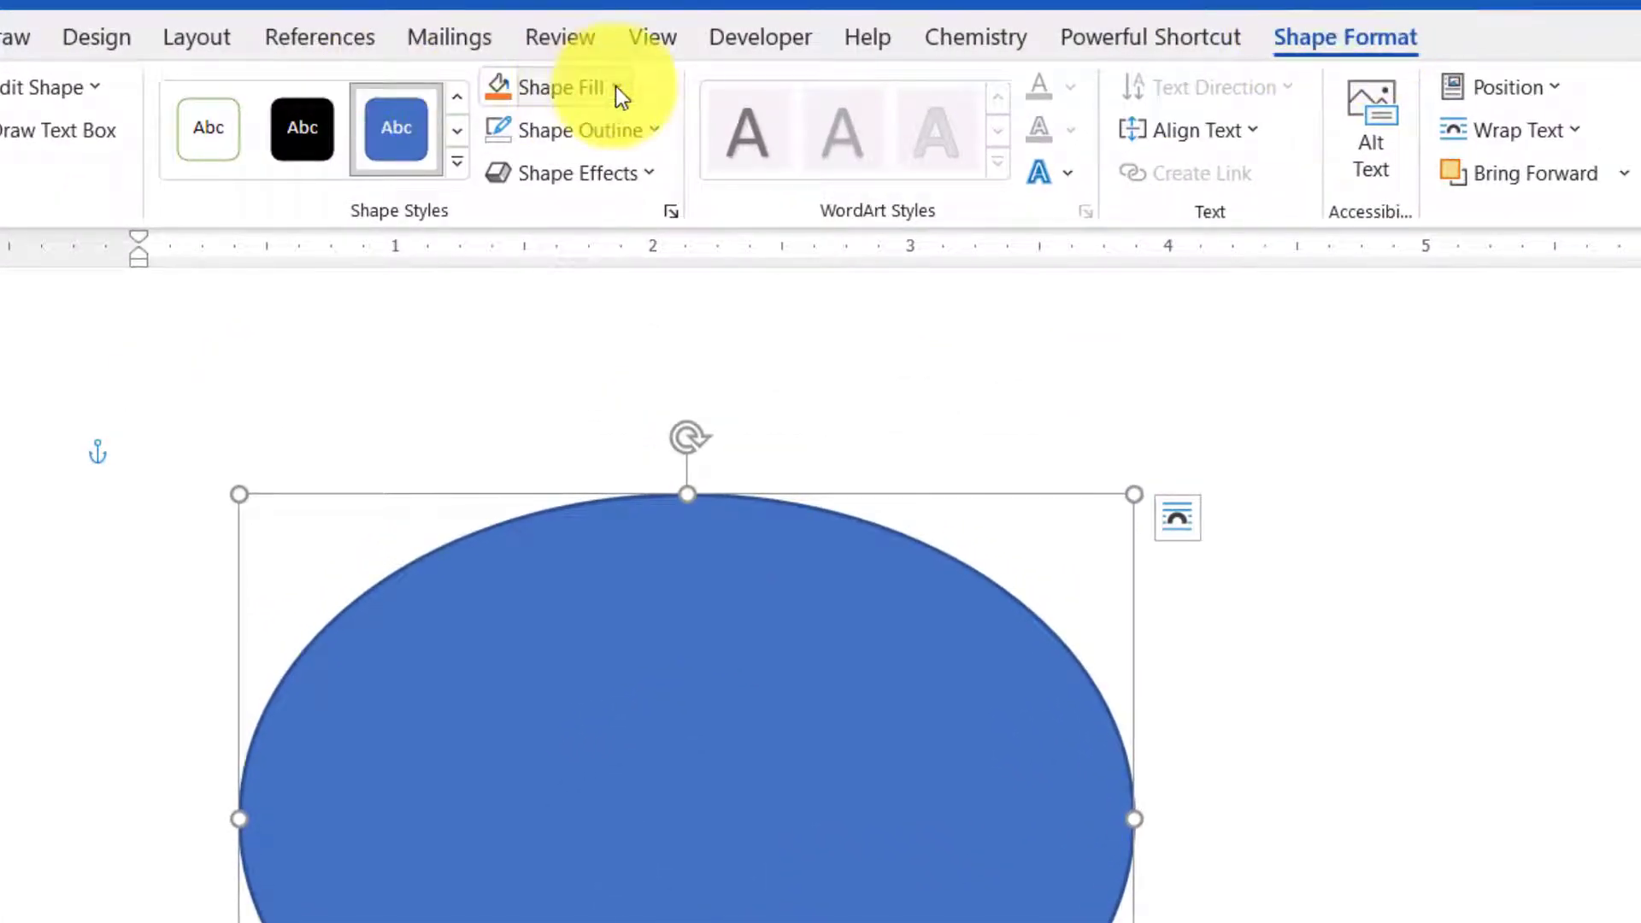
- Fill the oval with the world-map JPEG from the Pictures folder using Shape Fill > Picture
click(555, 87)
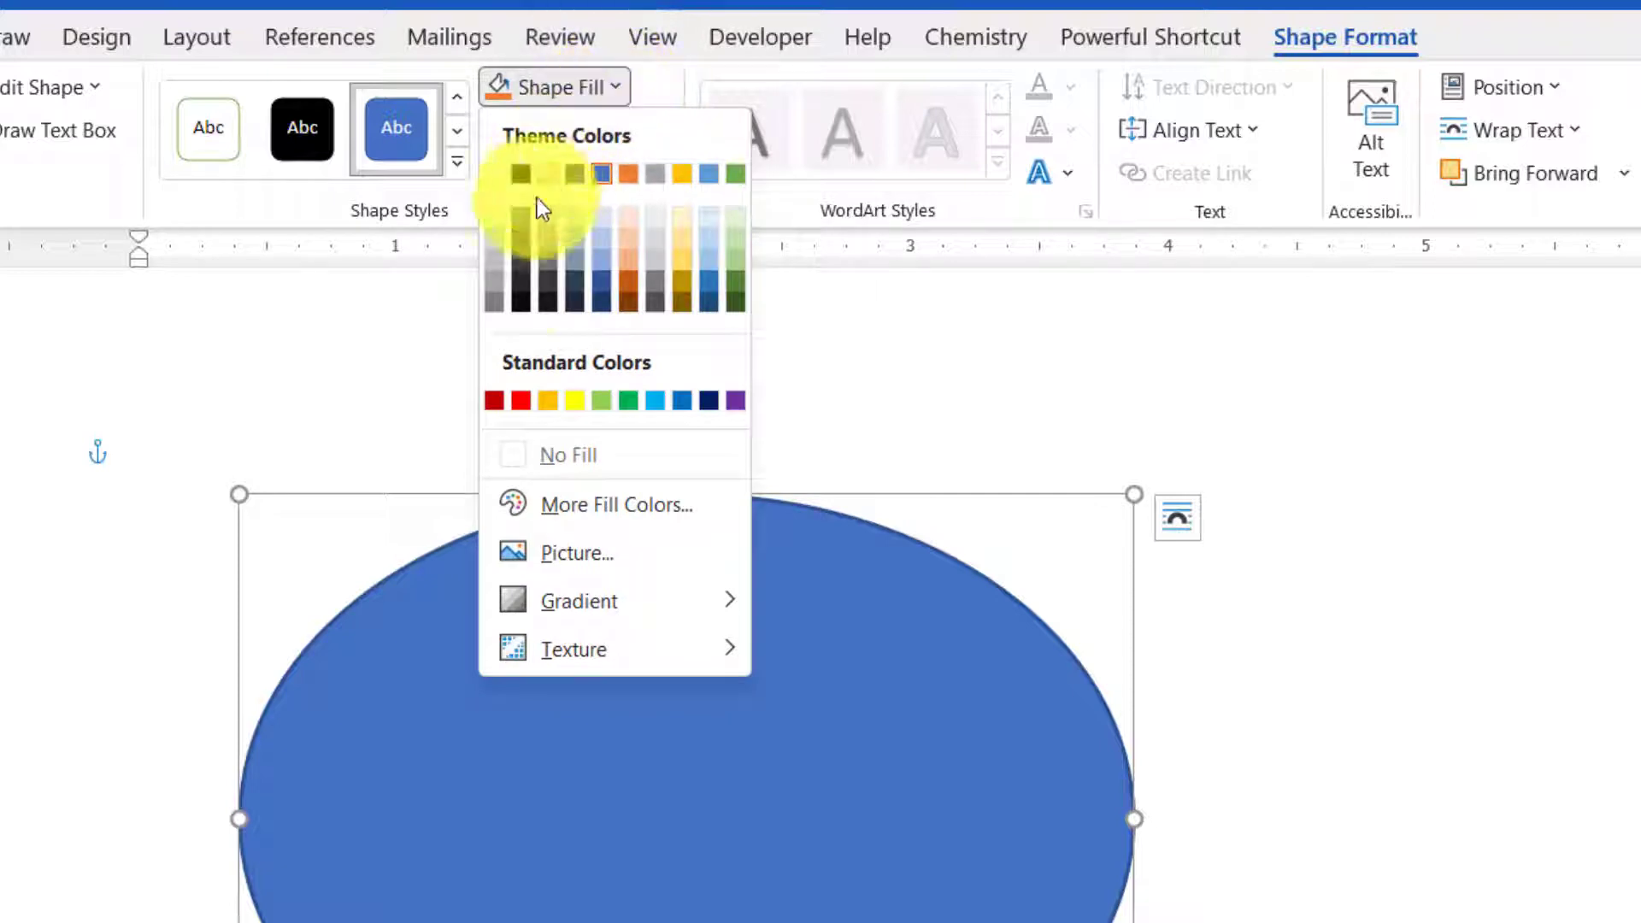
mouse_move(575, 553)
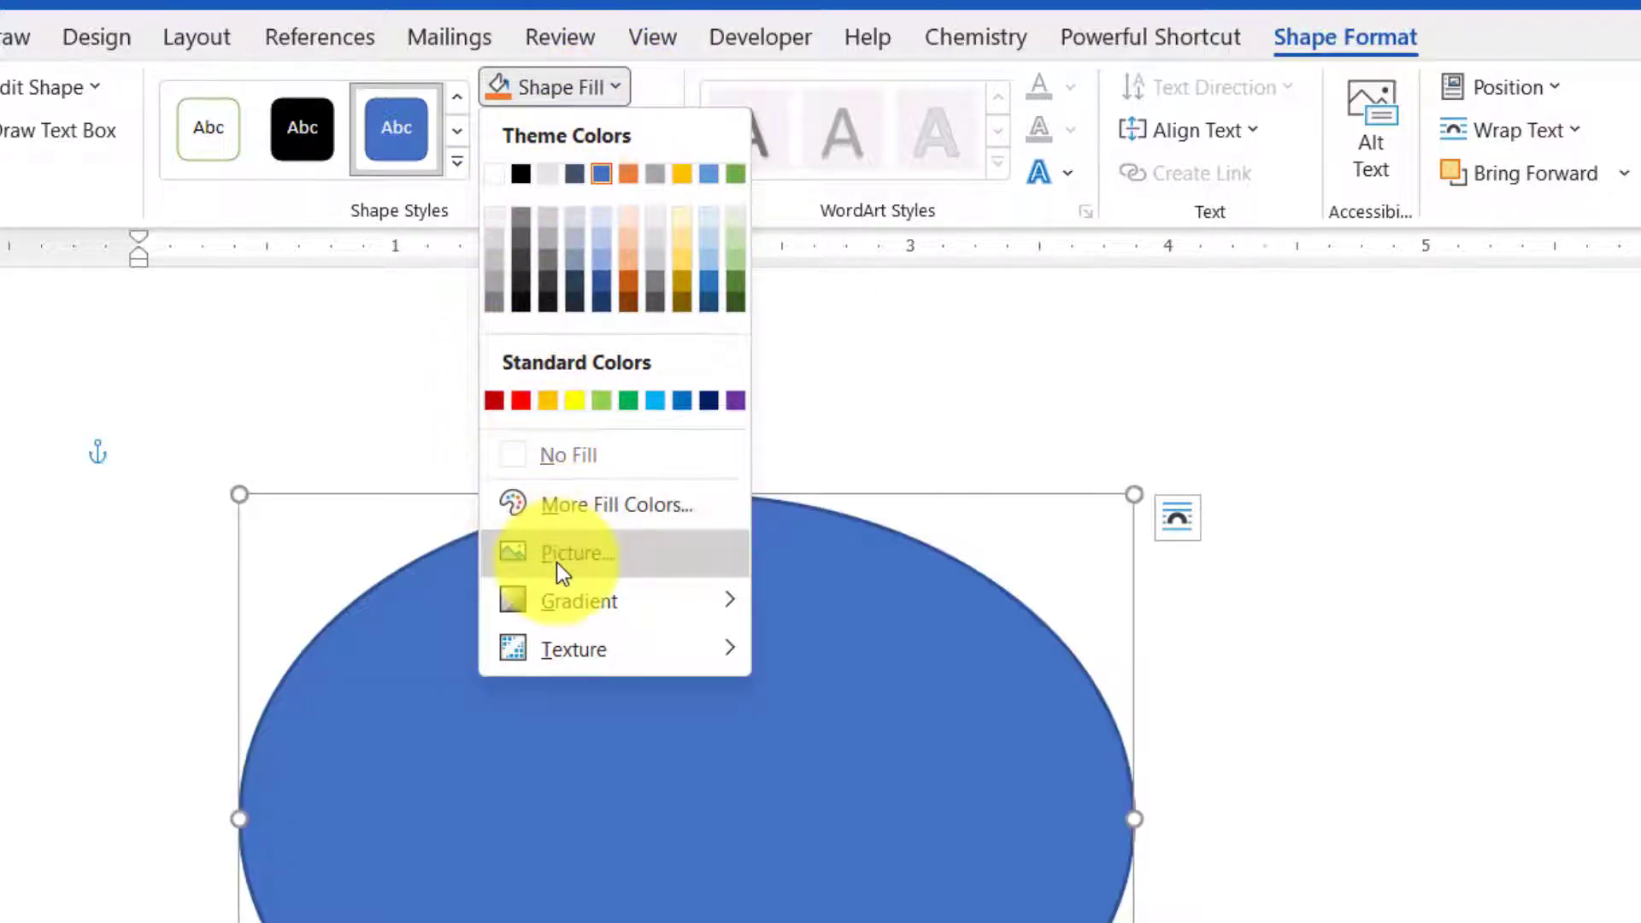
click(575, 553)
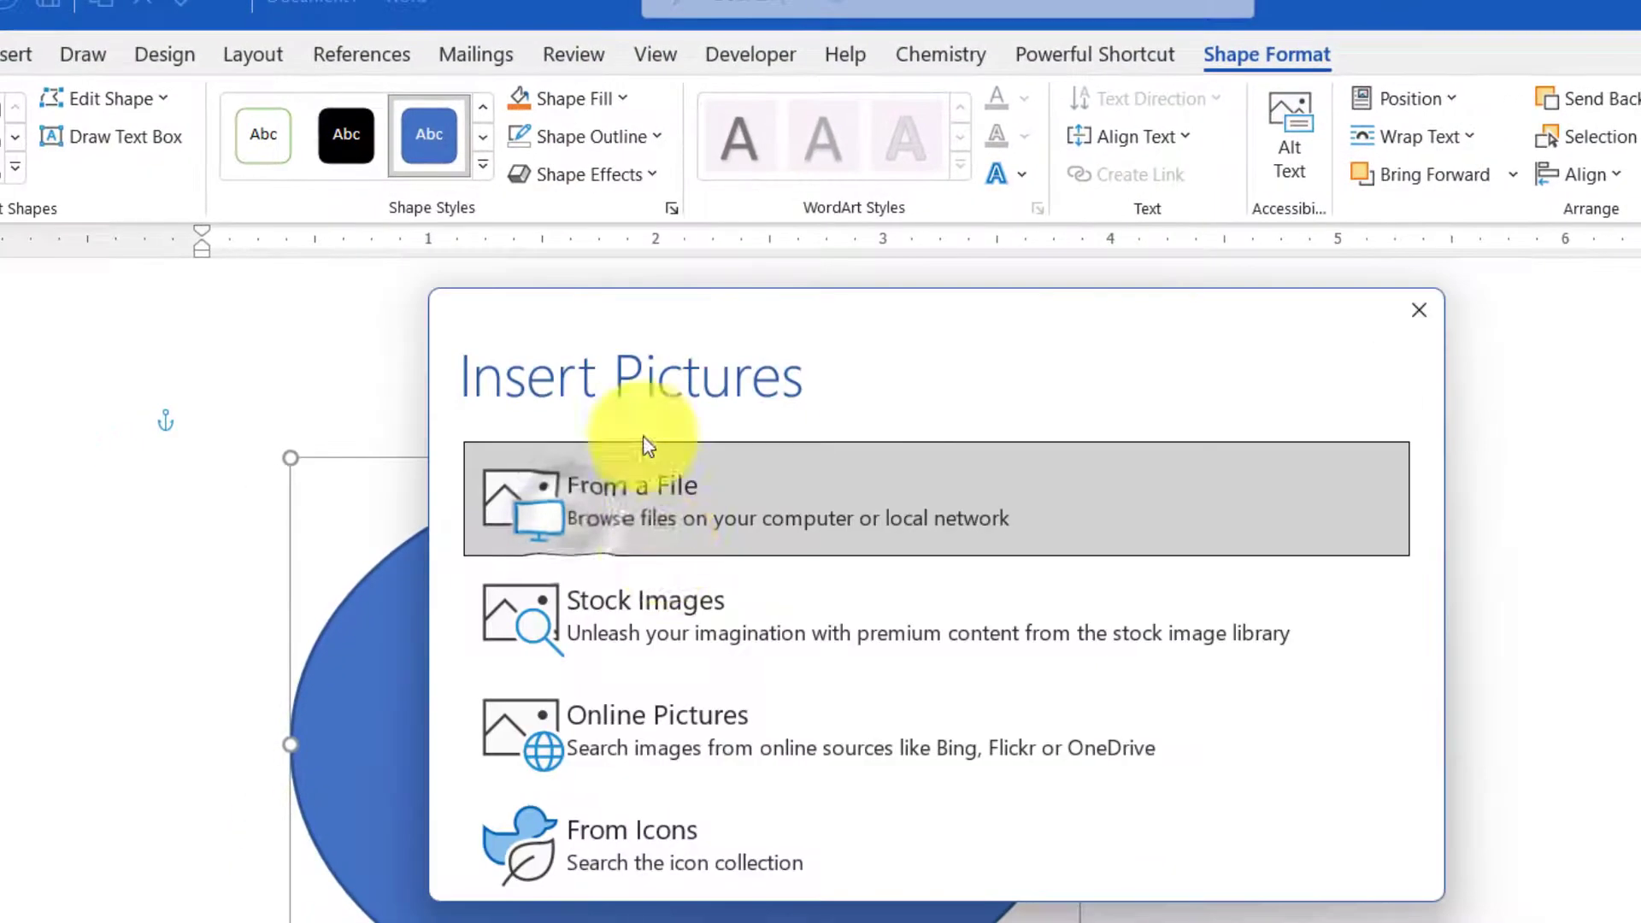
mouse_move(675, 526)
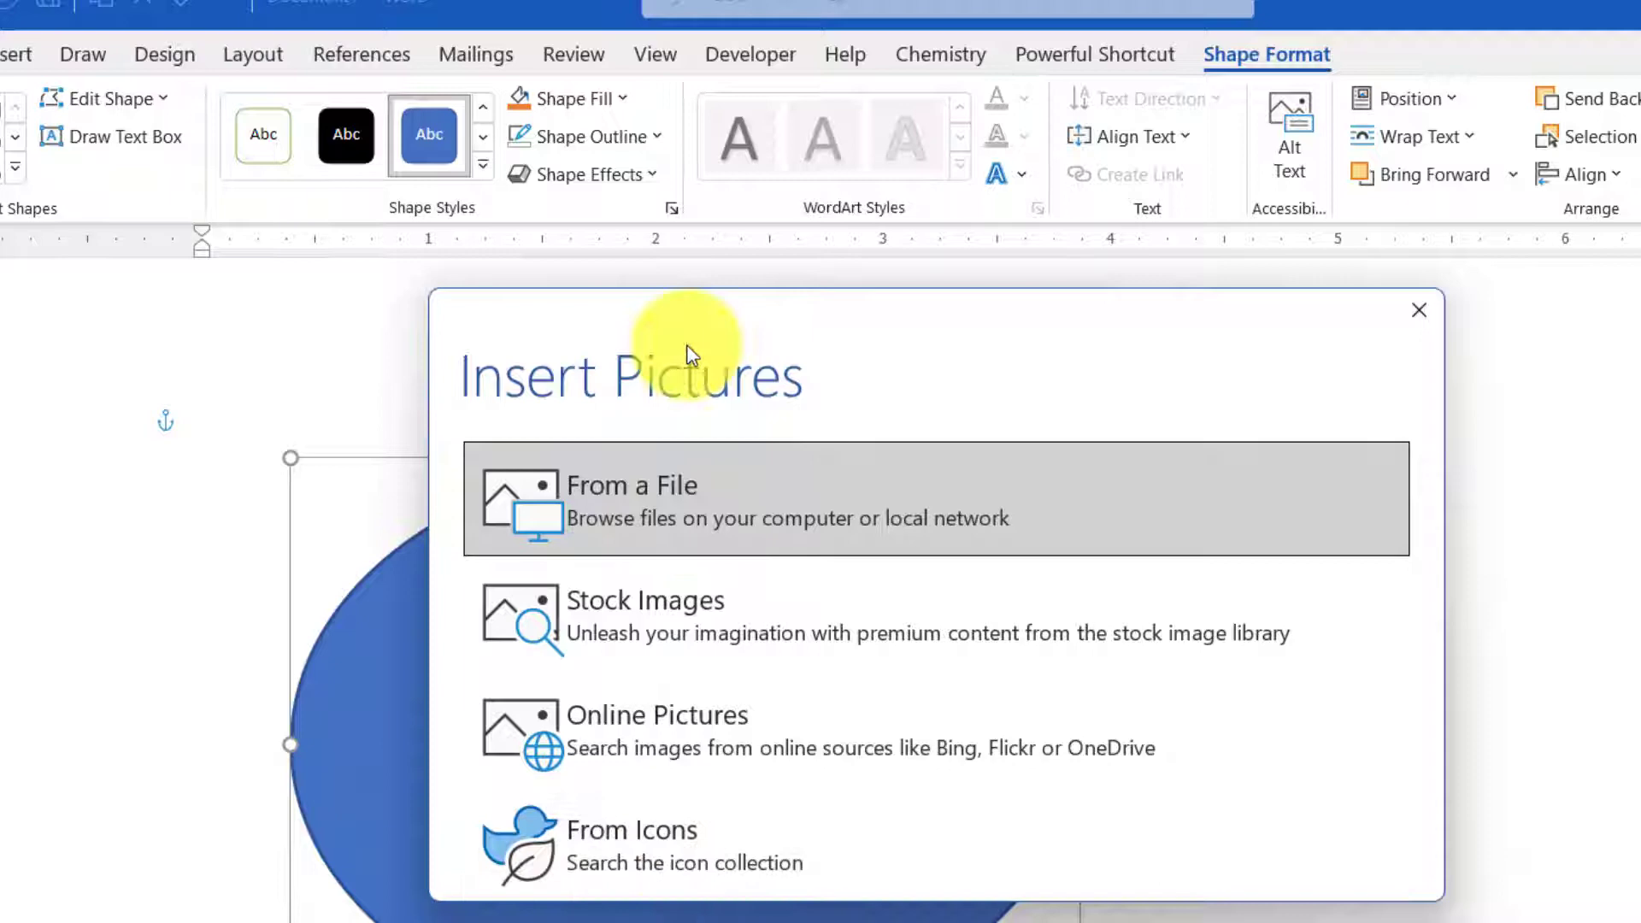
mouse_move(649, 523)
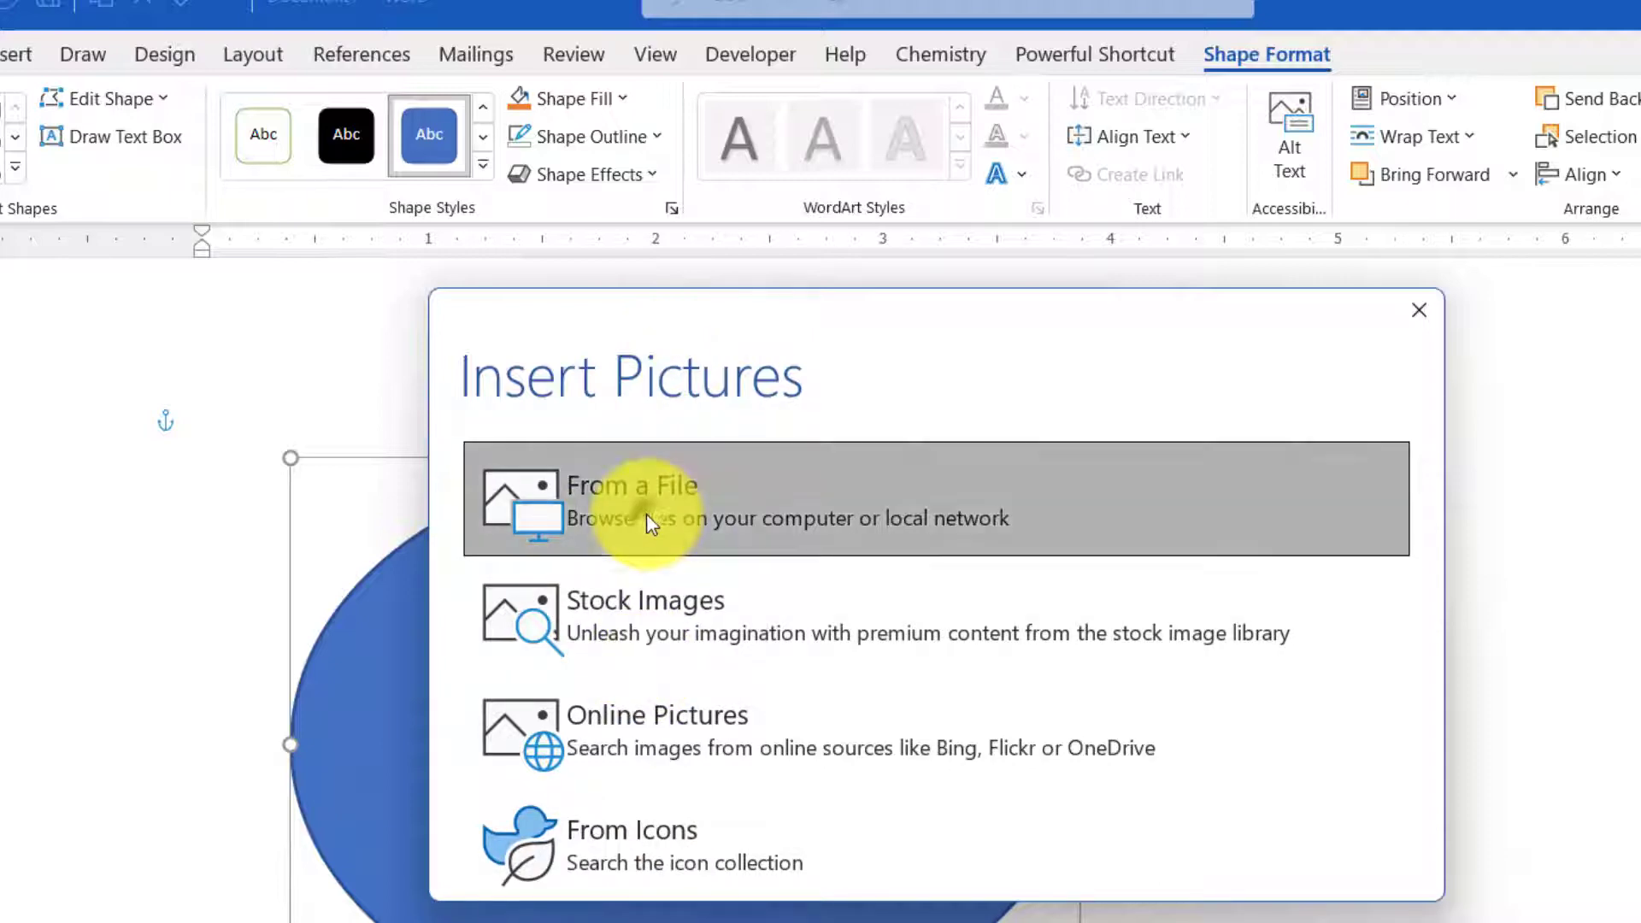
click(631, 500)
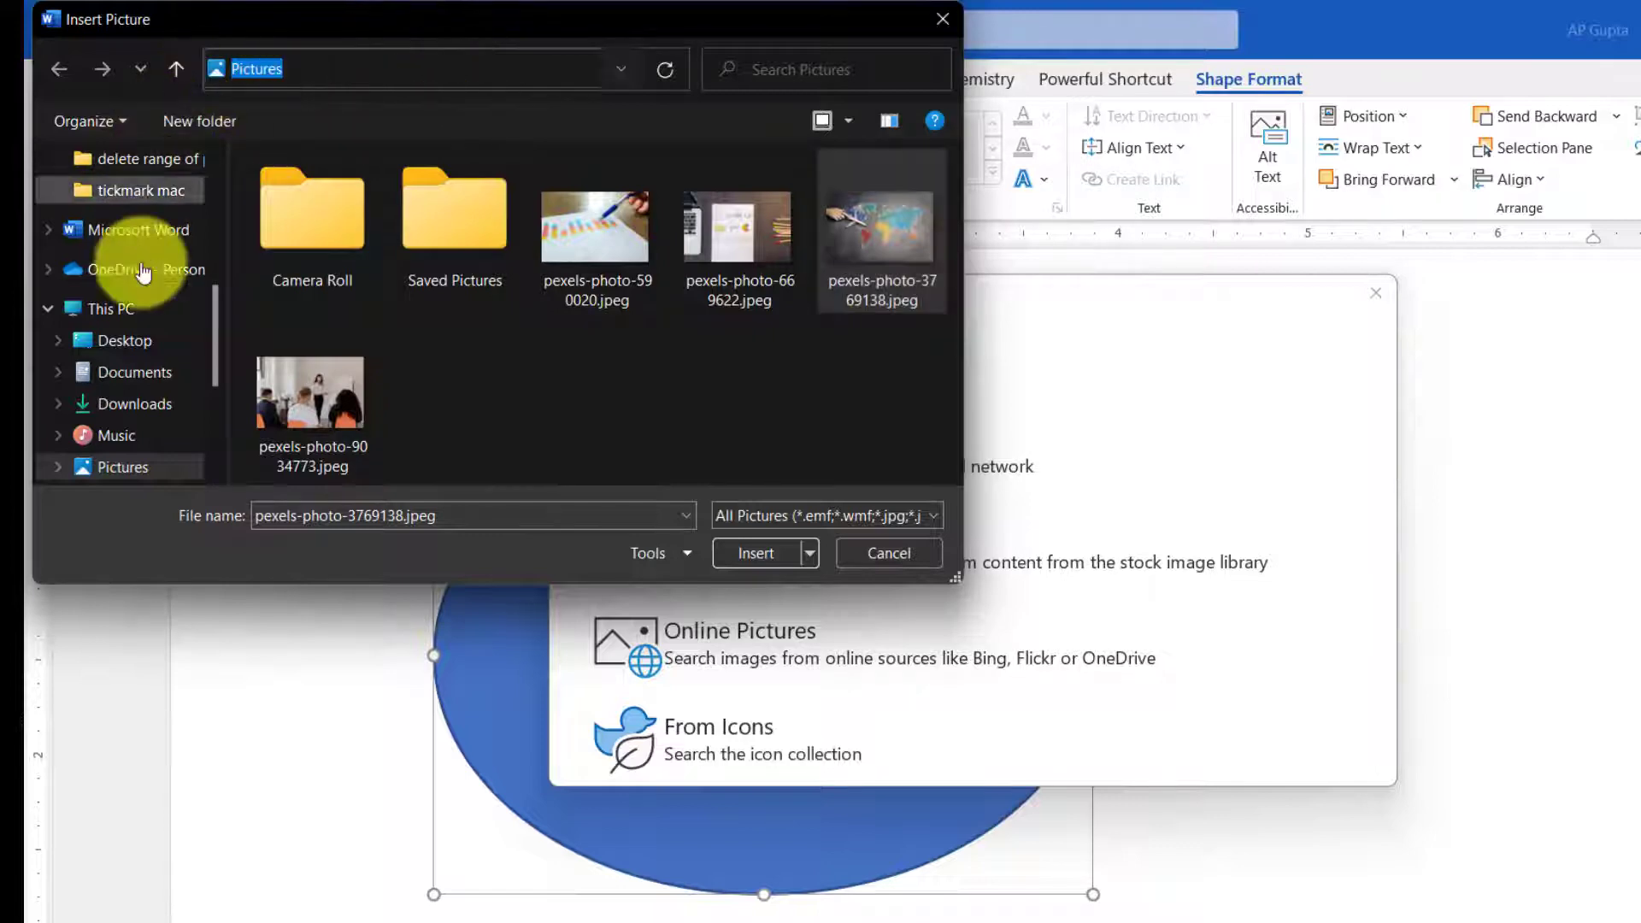
click(755, 553)
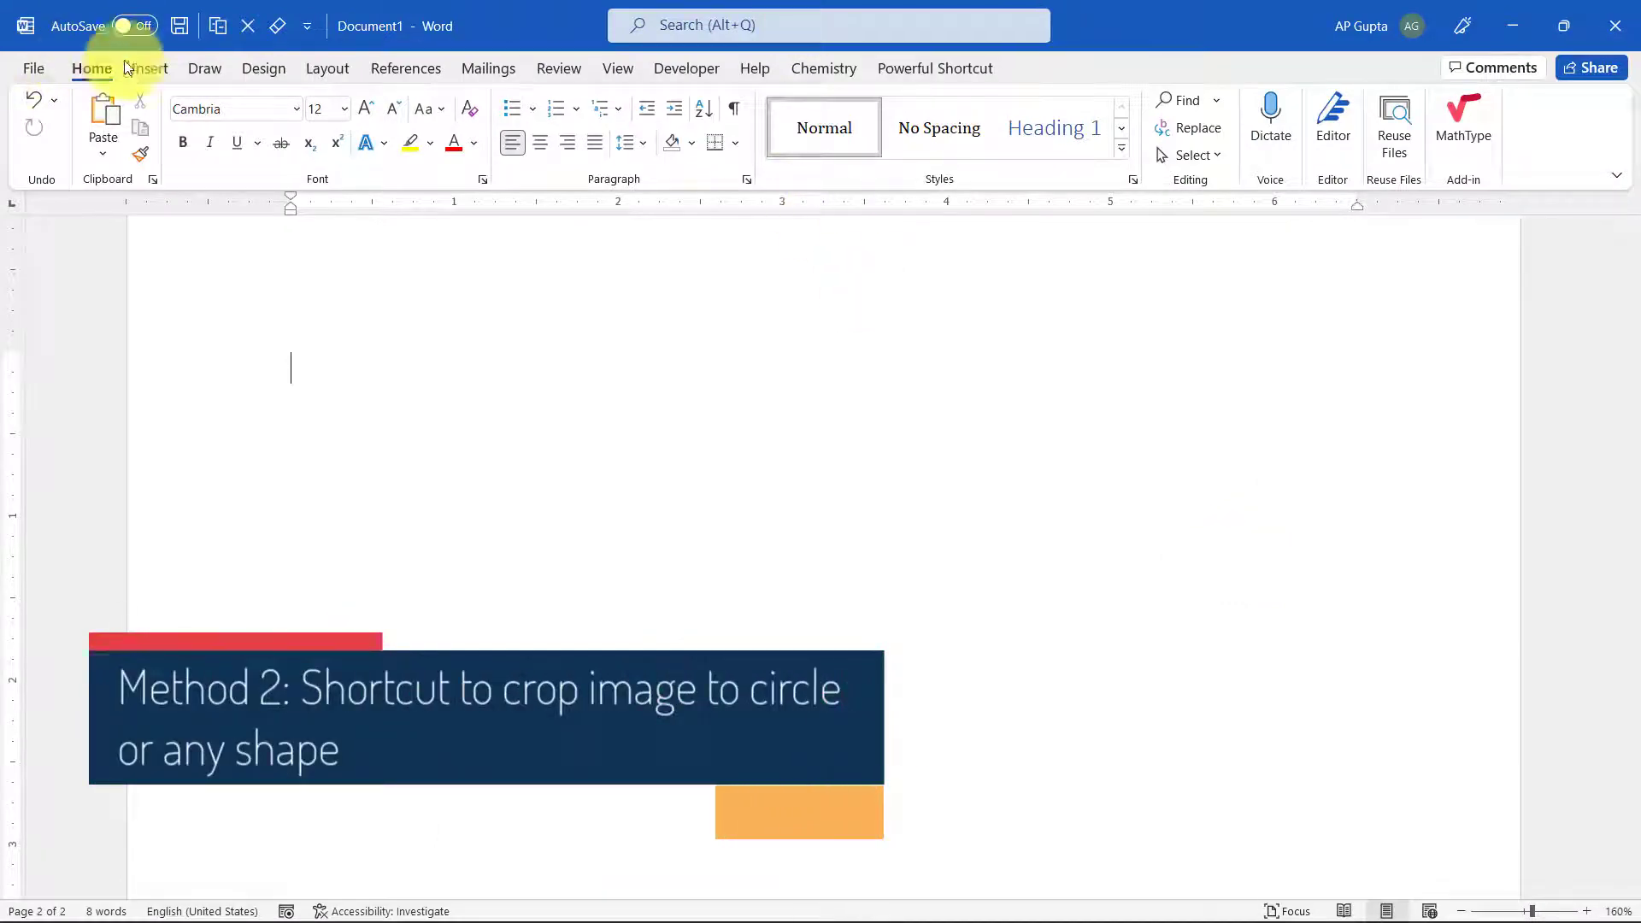
- Insert the world-map photo from this device and select it on the page
click(232, 110)
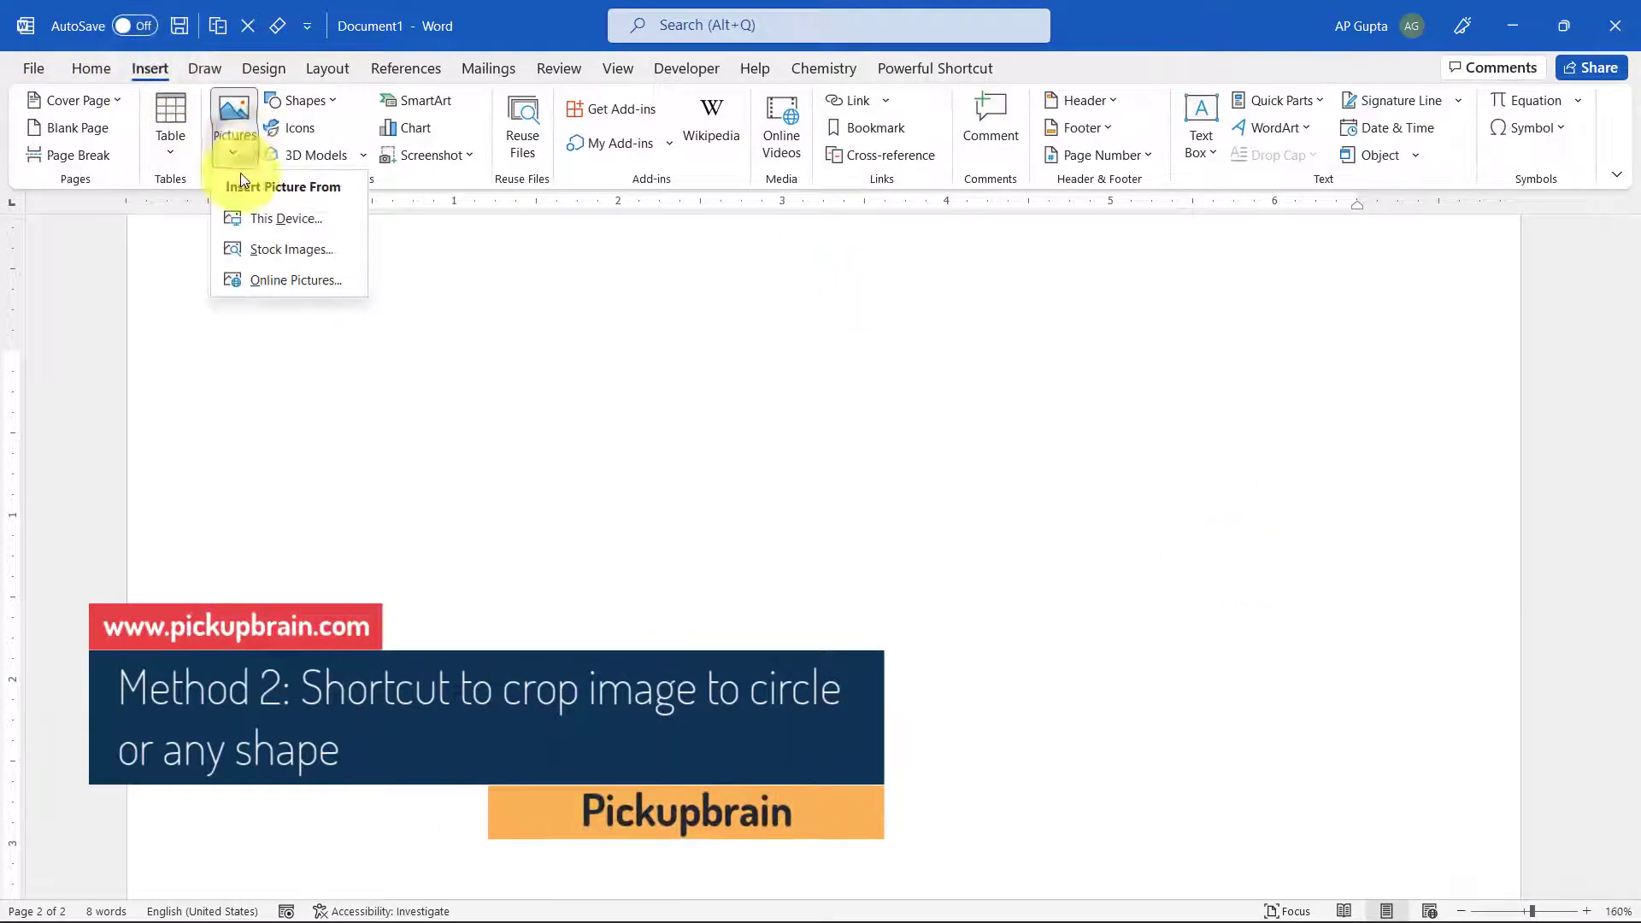
click(287, 218)
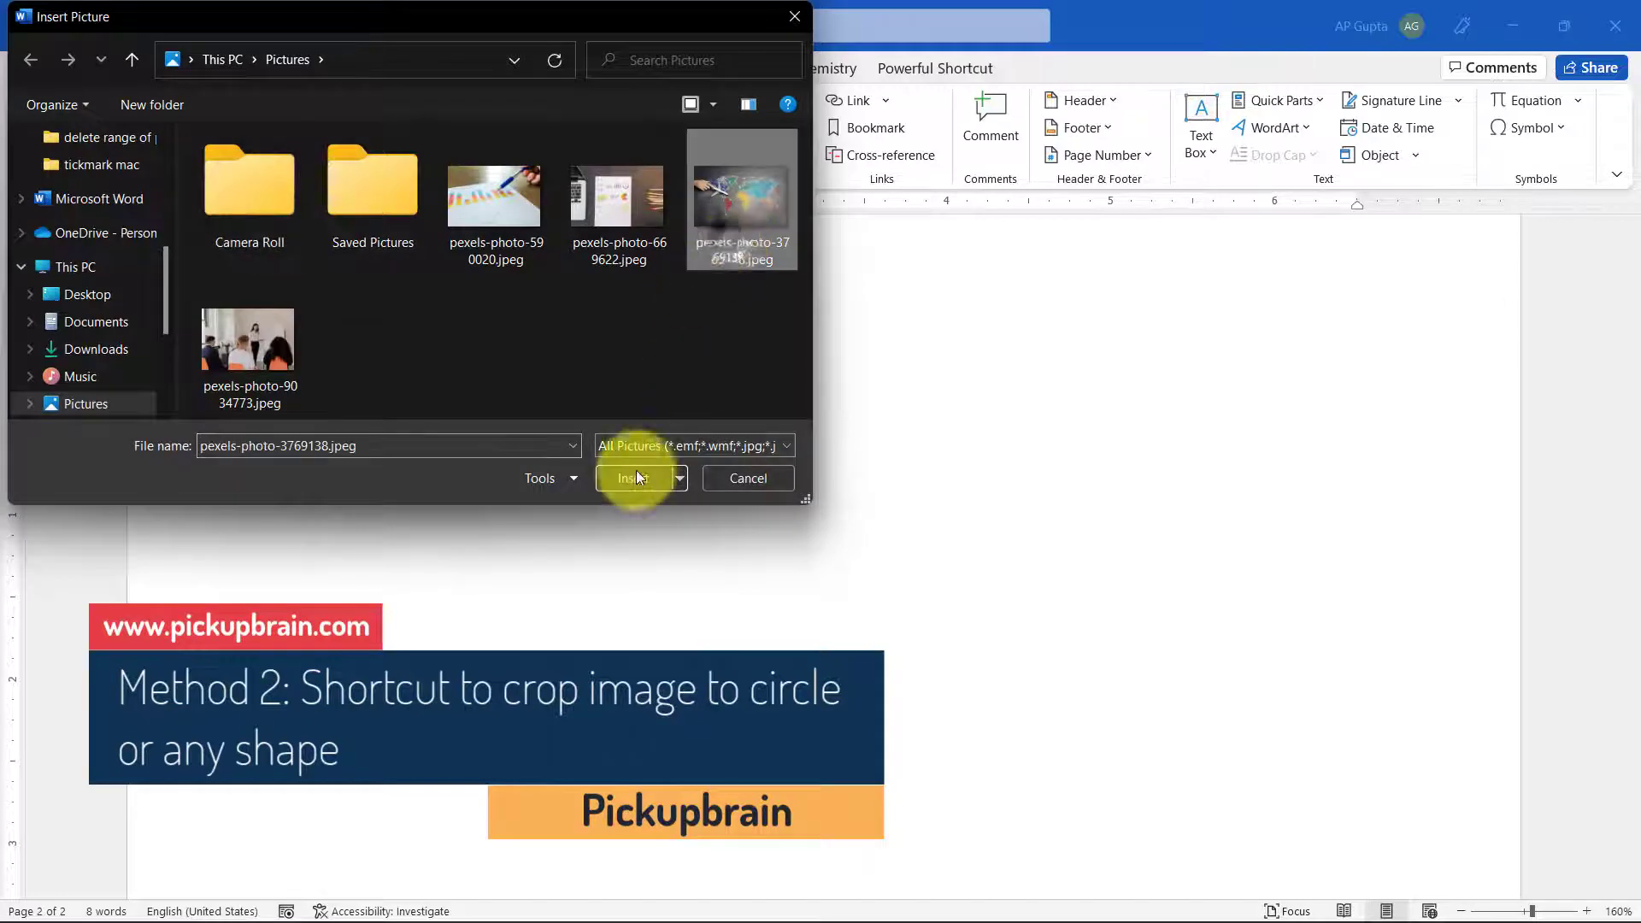
click(633, 479)
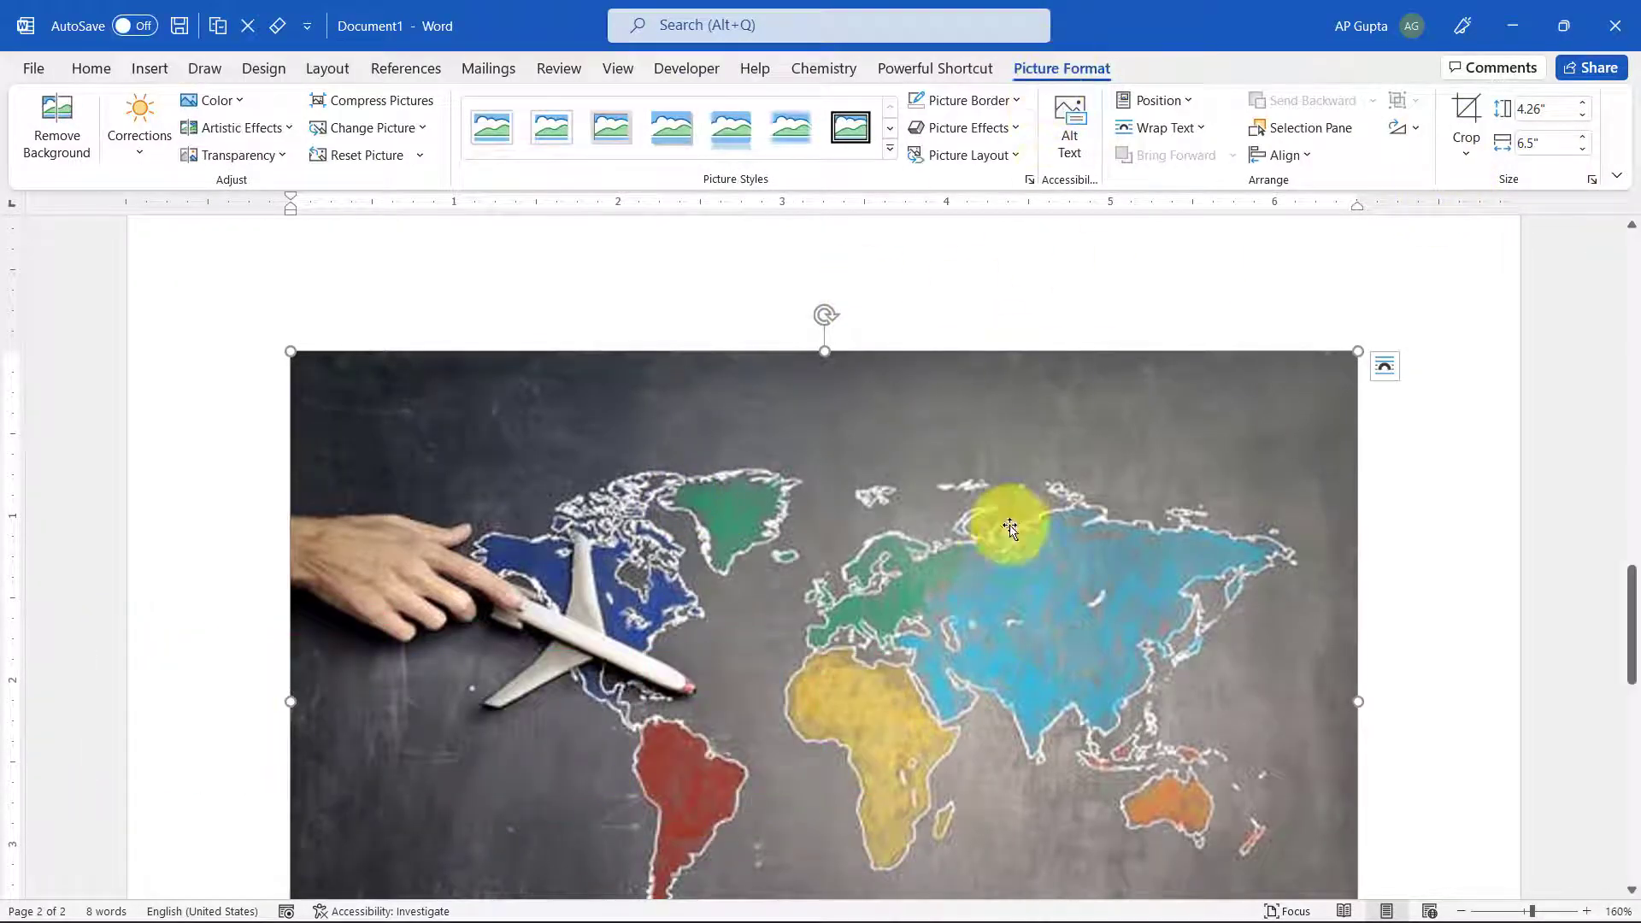
click(1465, 141)
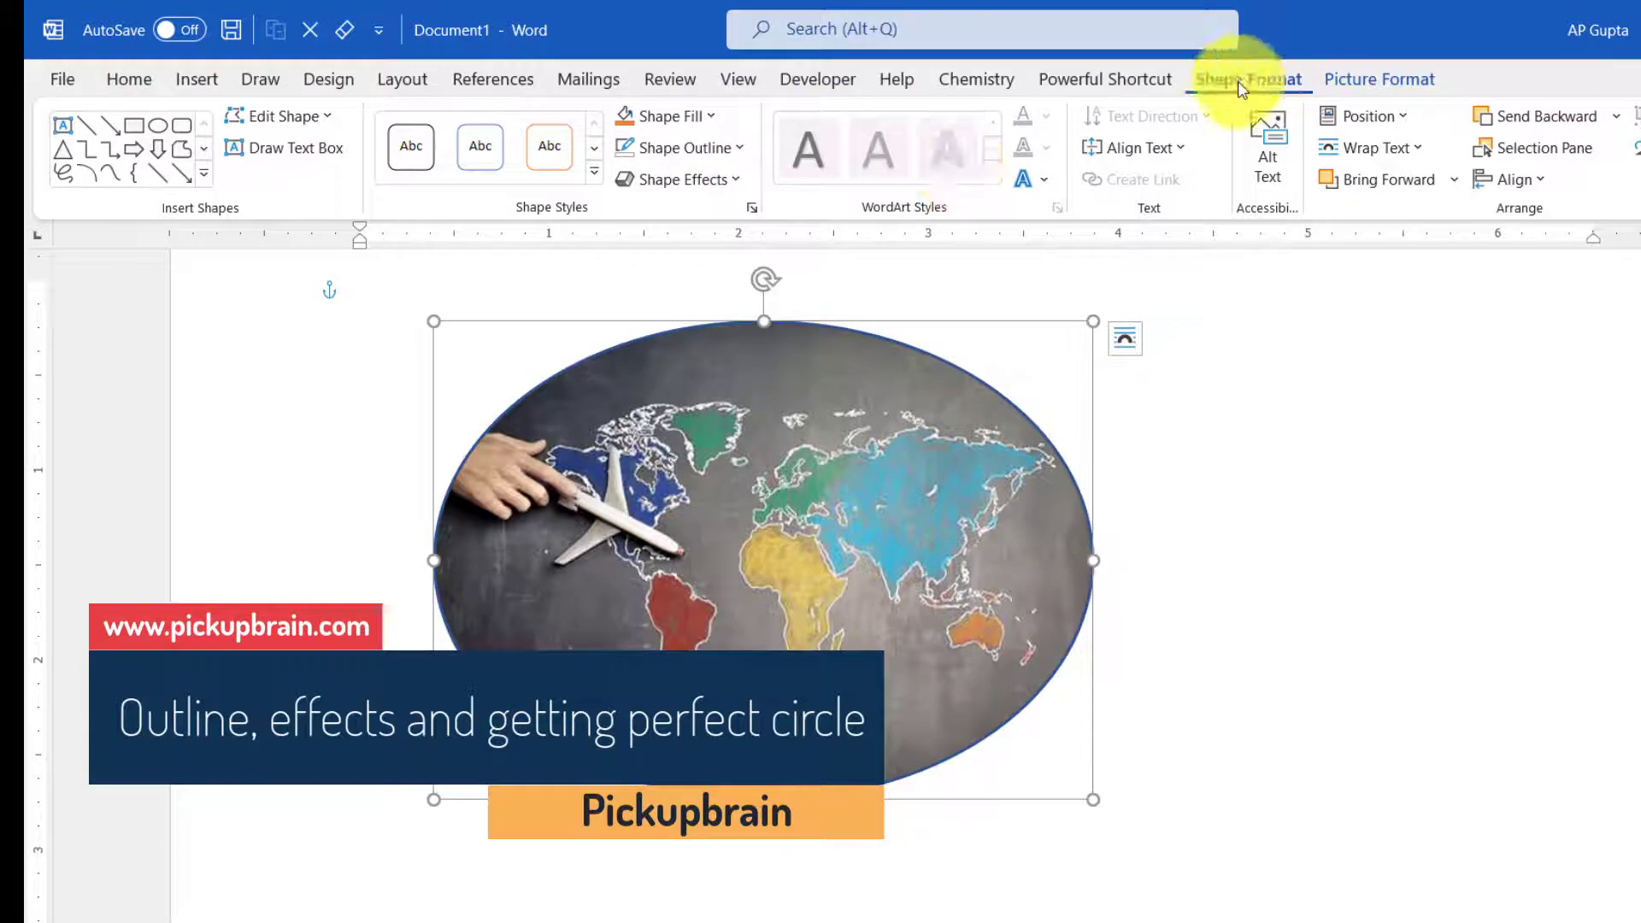
- Set the oval map picture's Shape Outline to No Outline, leaving Shape Effects unchanged
click(676, 146)
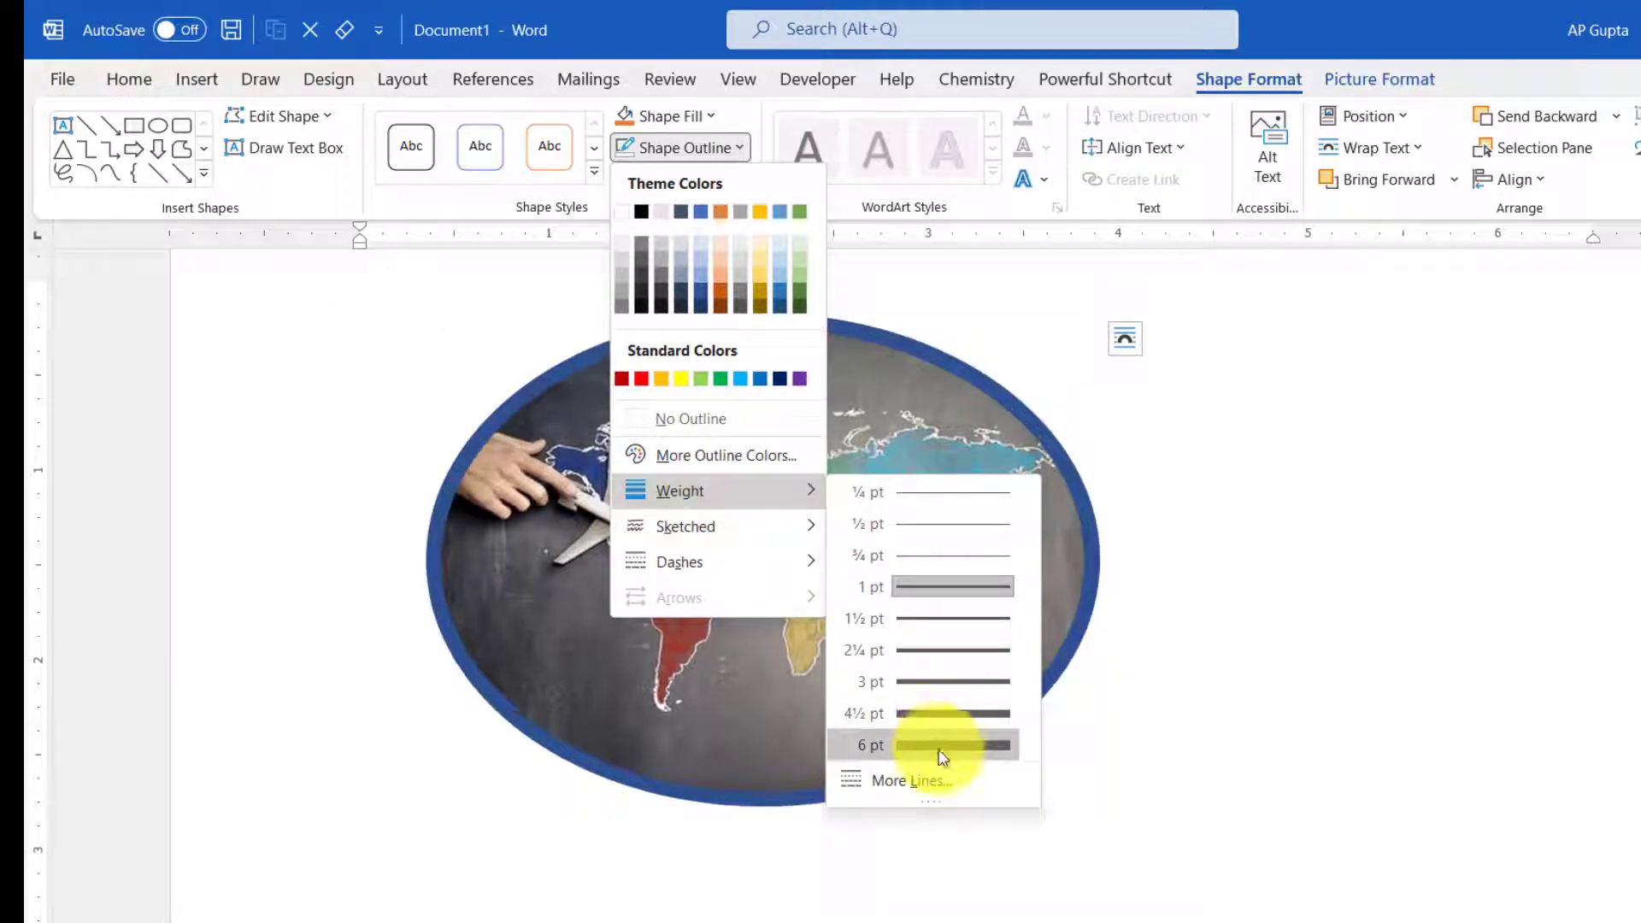
mouse_move(931, 712)
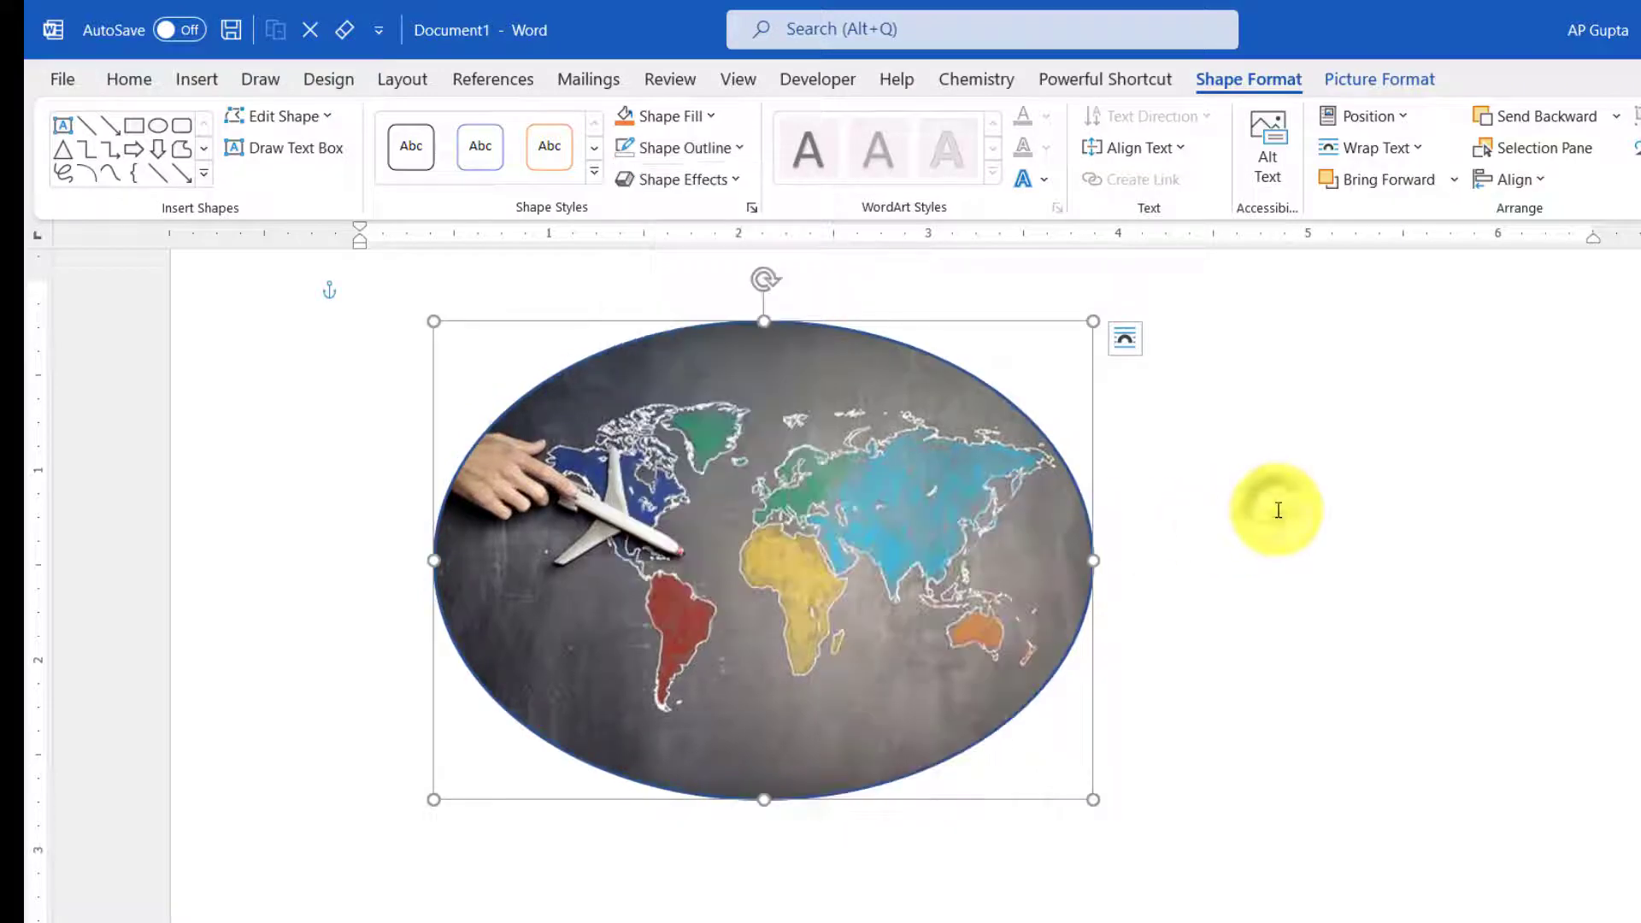
click(675, 146)
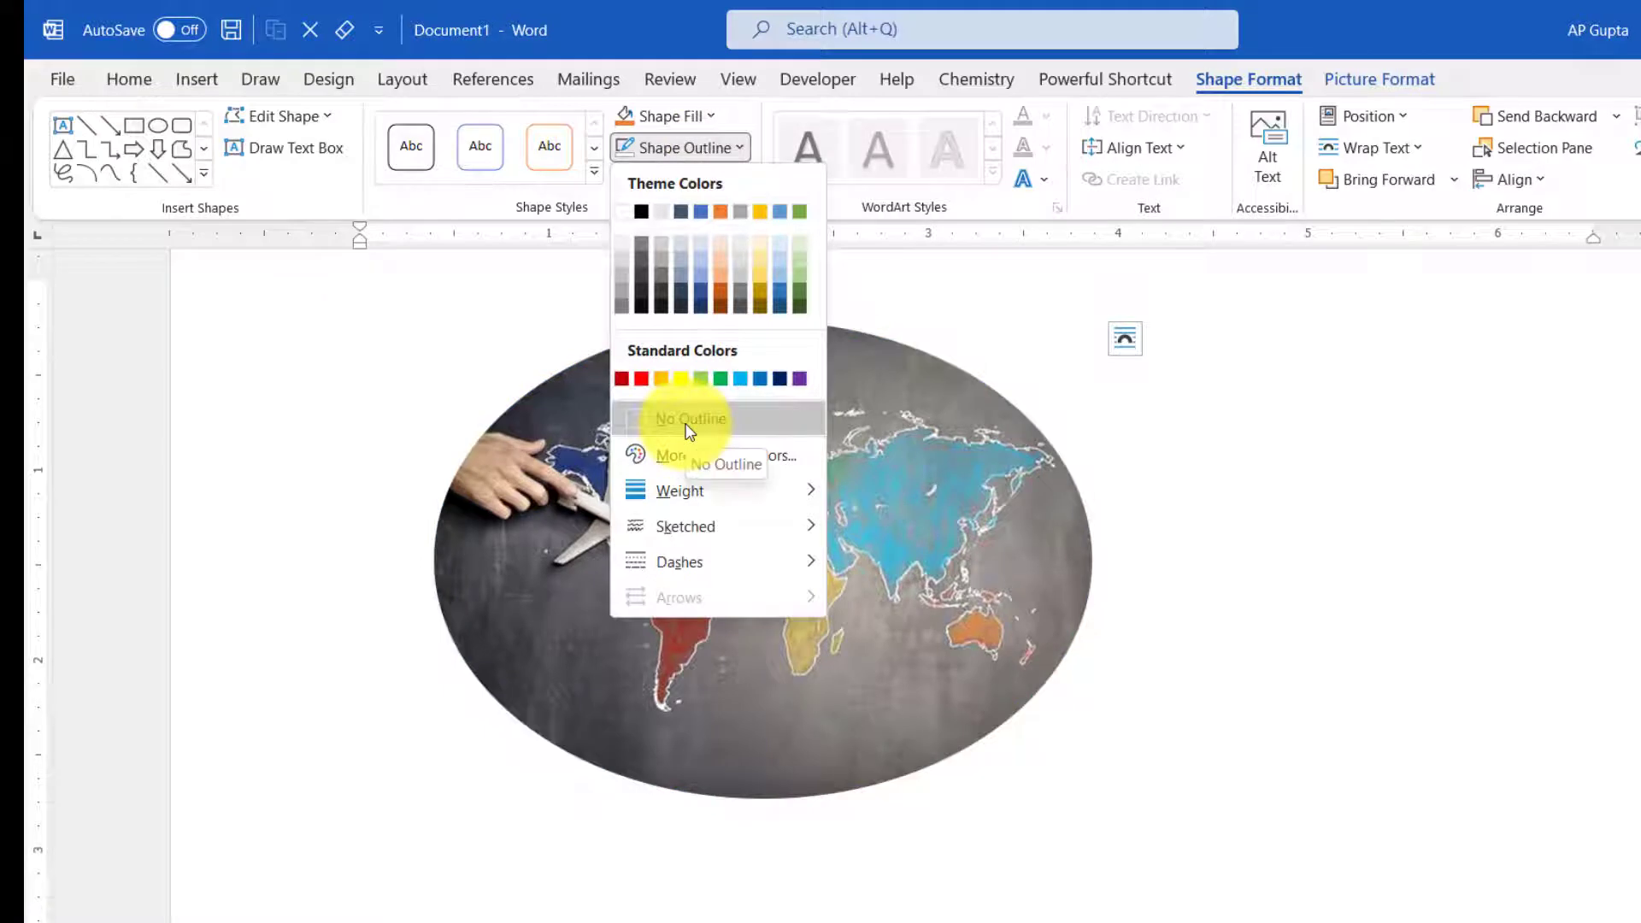
click(689, 419)
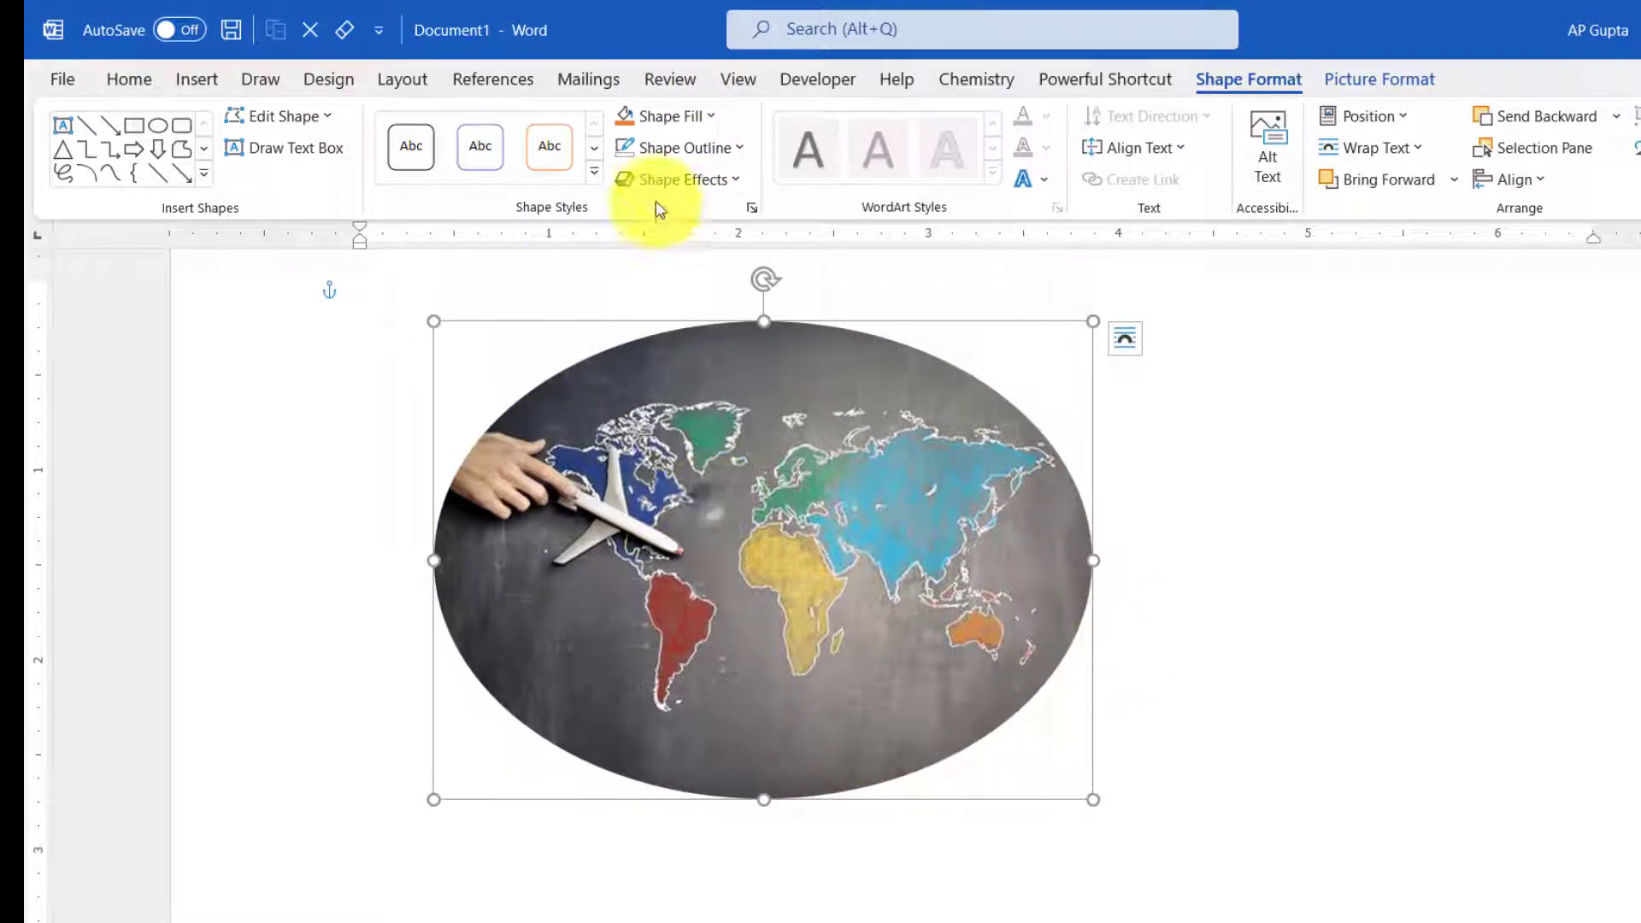
click(676, 179)
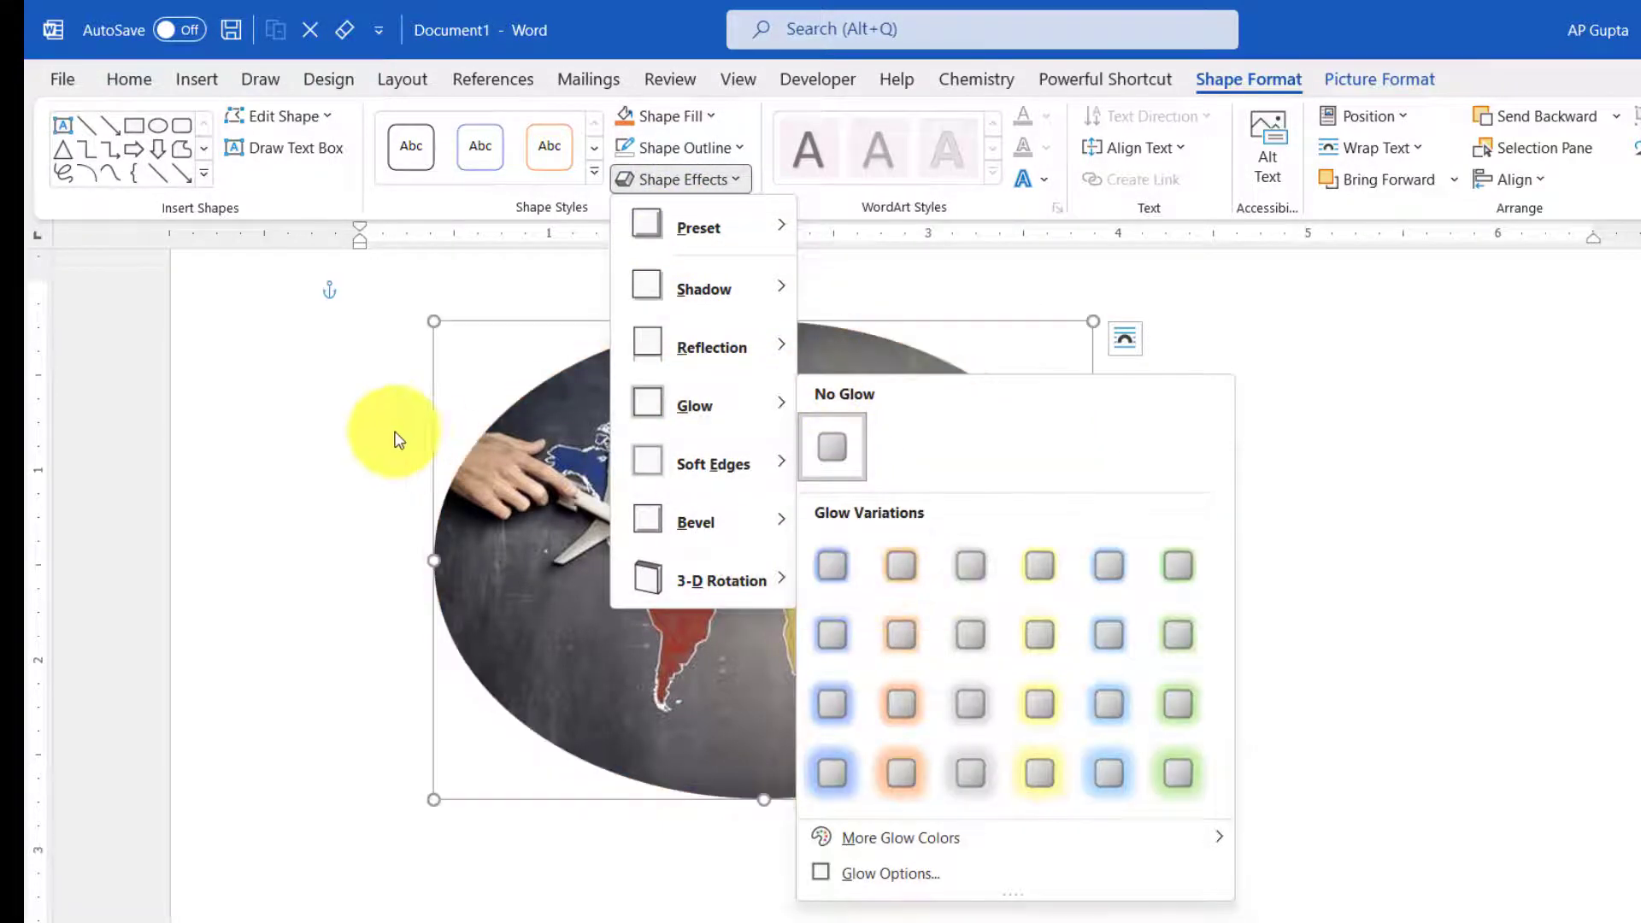
click(879, 565)
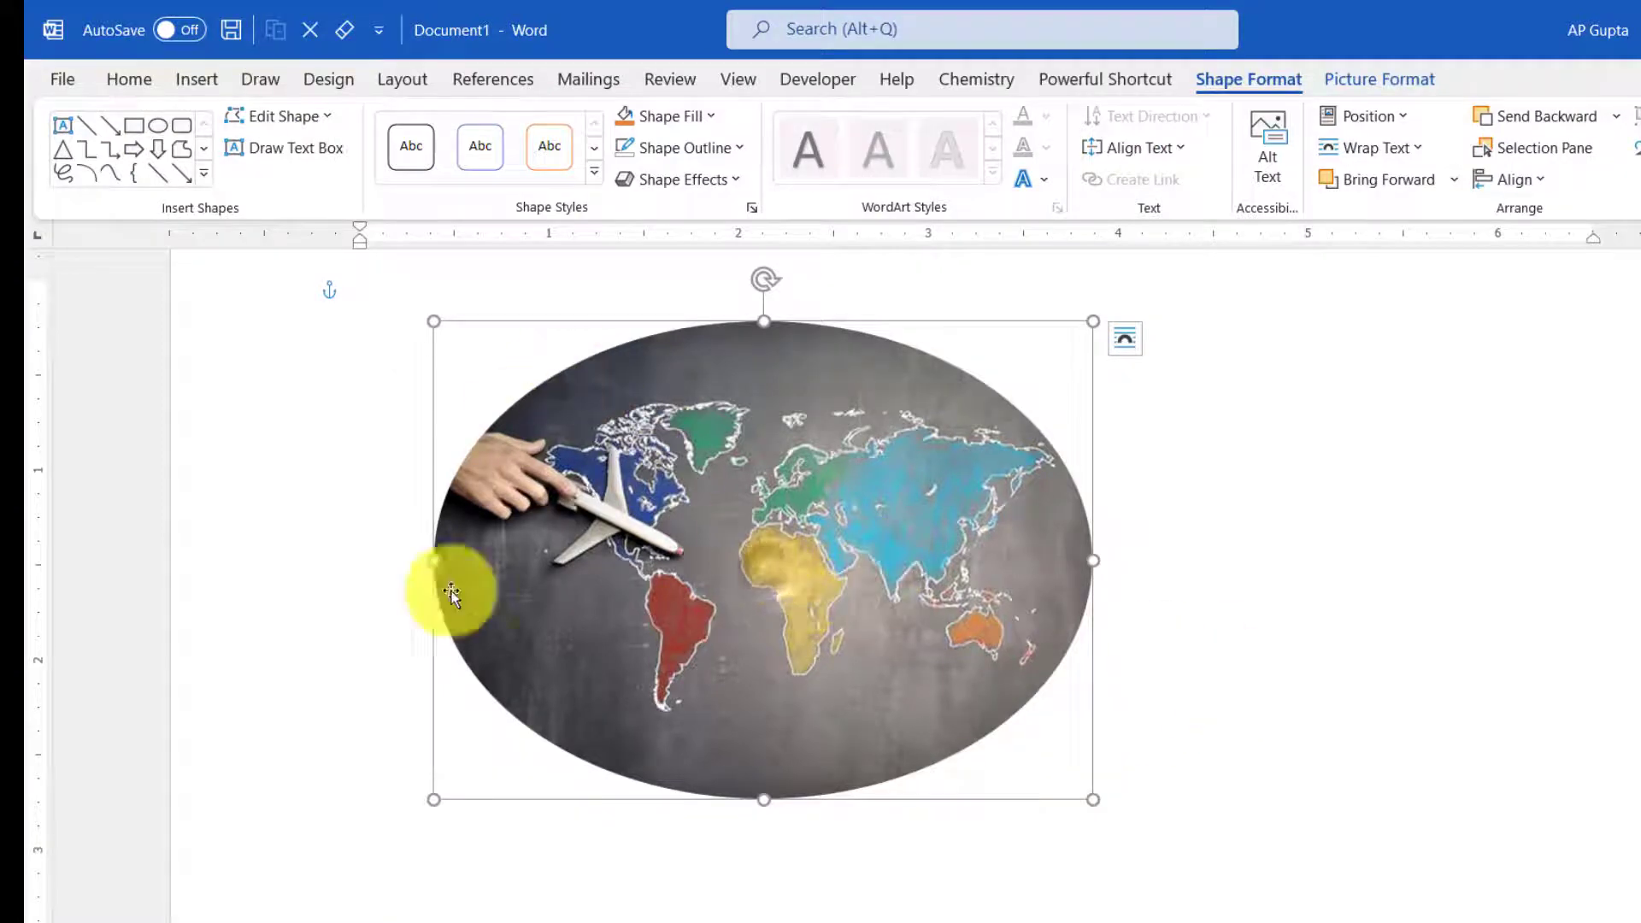
mouse_move(1164, 659)
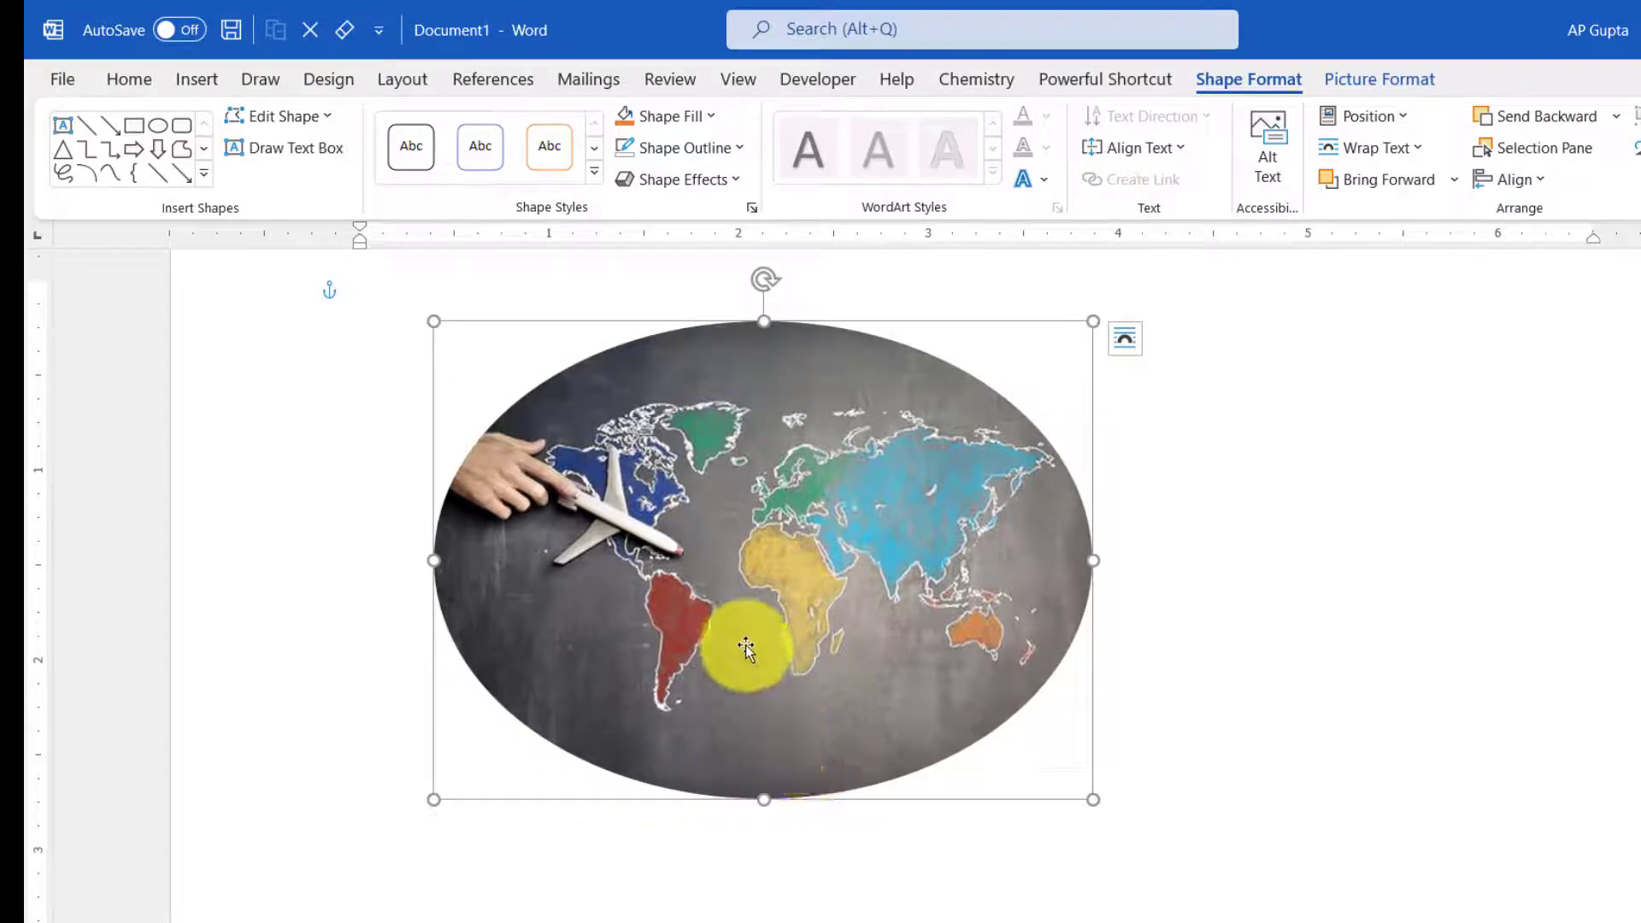
- Drag the oval's sides toward a circle, then enter a 3" Shape Height
drag(747, 647, 755, 452)
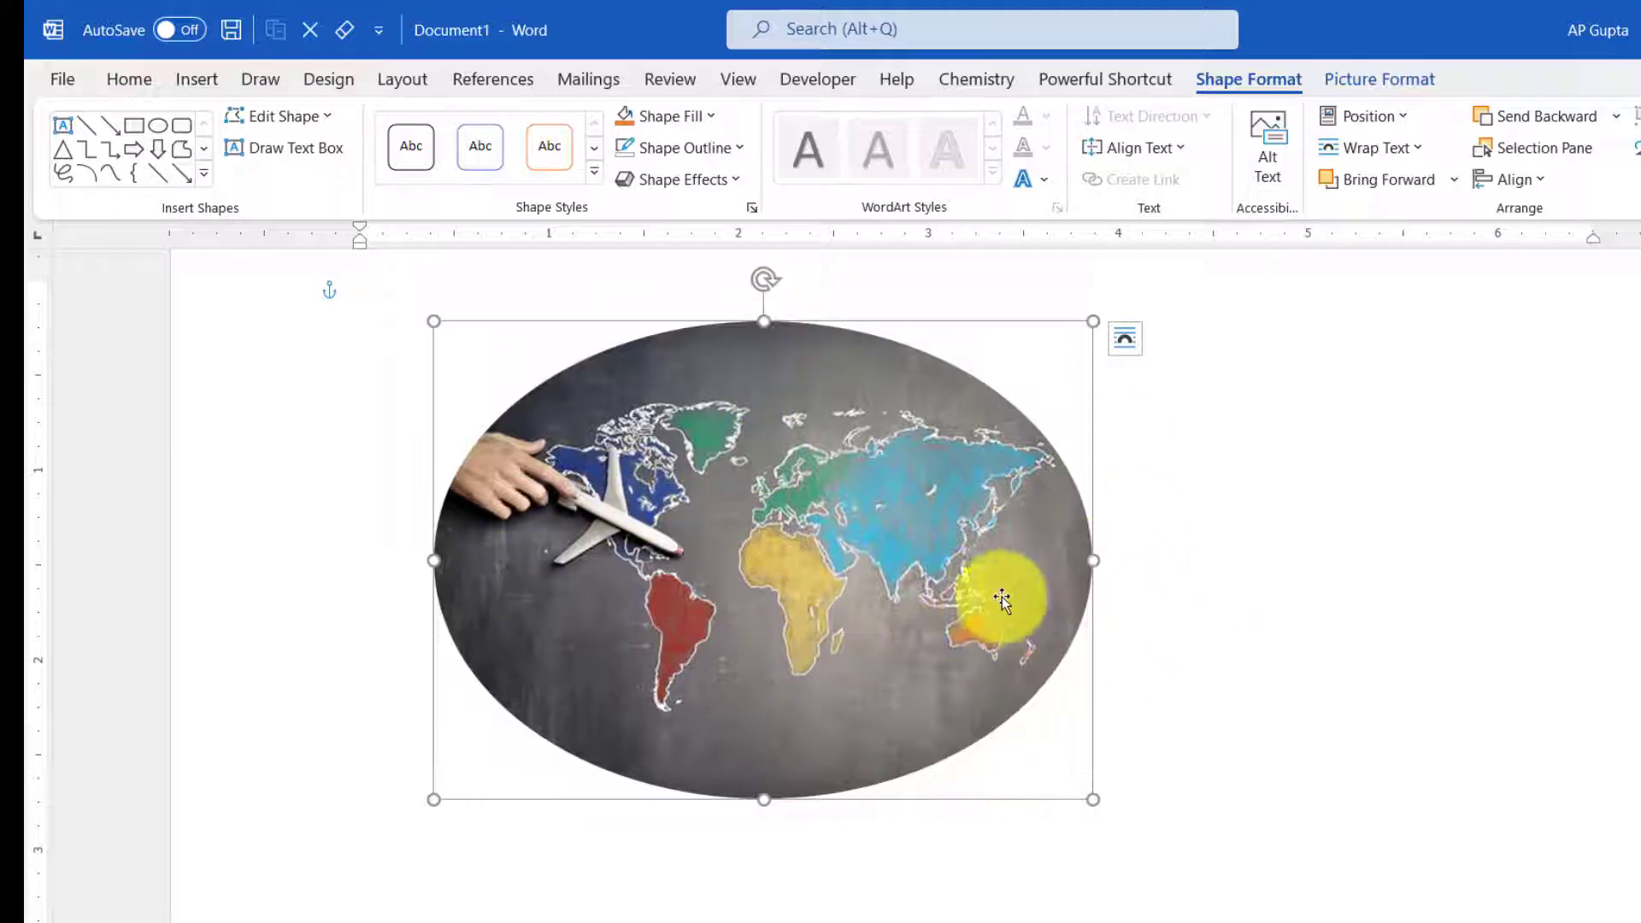
drag(1095, 560, 934, 551)
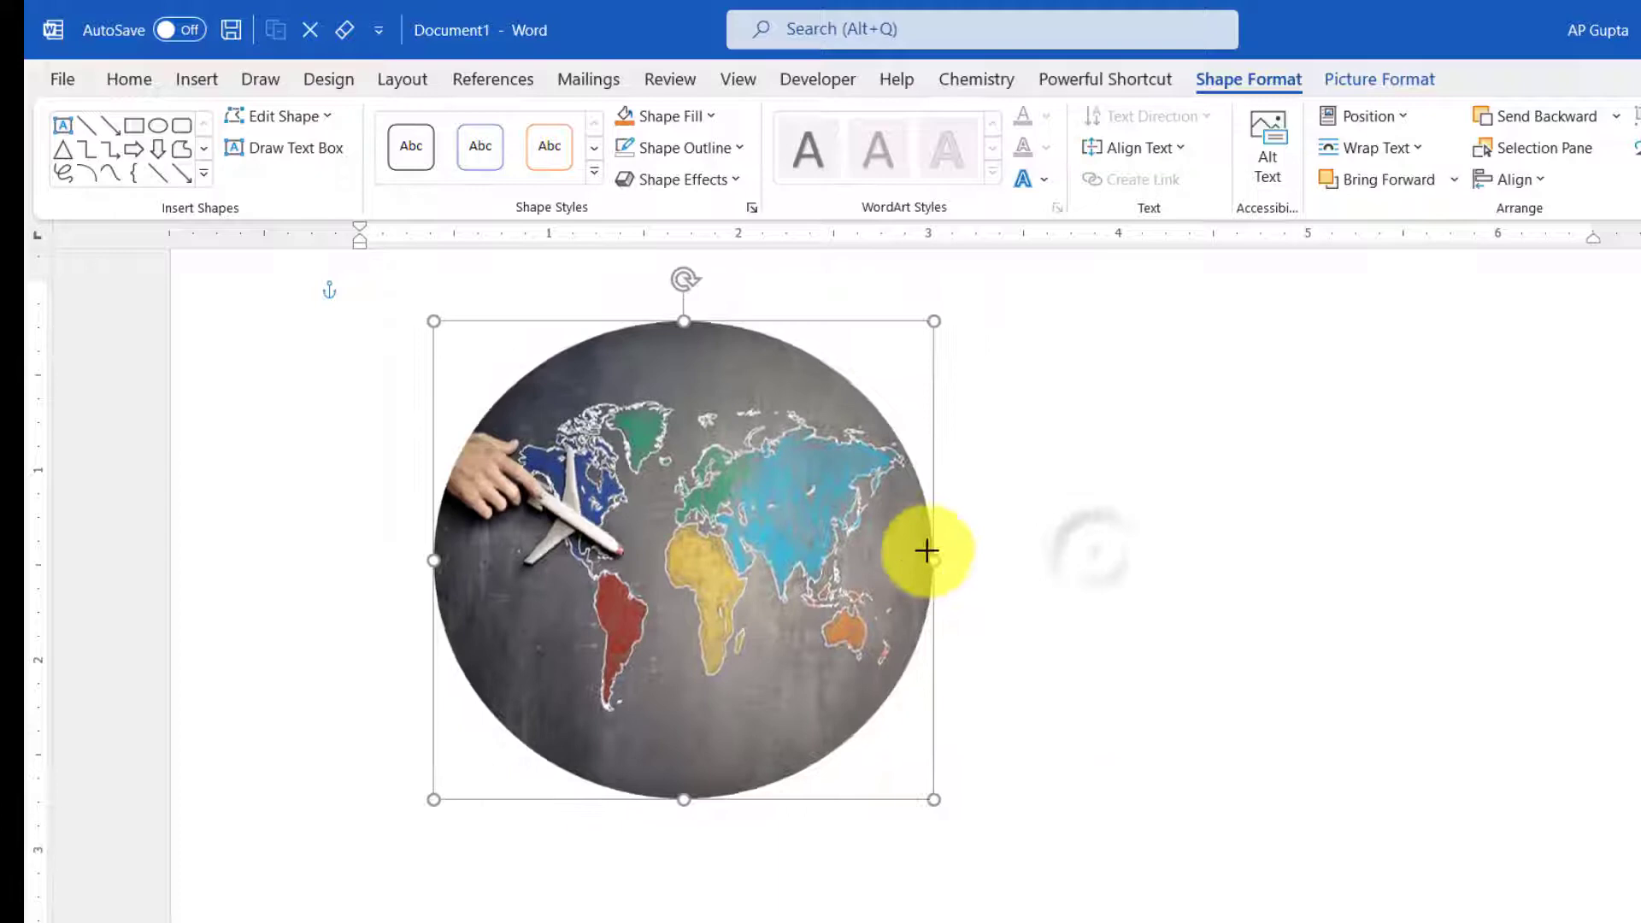
drag(933, 560, 1109, 559)
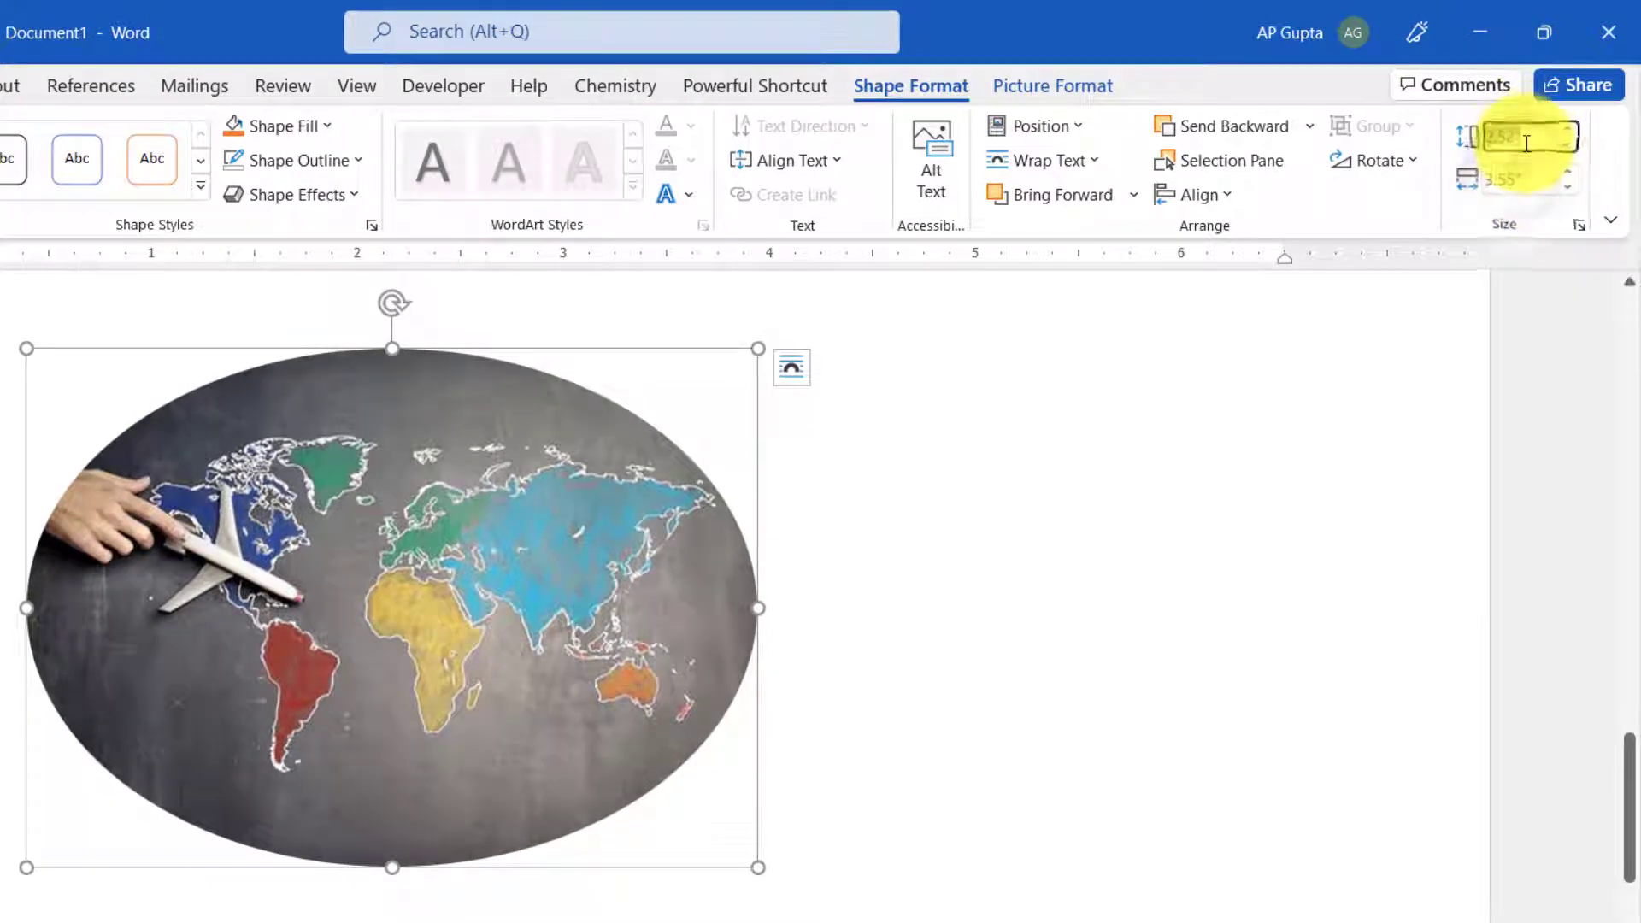
text(3")
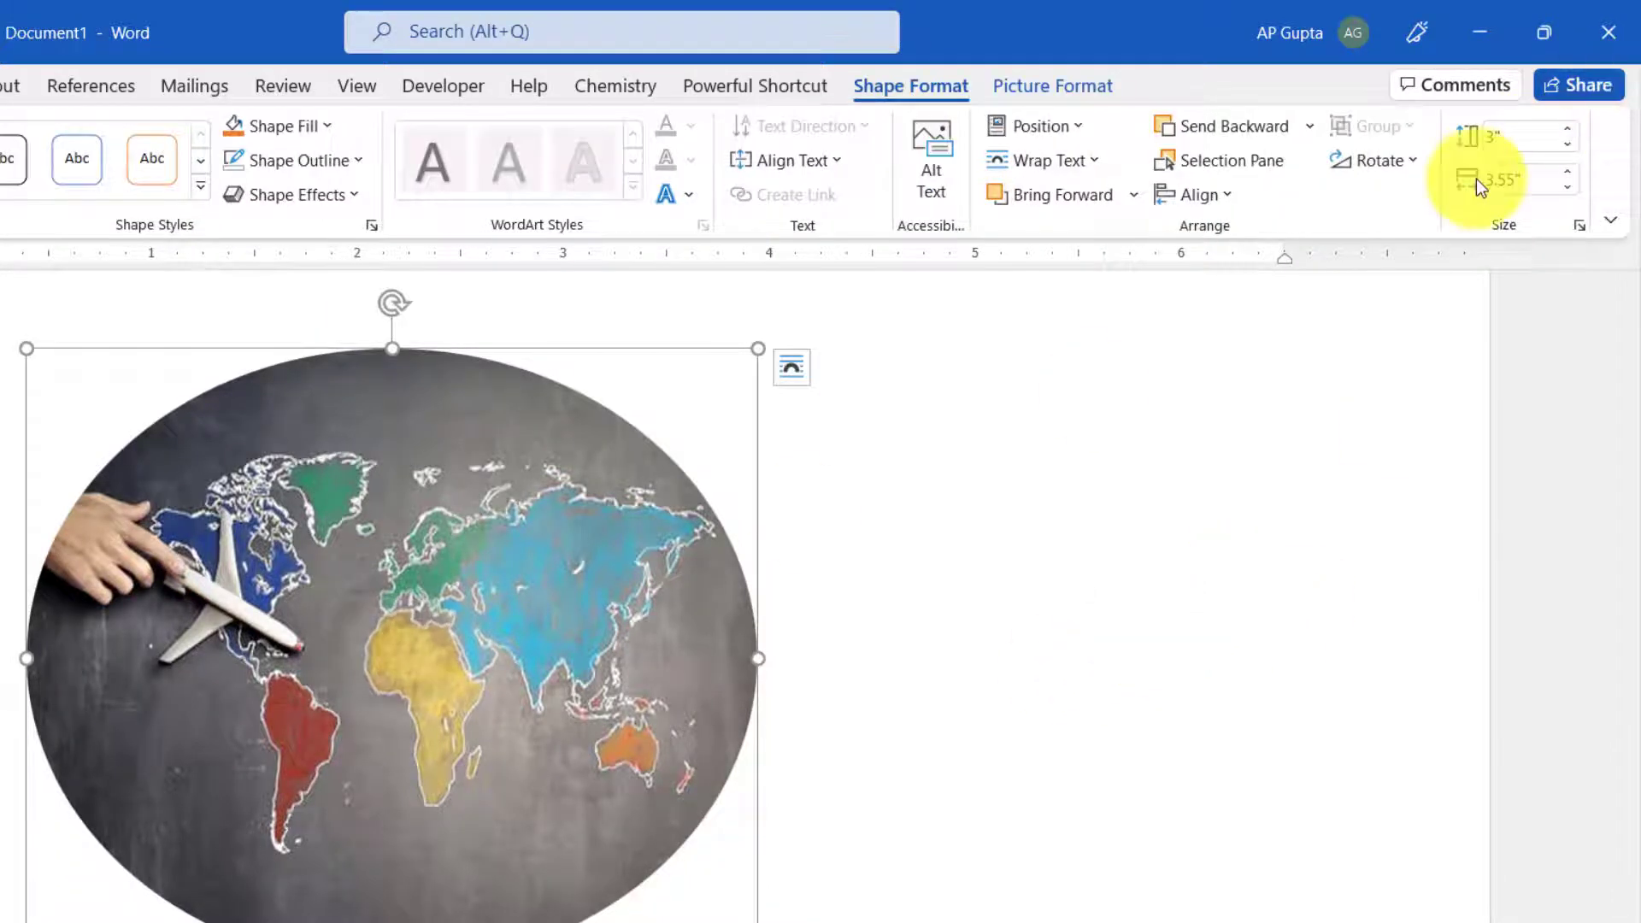
click(1524, 136)
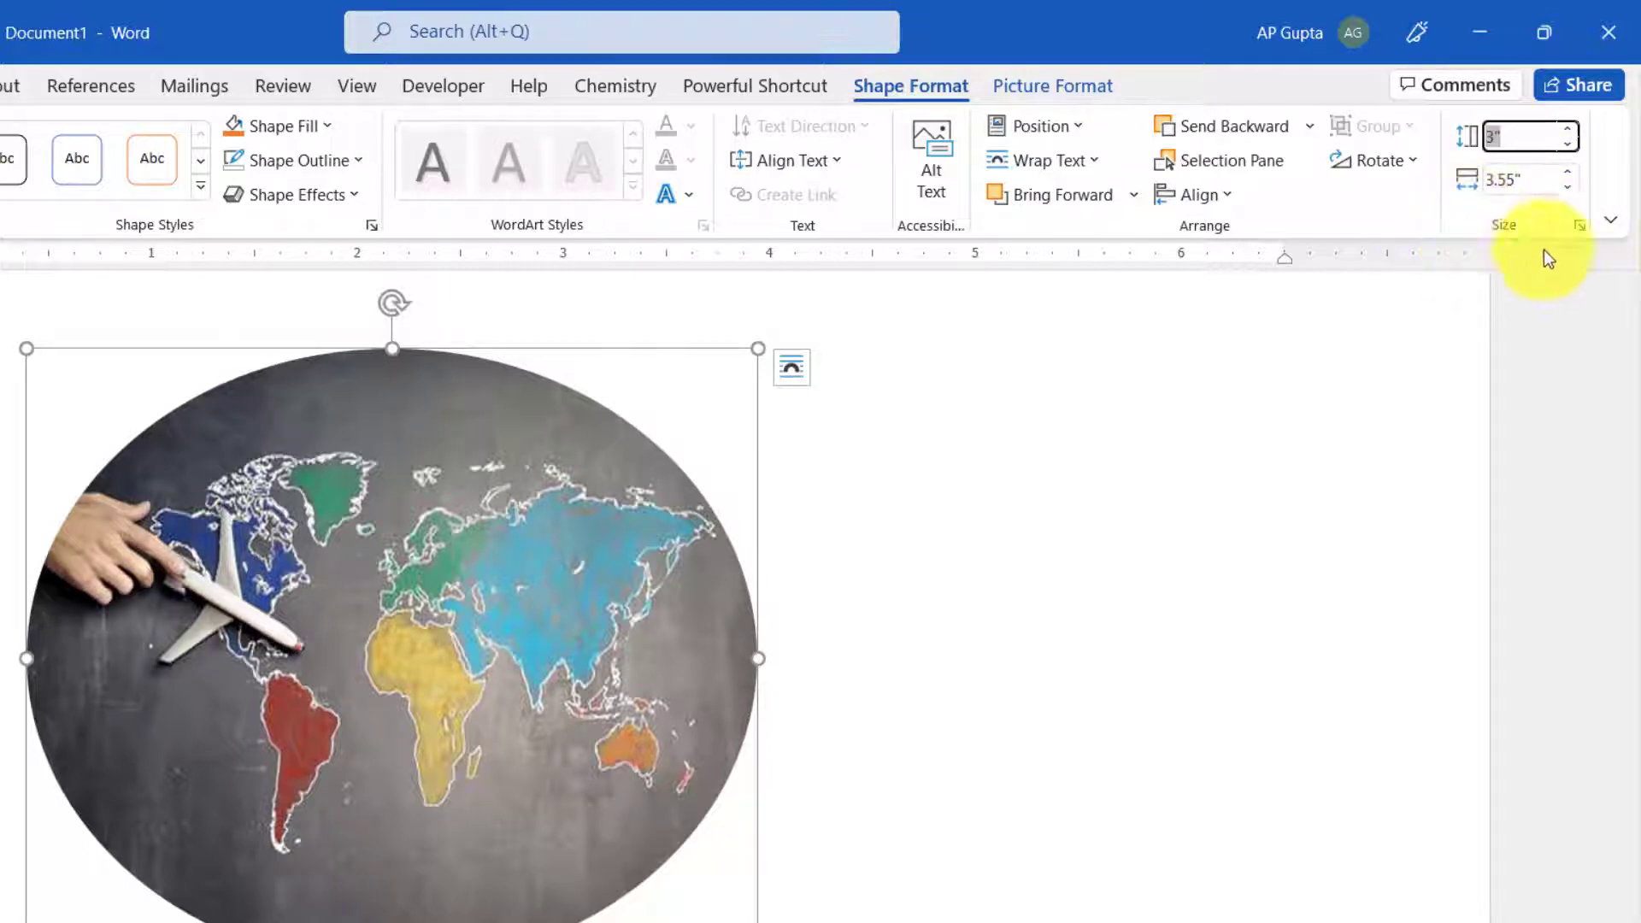
- In the Layout Size dialog, uncheck Lock aspect ratio and set Width to 3"
click(1579, 224)
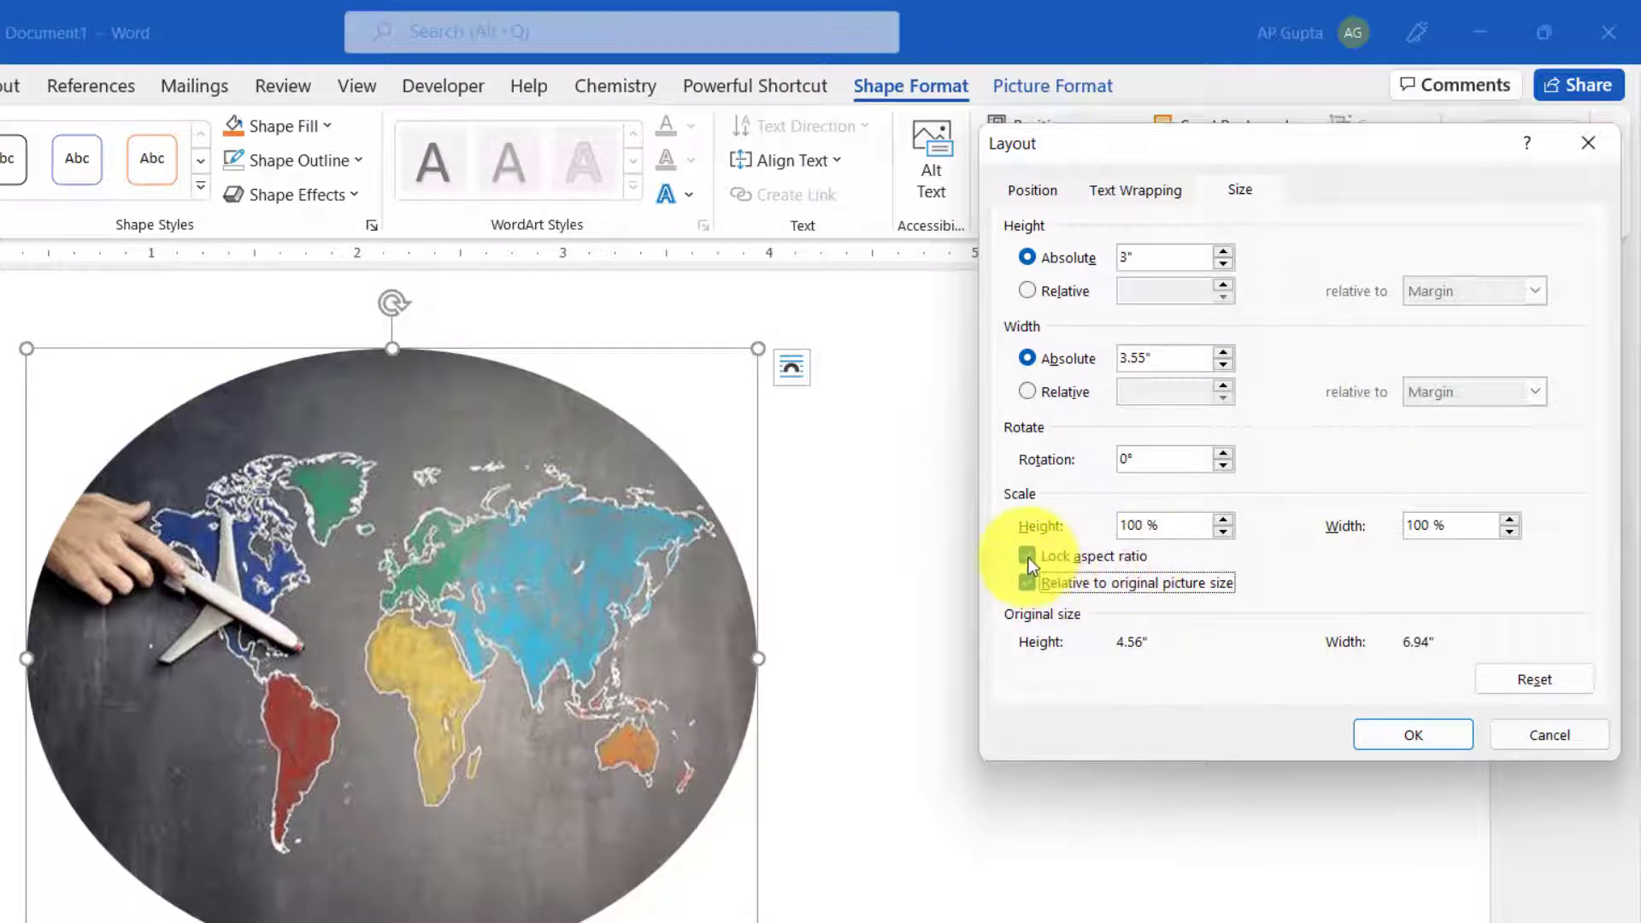
click(1026, 556)
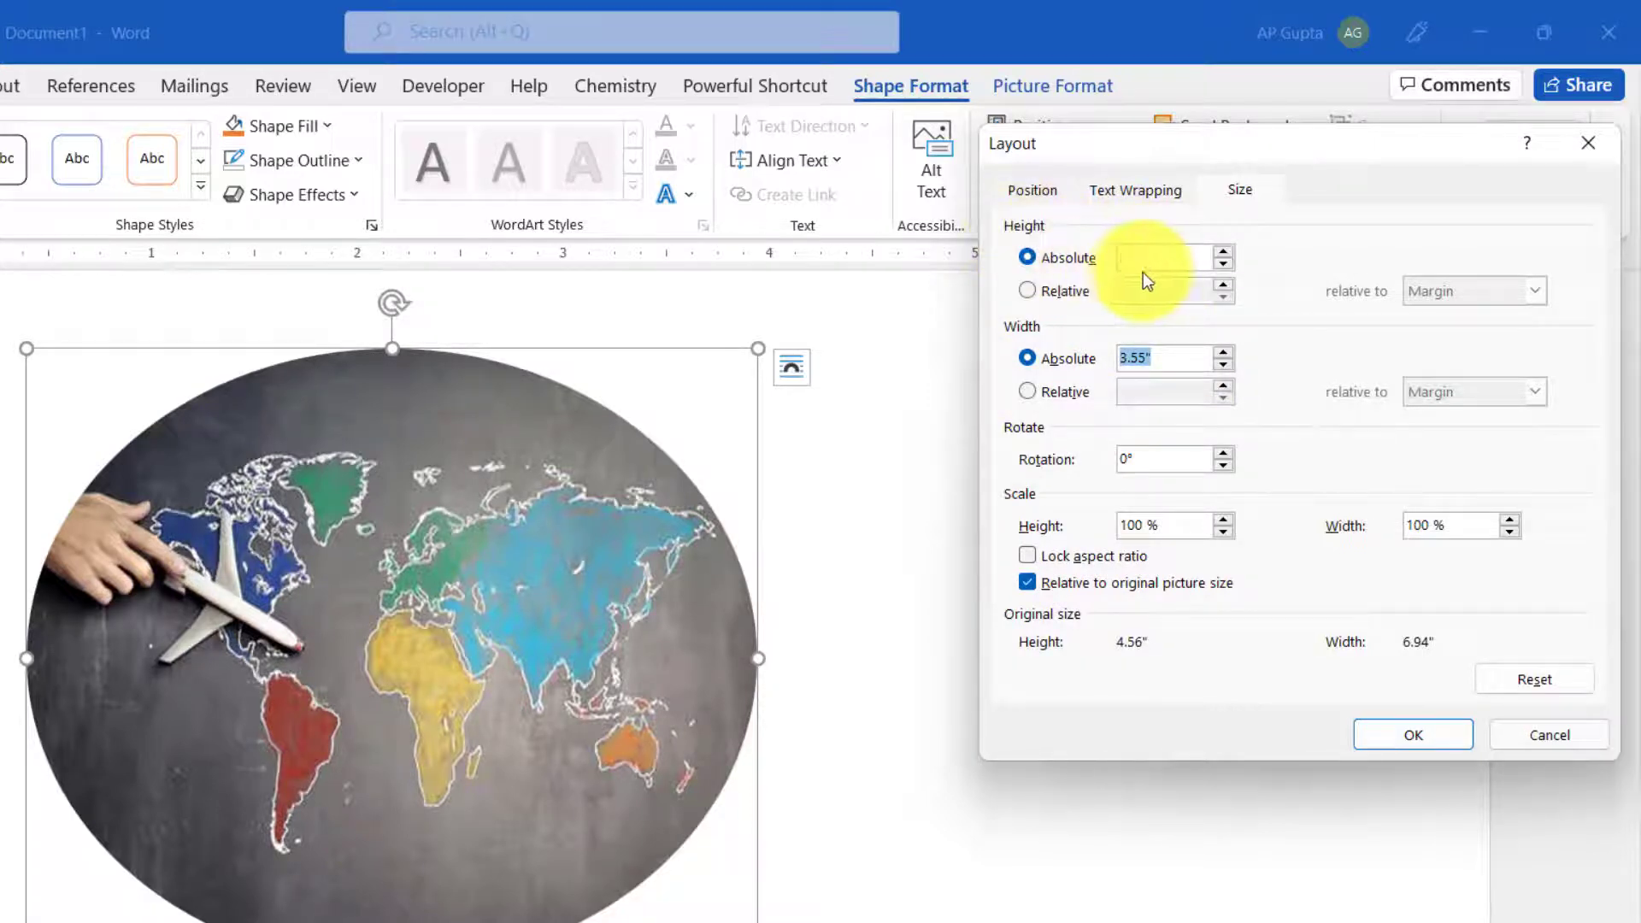
text(3)
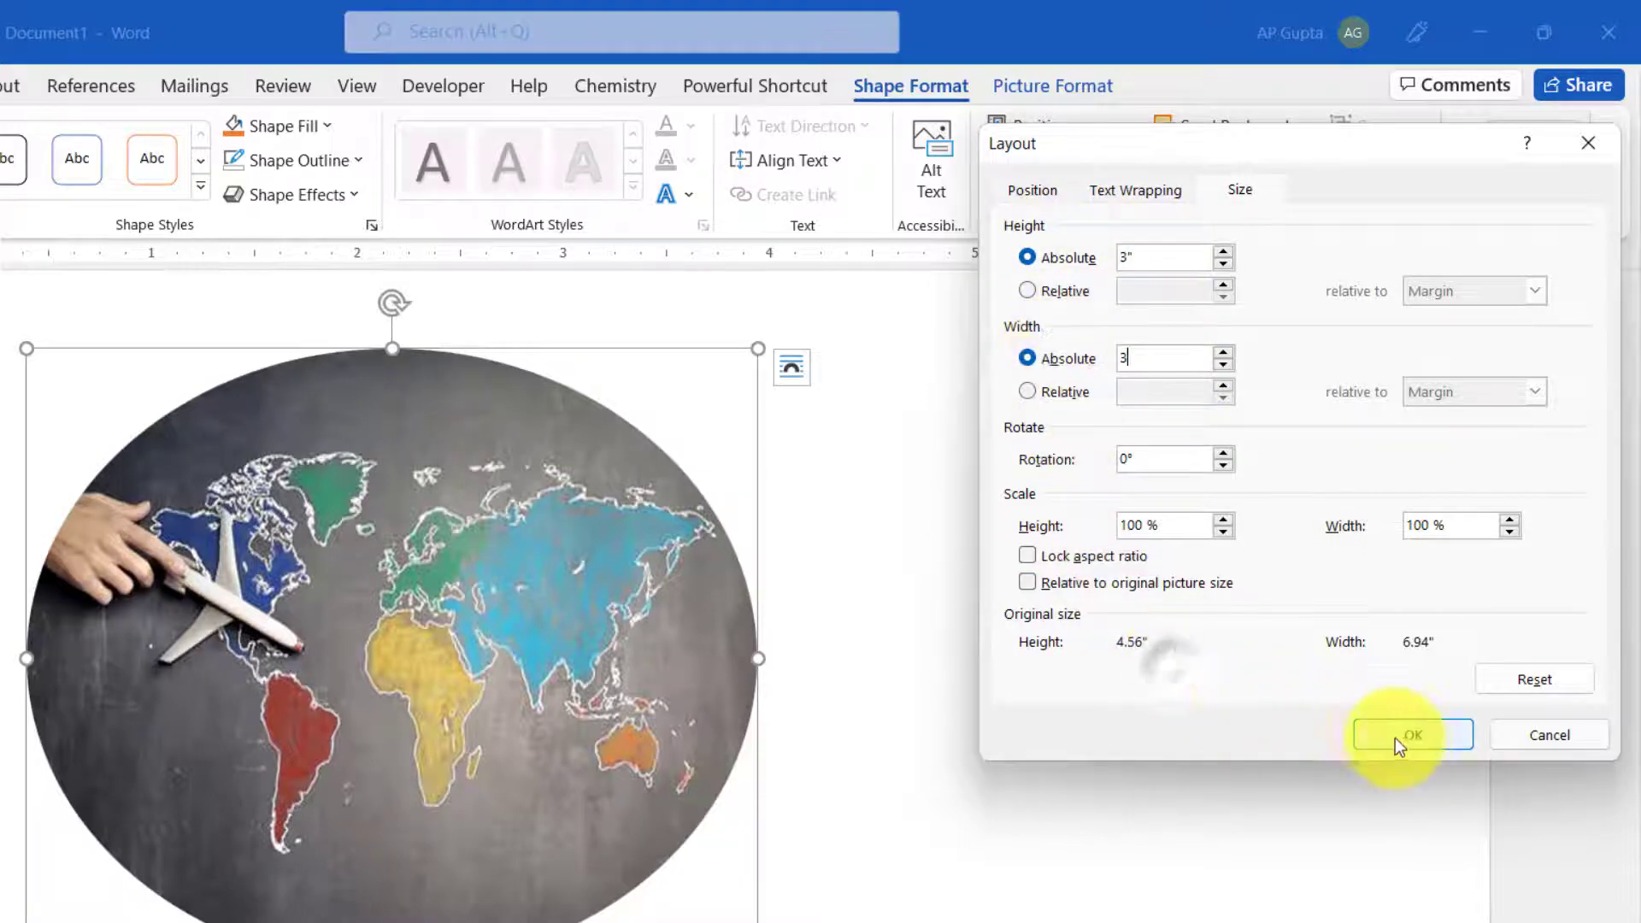
click(1412, 734)
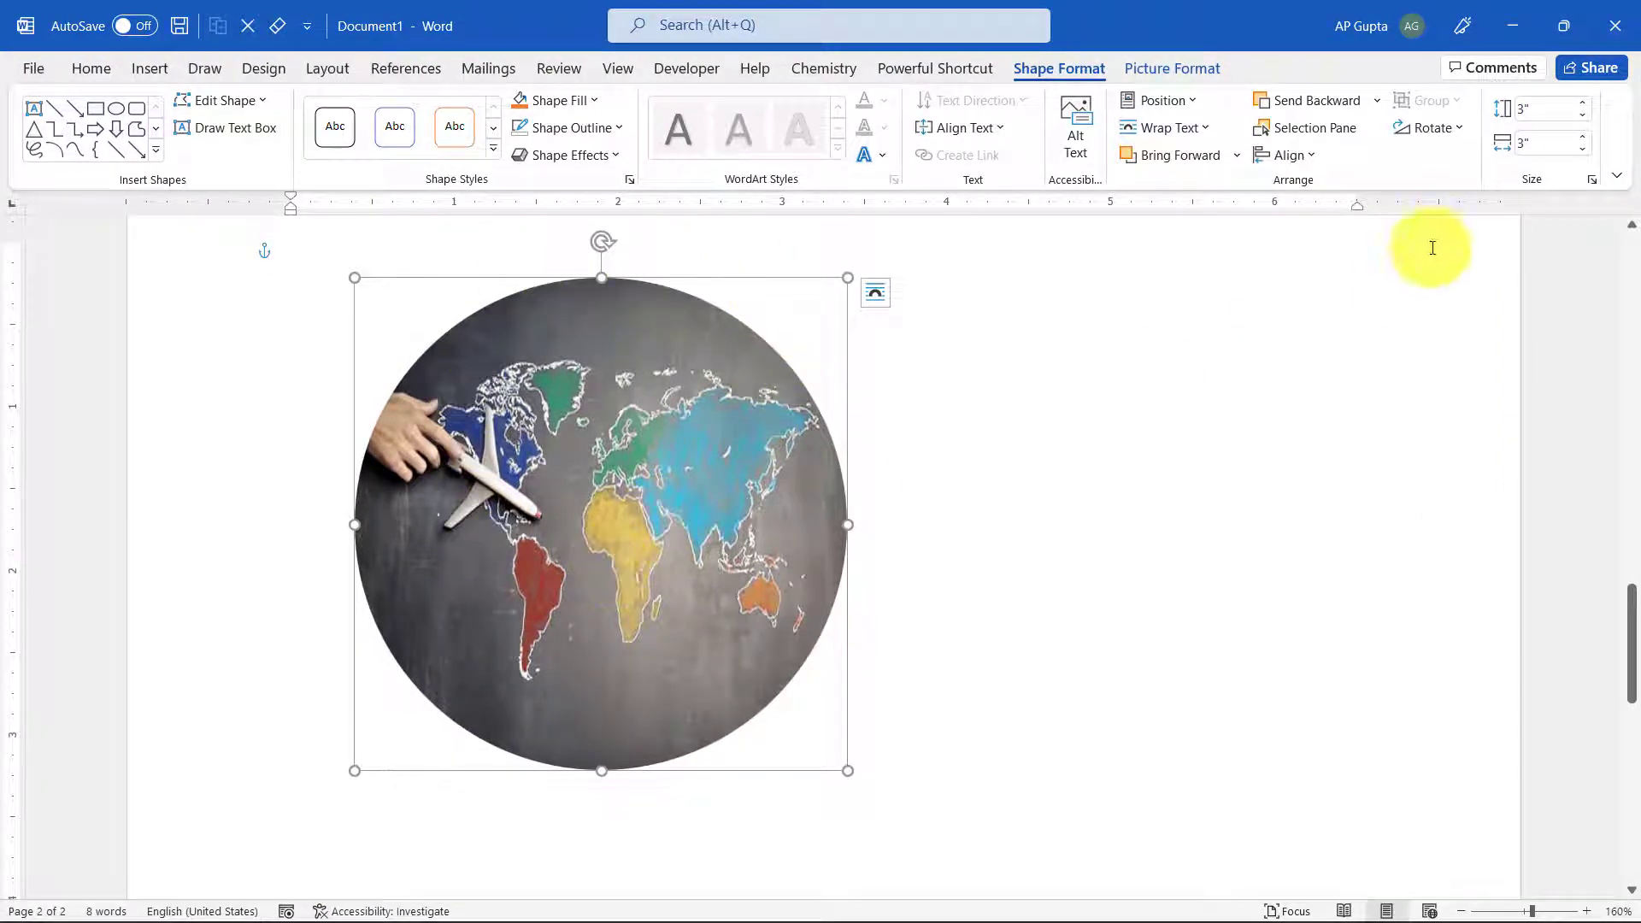
- Re-check Lock aspect ratio and drag a corner handle until the circle measures 2.94" by 2.94"
click(1592, 178)
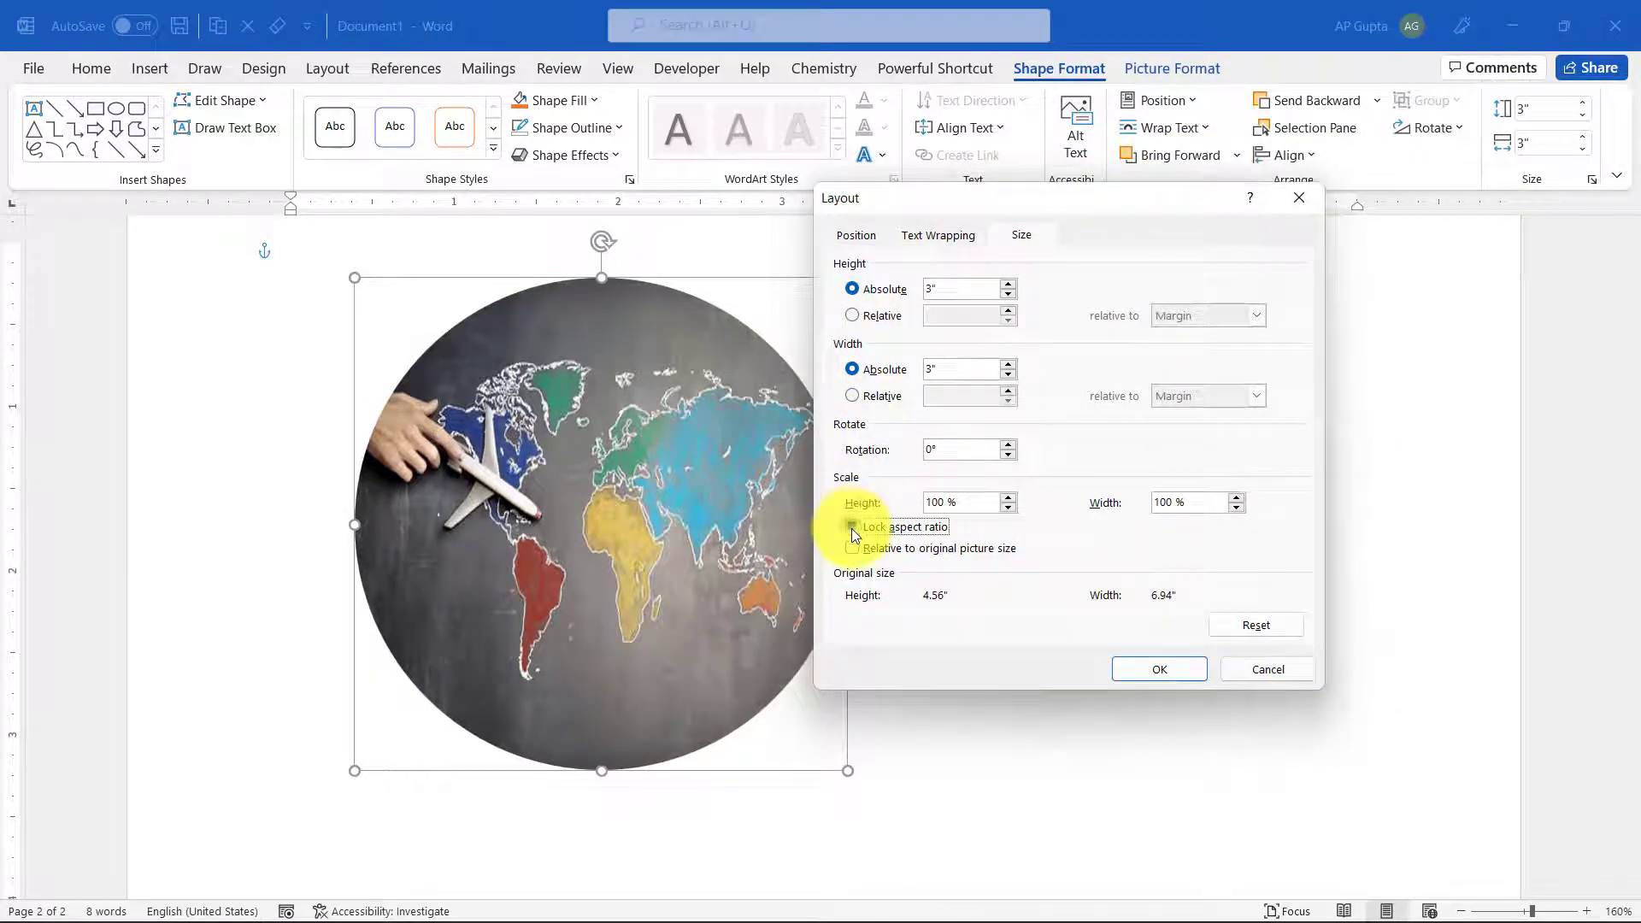
click(1157, 669)
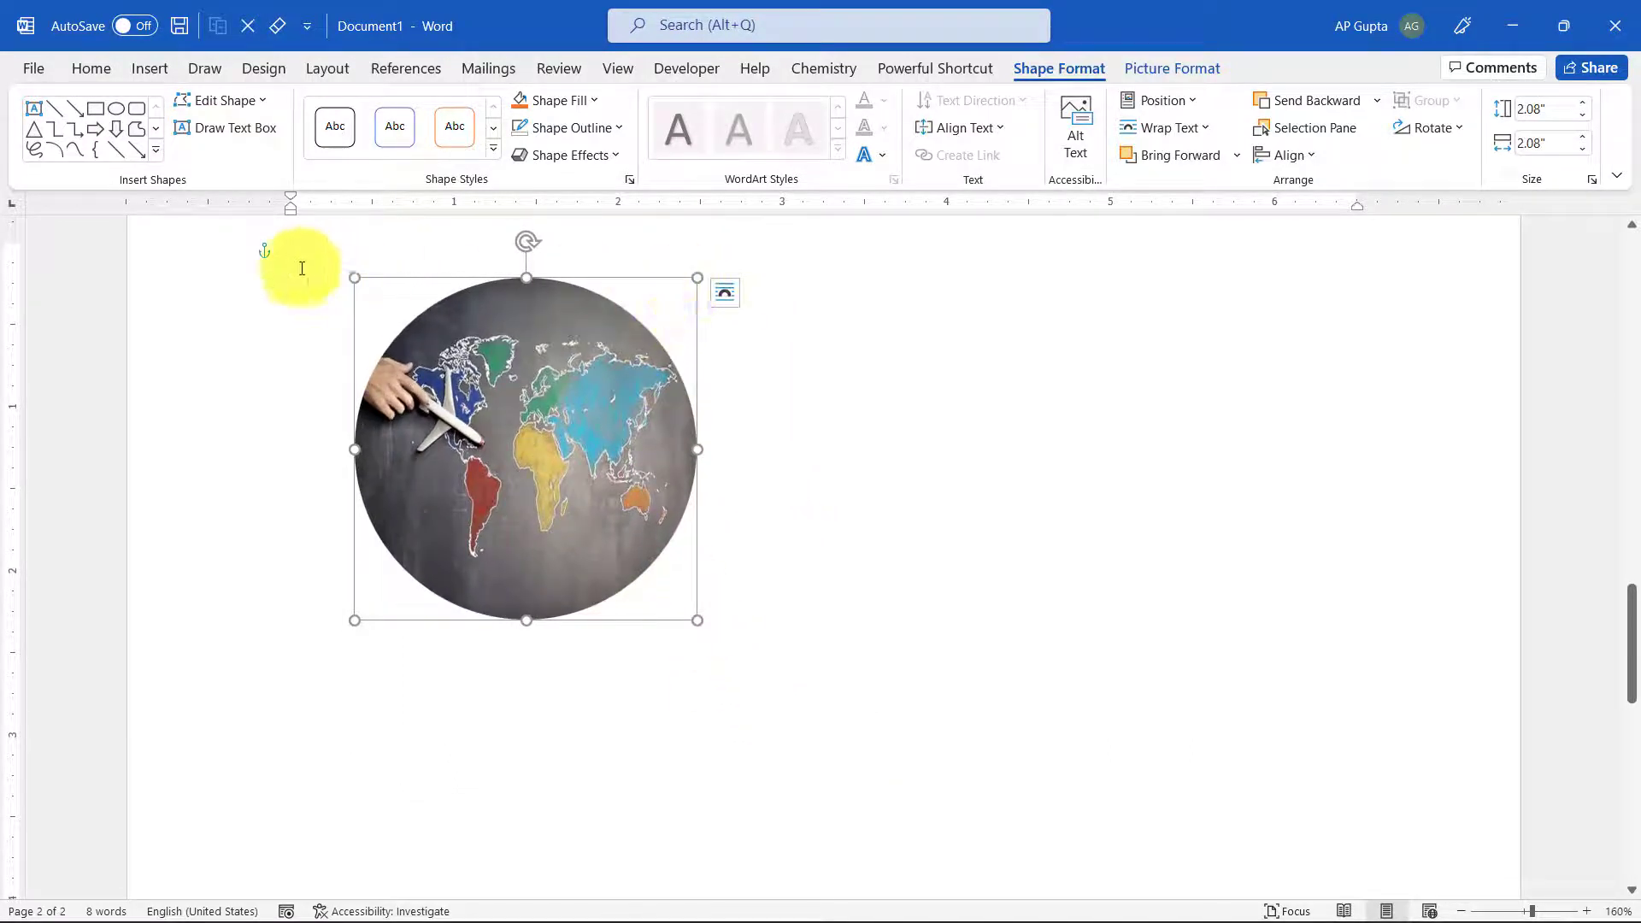
drag(696, 619, 845, 769)
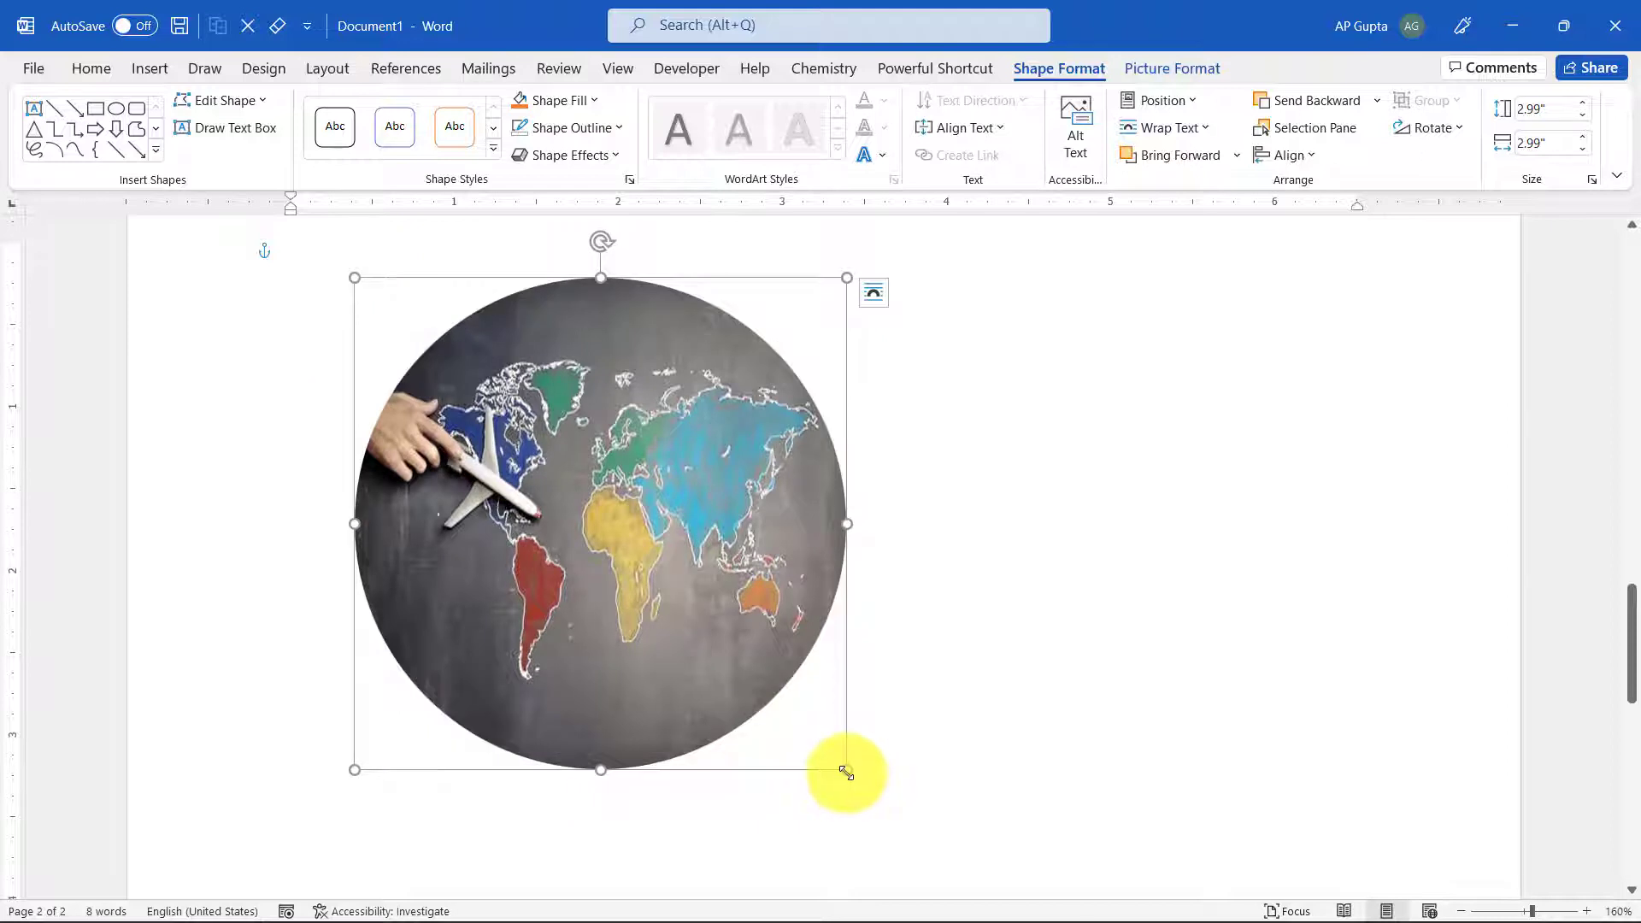
drag(846, 771, 819, 759)
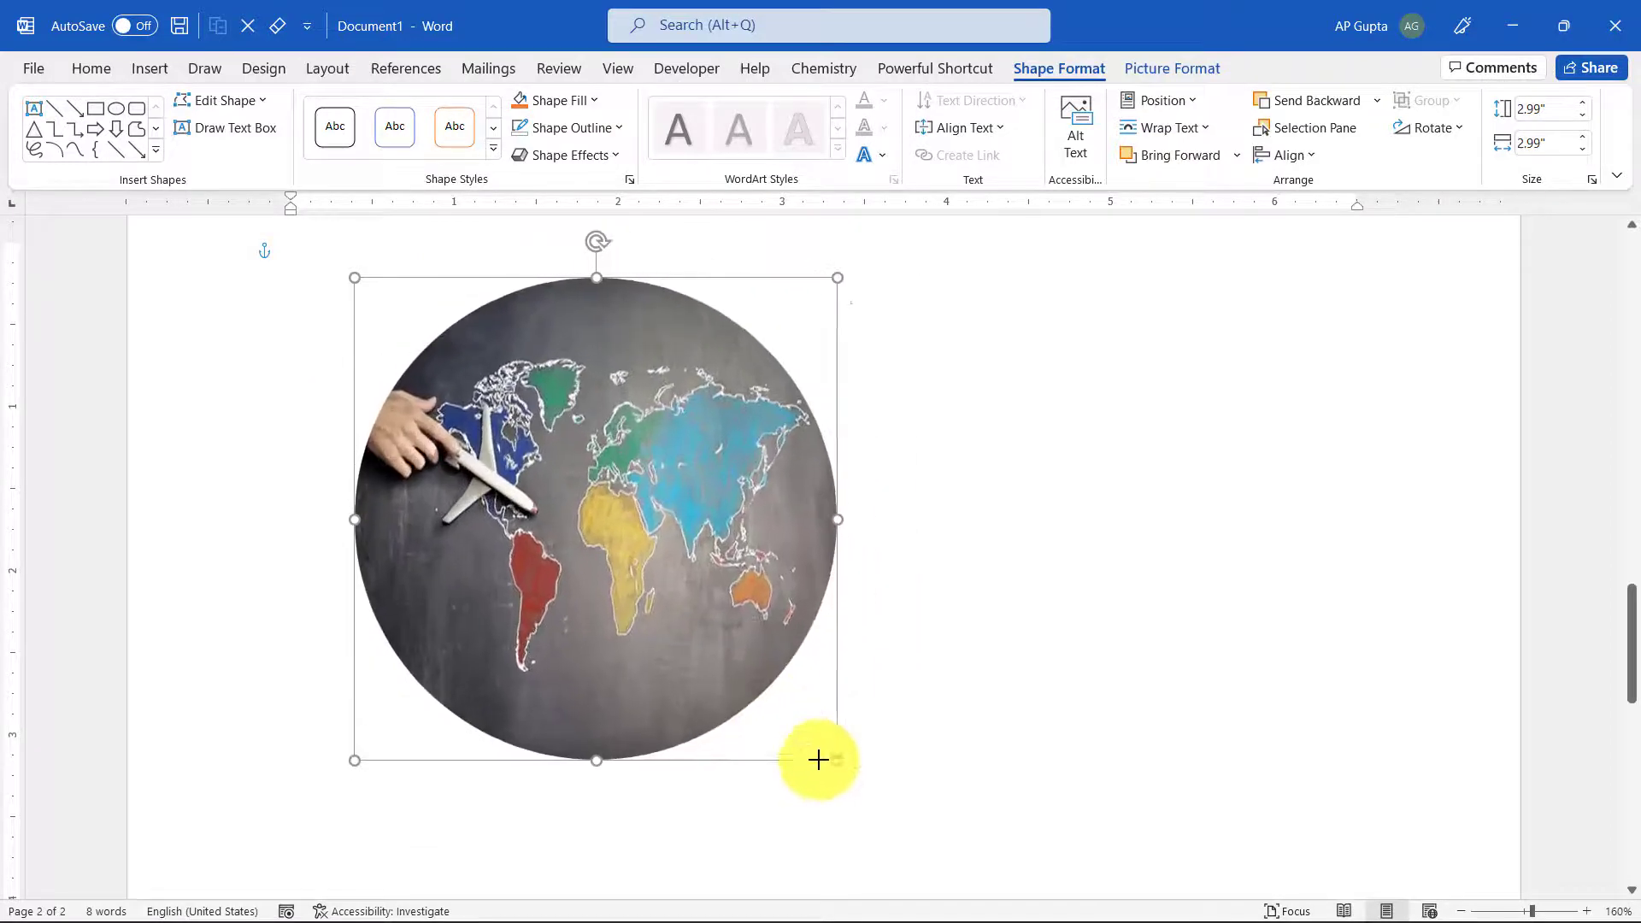
drag(819, 760, 835, 526)
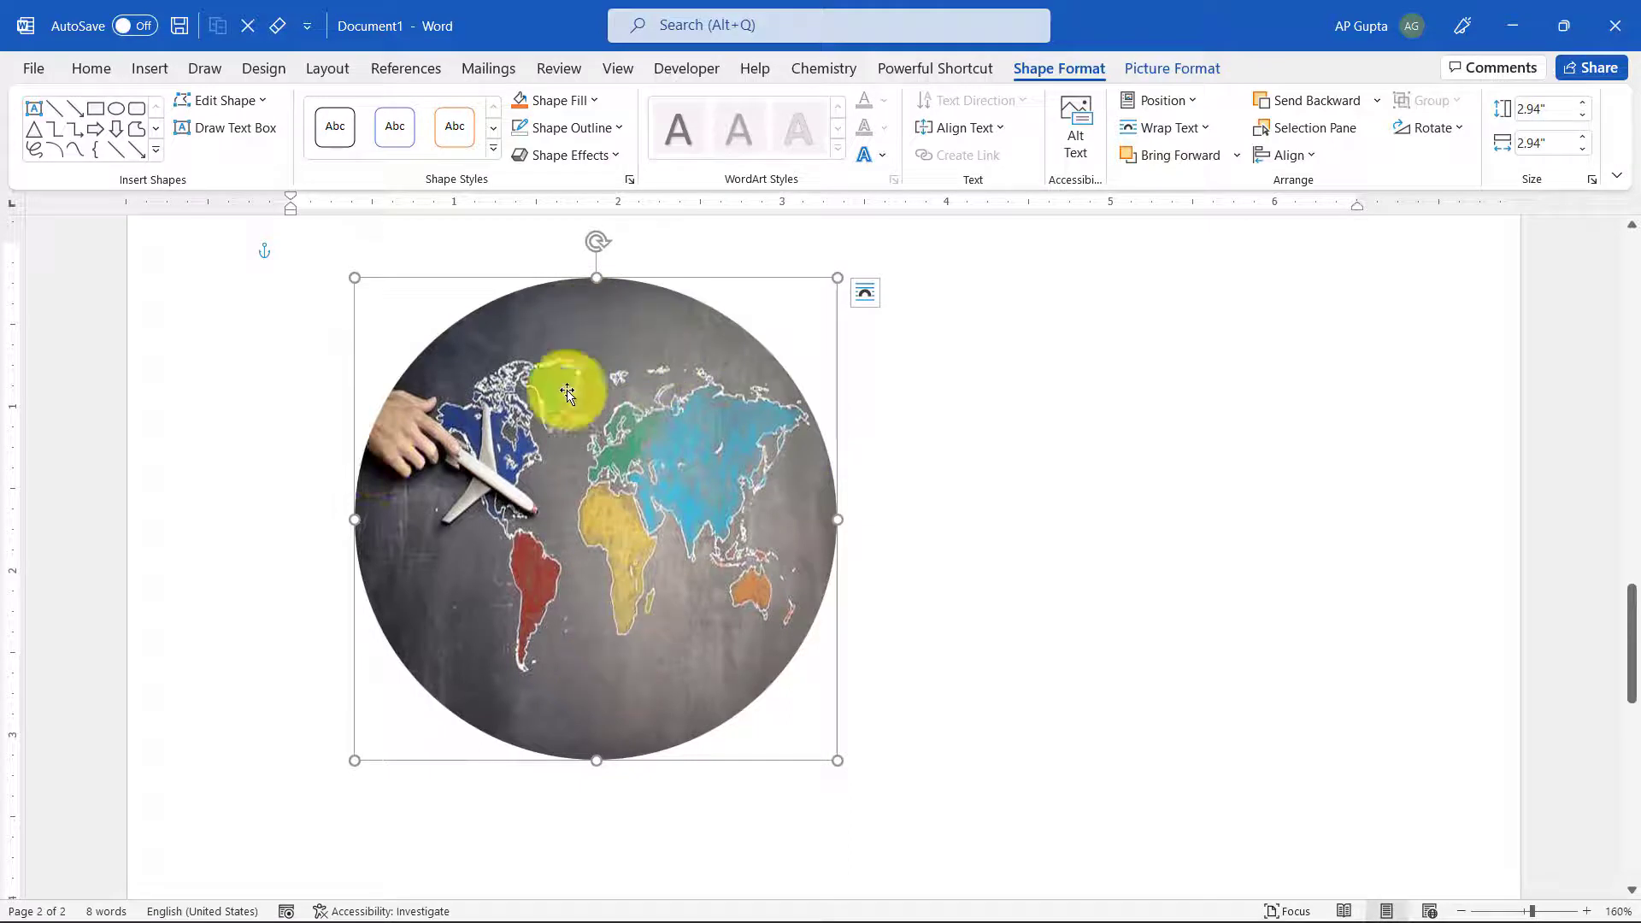
mouse_move(469, 694)
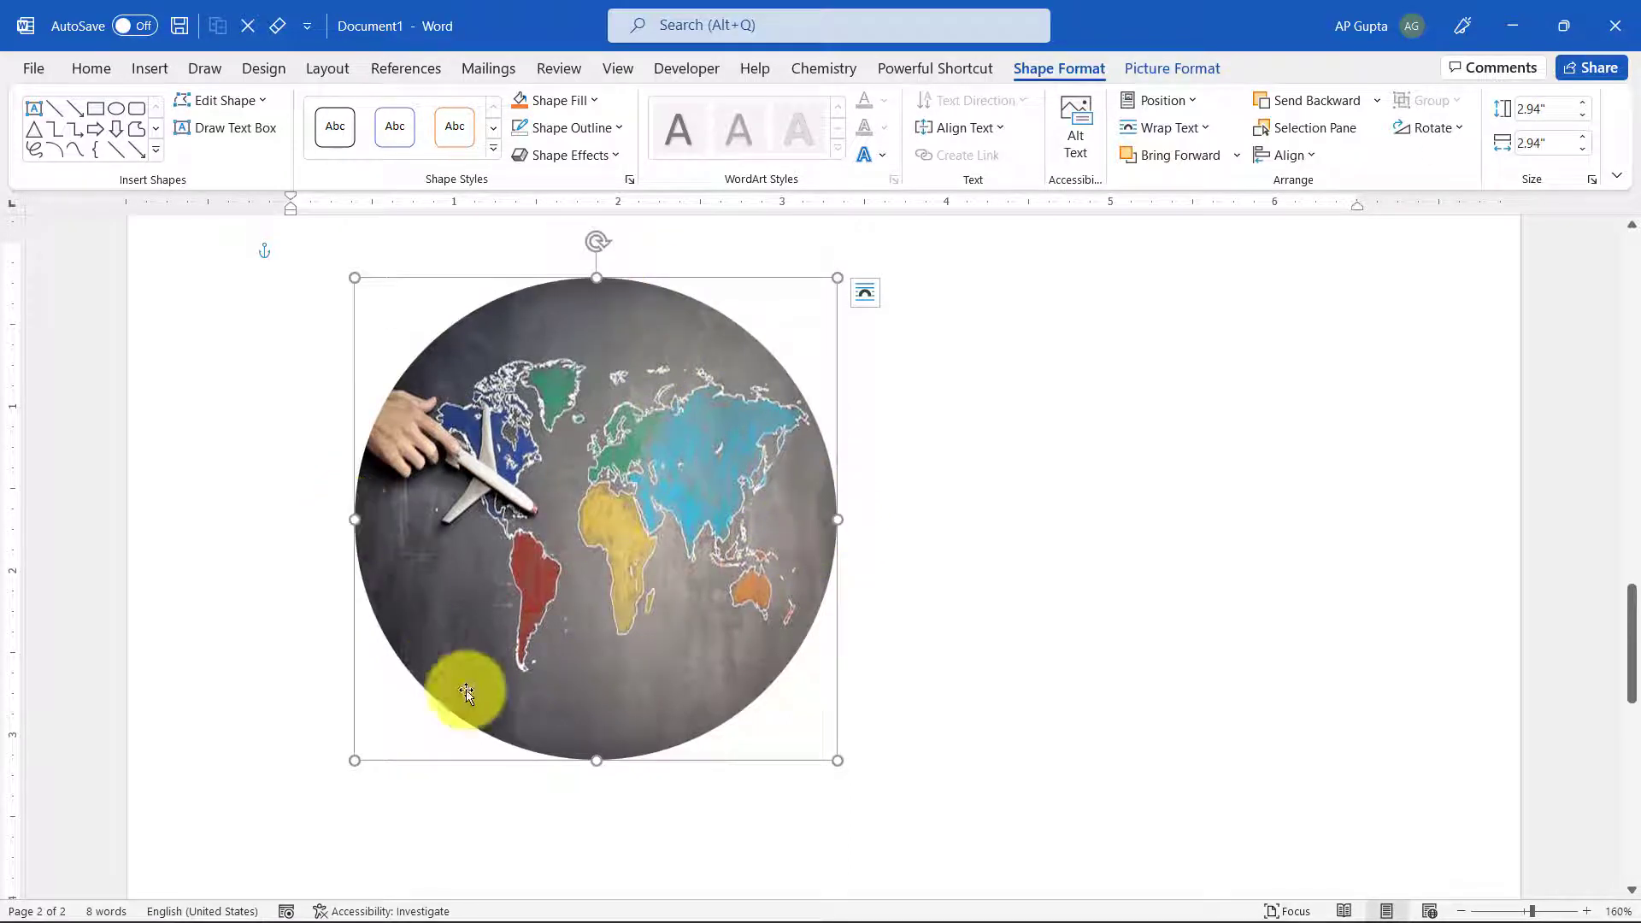
drag(838, 519, 902, 519)
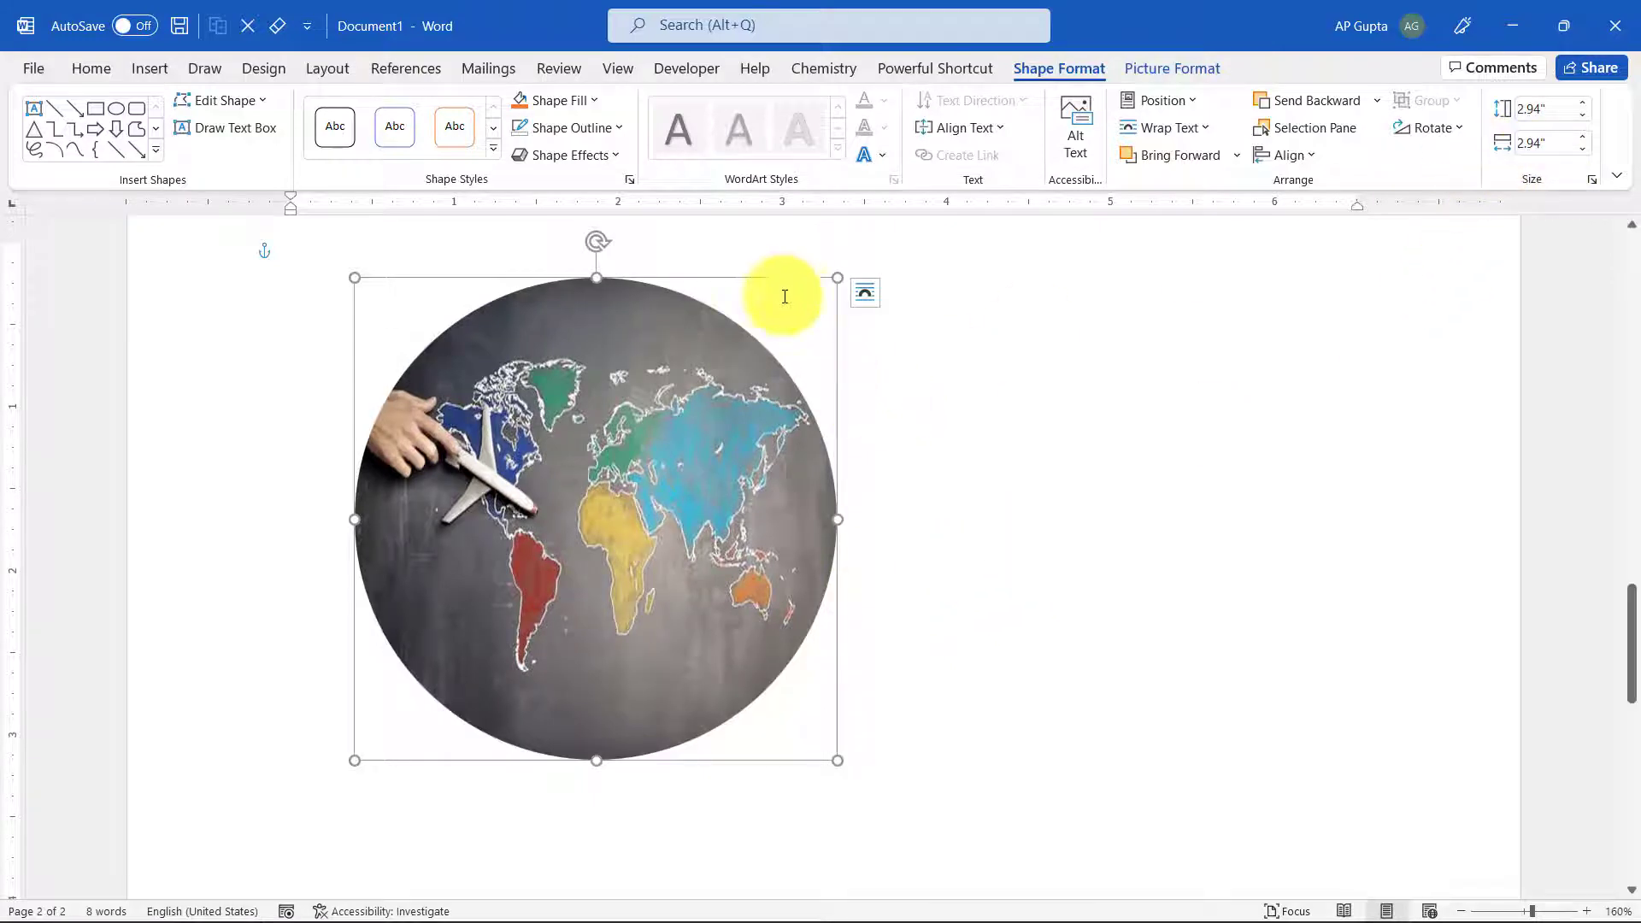
mouse_move(310, 688)
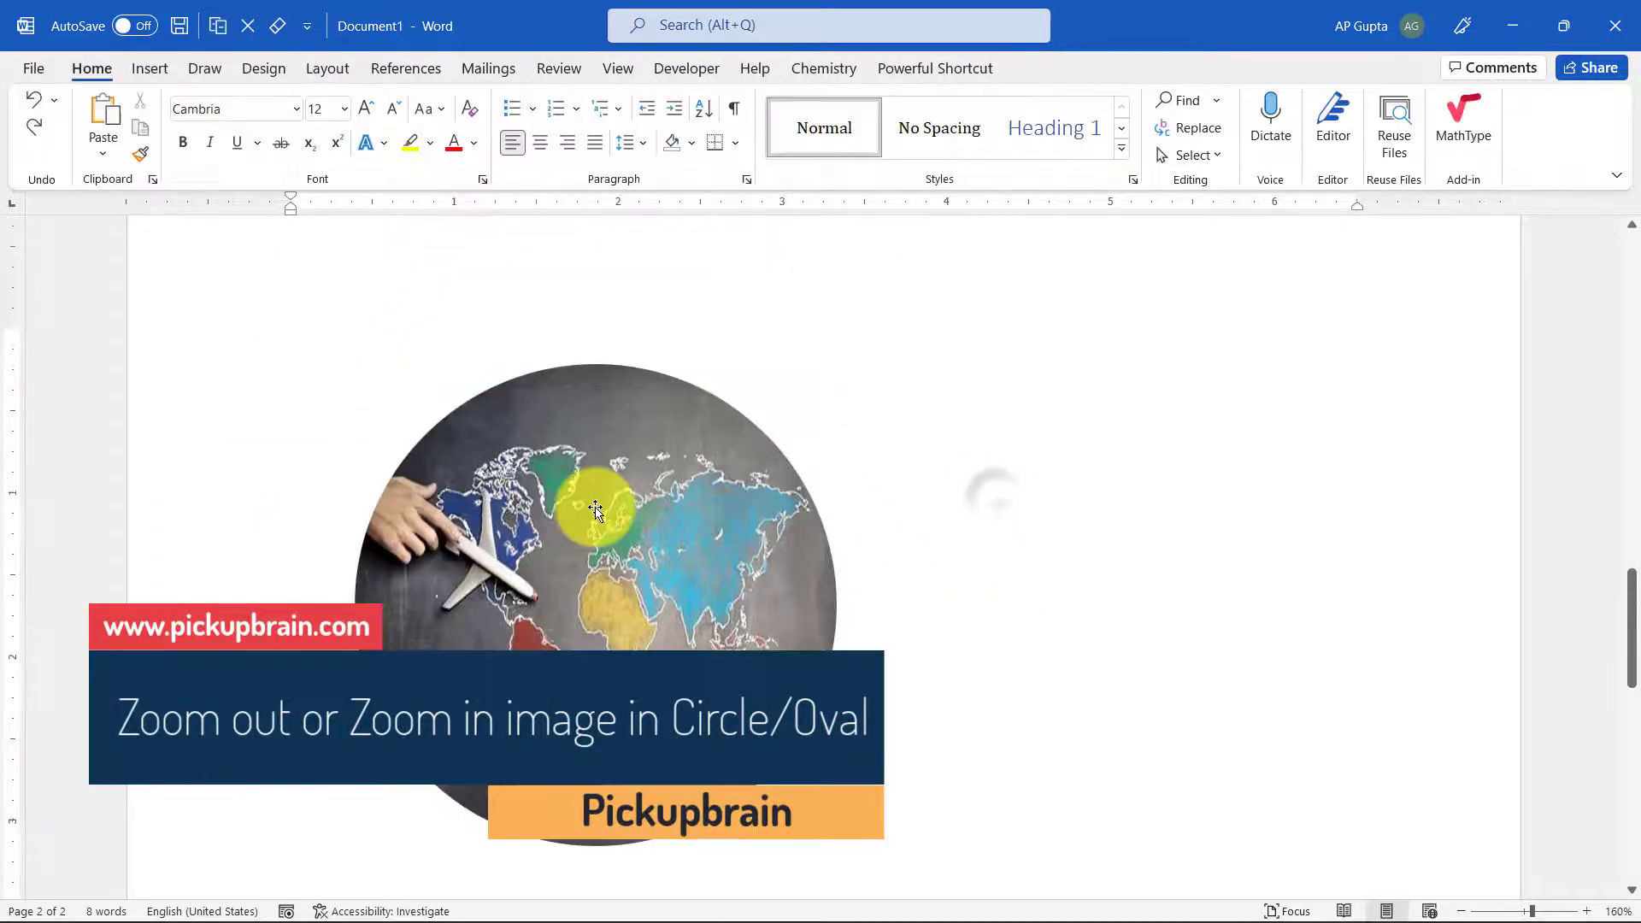
- Select the circular map and turn on Crop to expose the full photo behind the circle
click(597, 508)
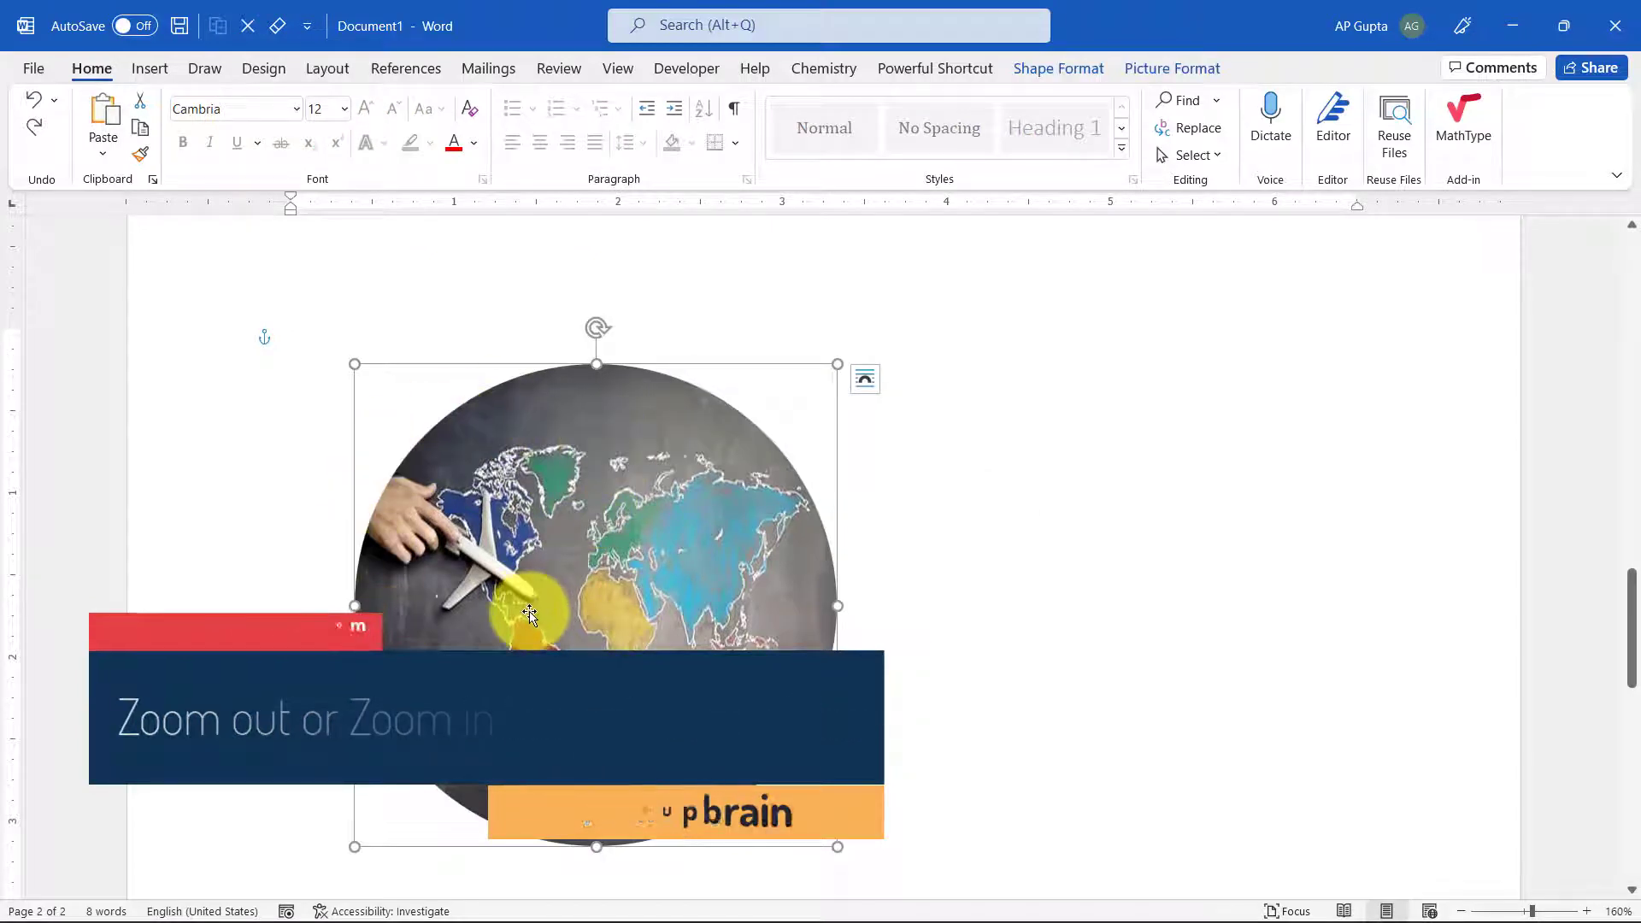
click(1171, 69)
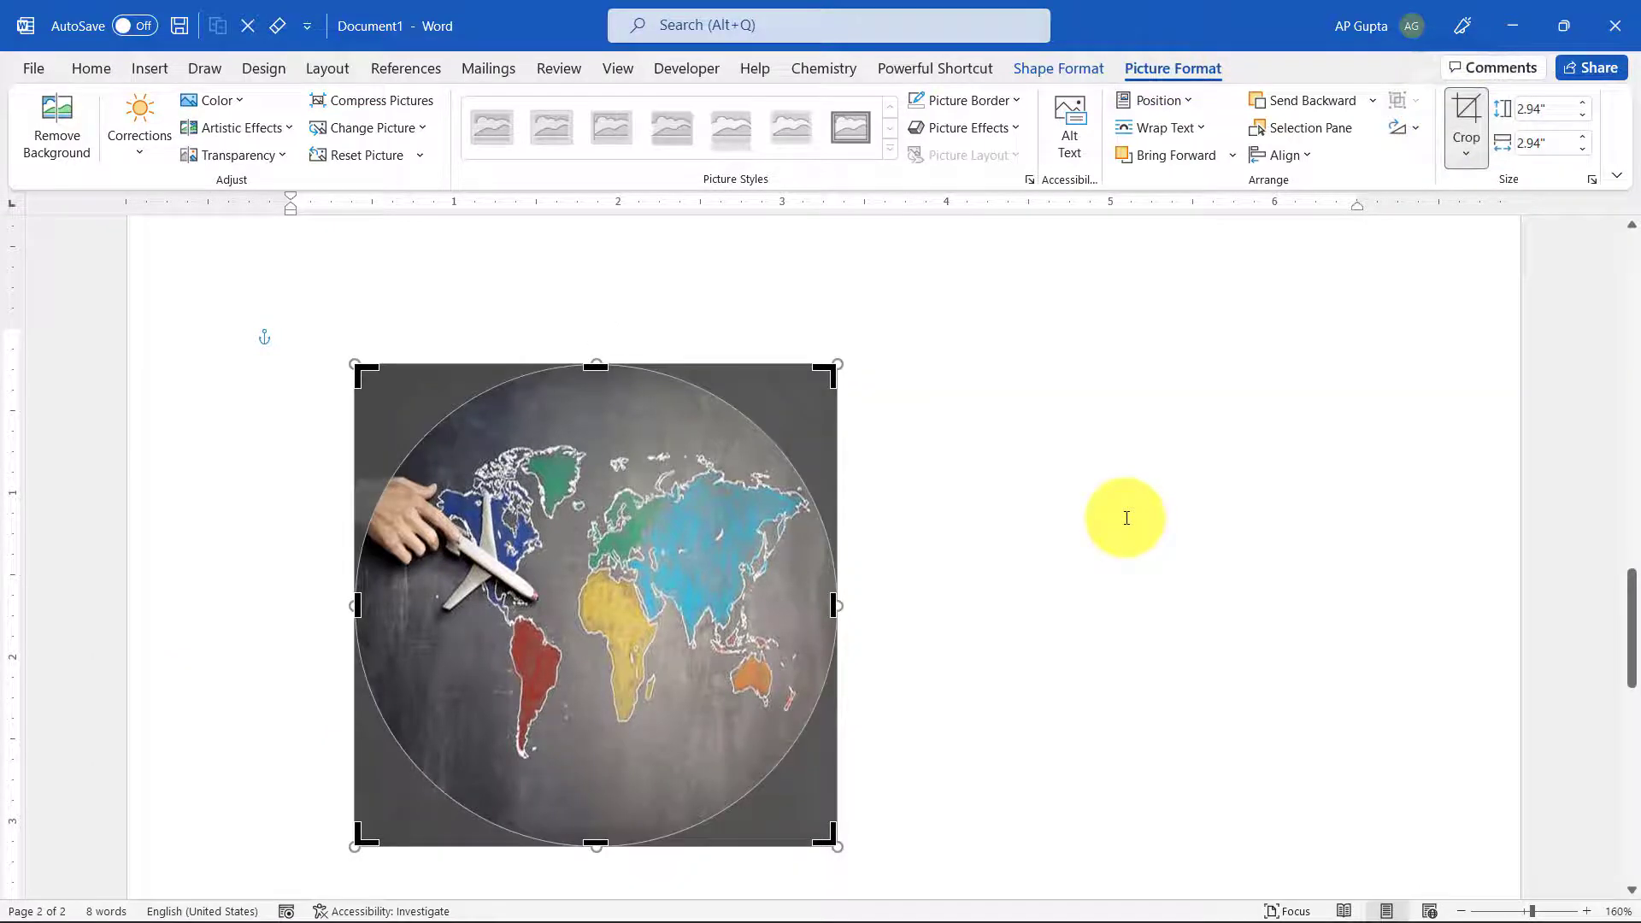
drag(1125, 518, 496, 351)
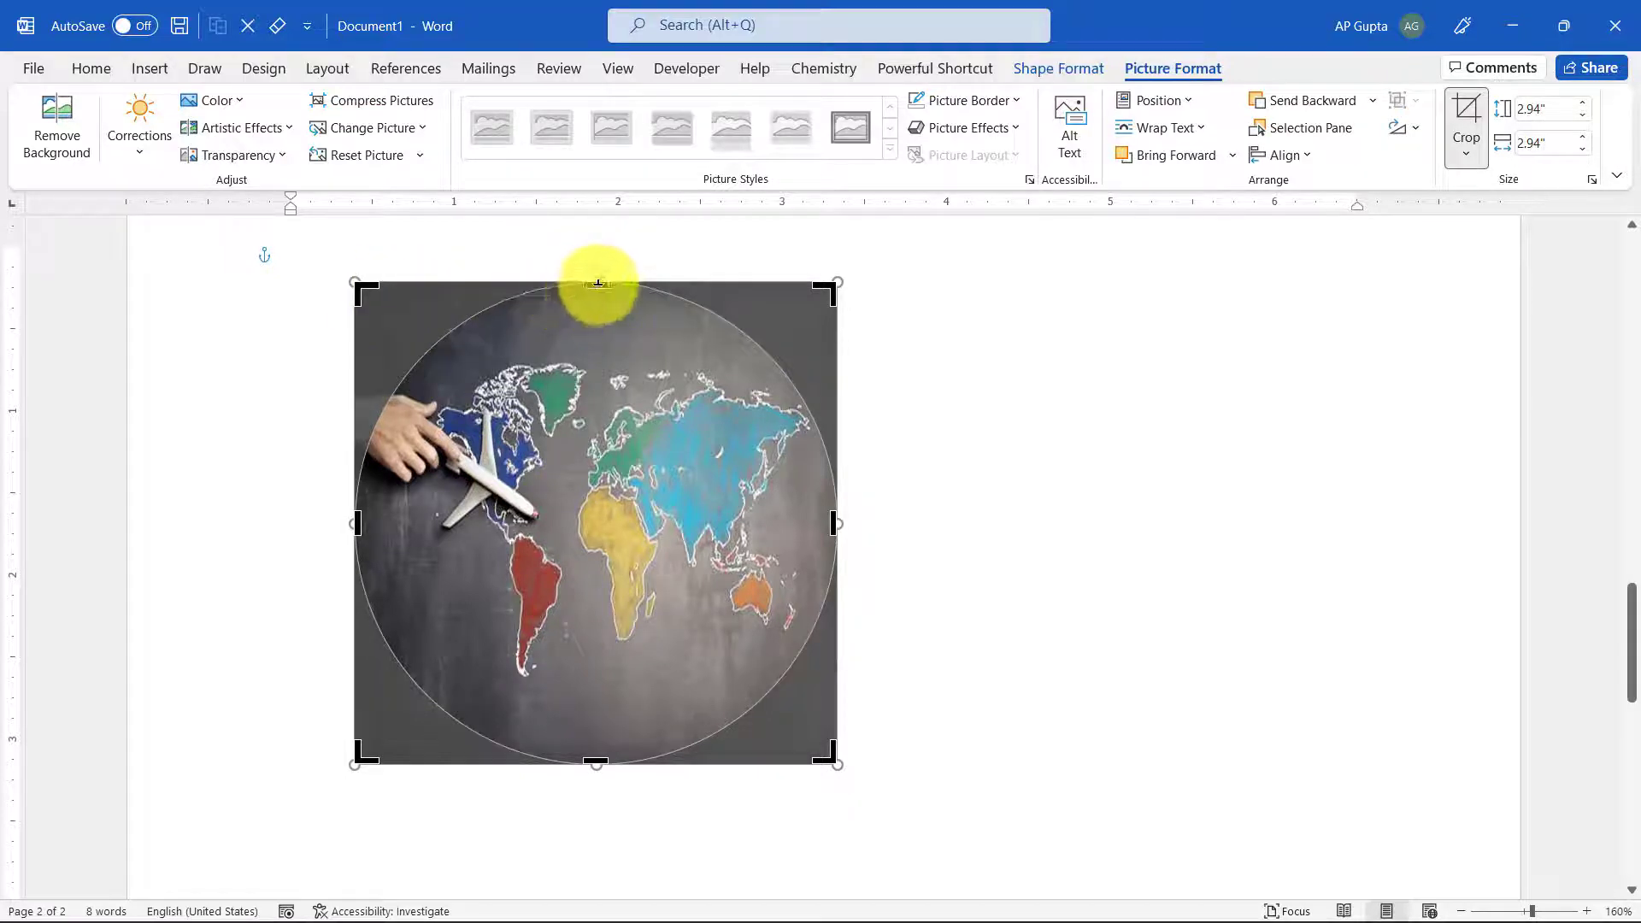
mouse_move(360, 849)
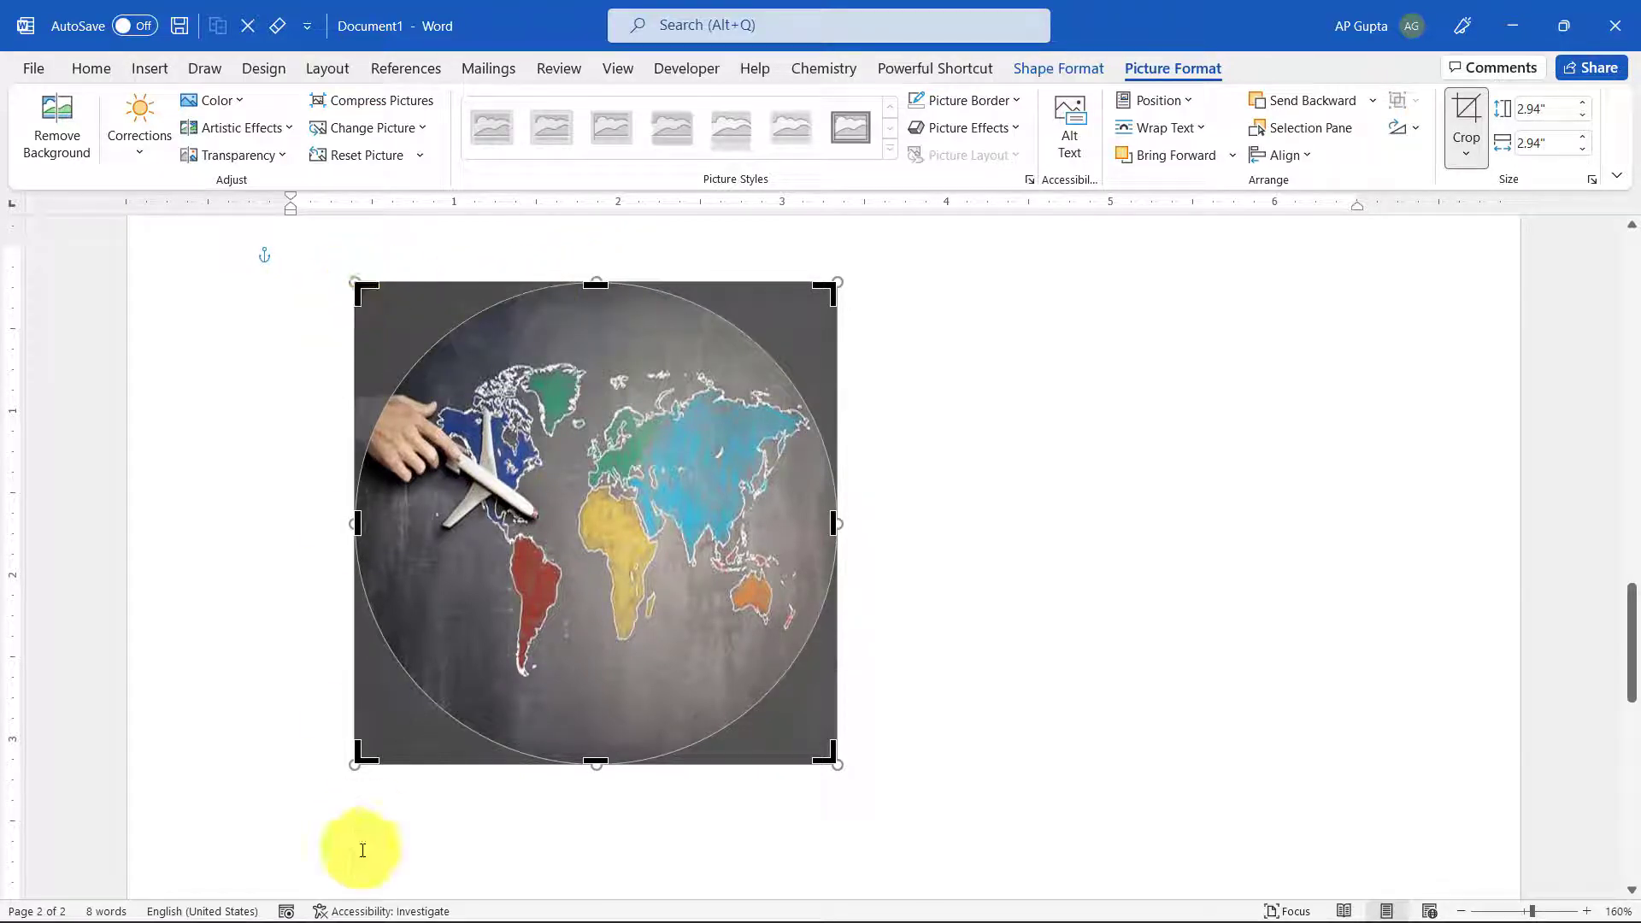
mouse_move(361, 293)
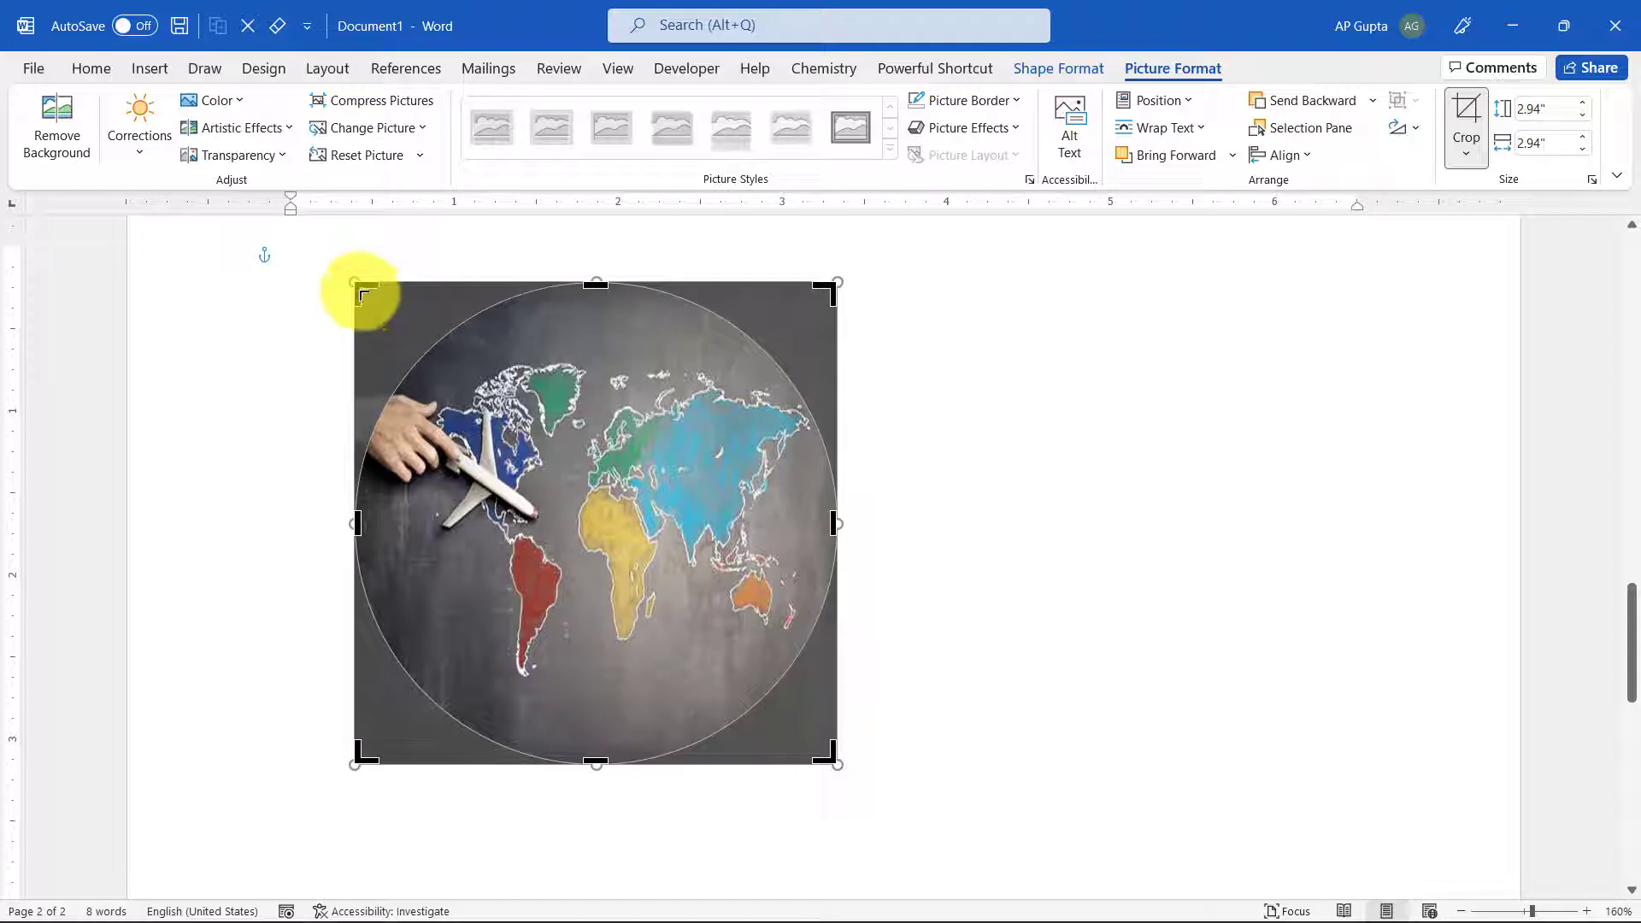
mouse_move(433, 737)
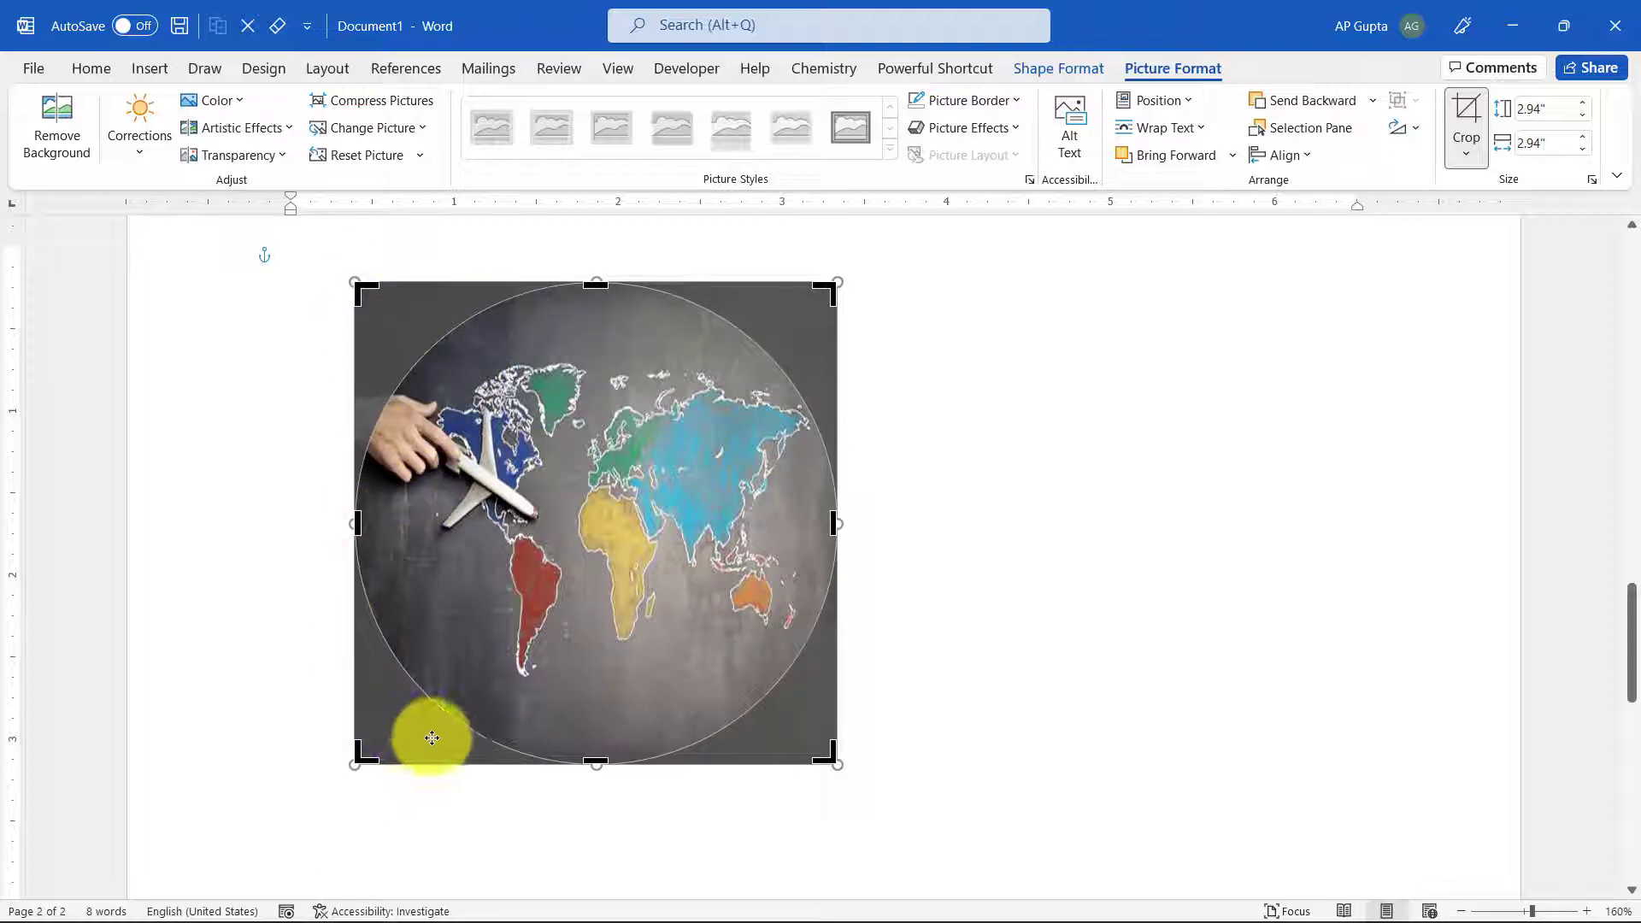
mouse_move(492, 754)
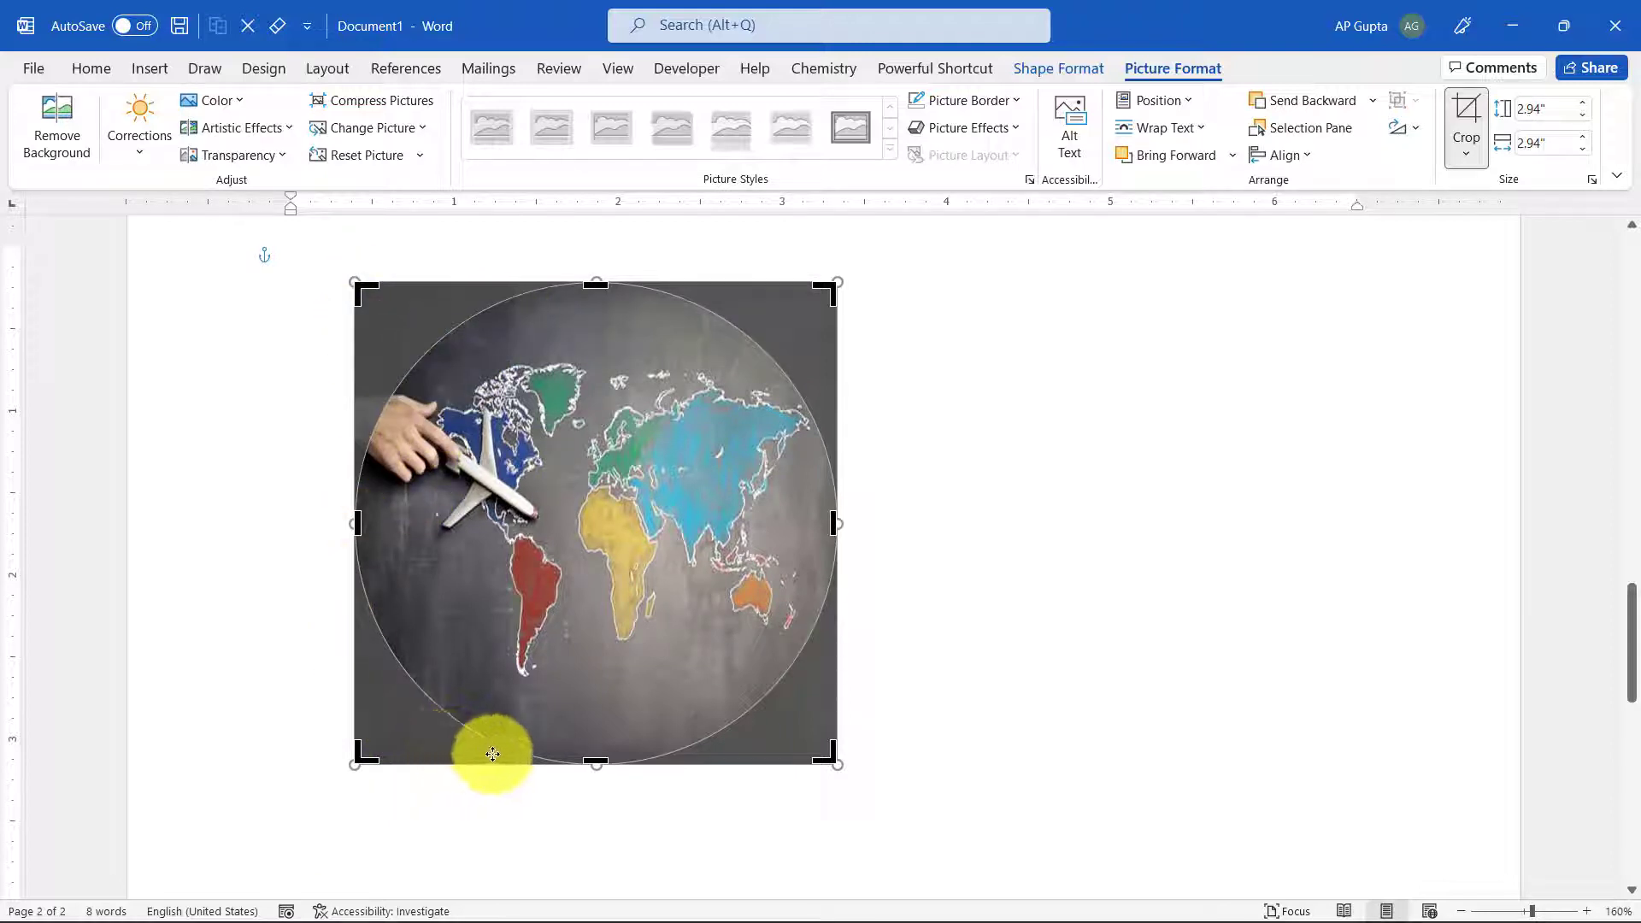
mouse_move(391, 355)
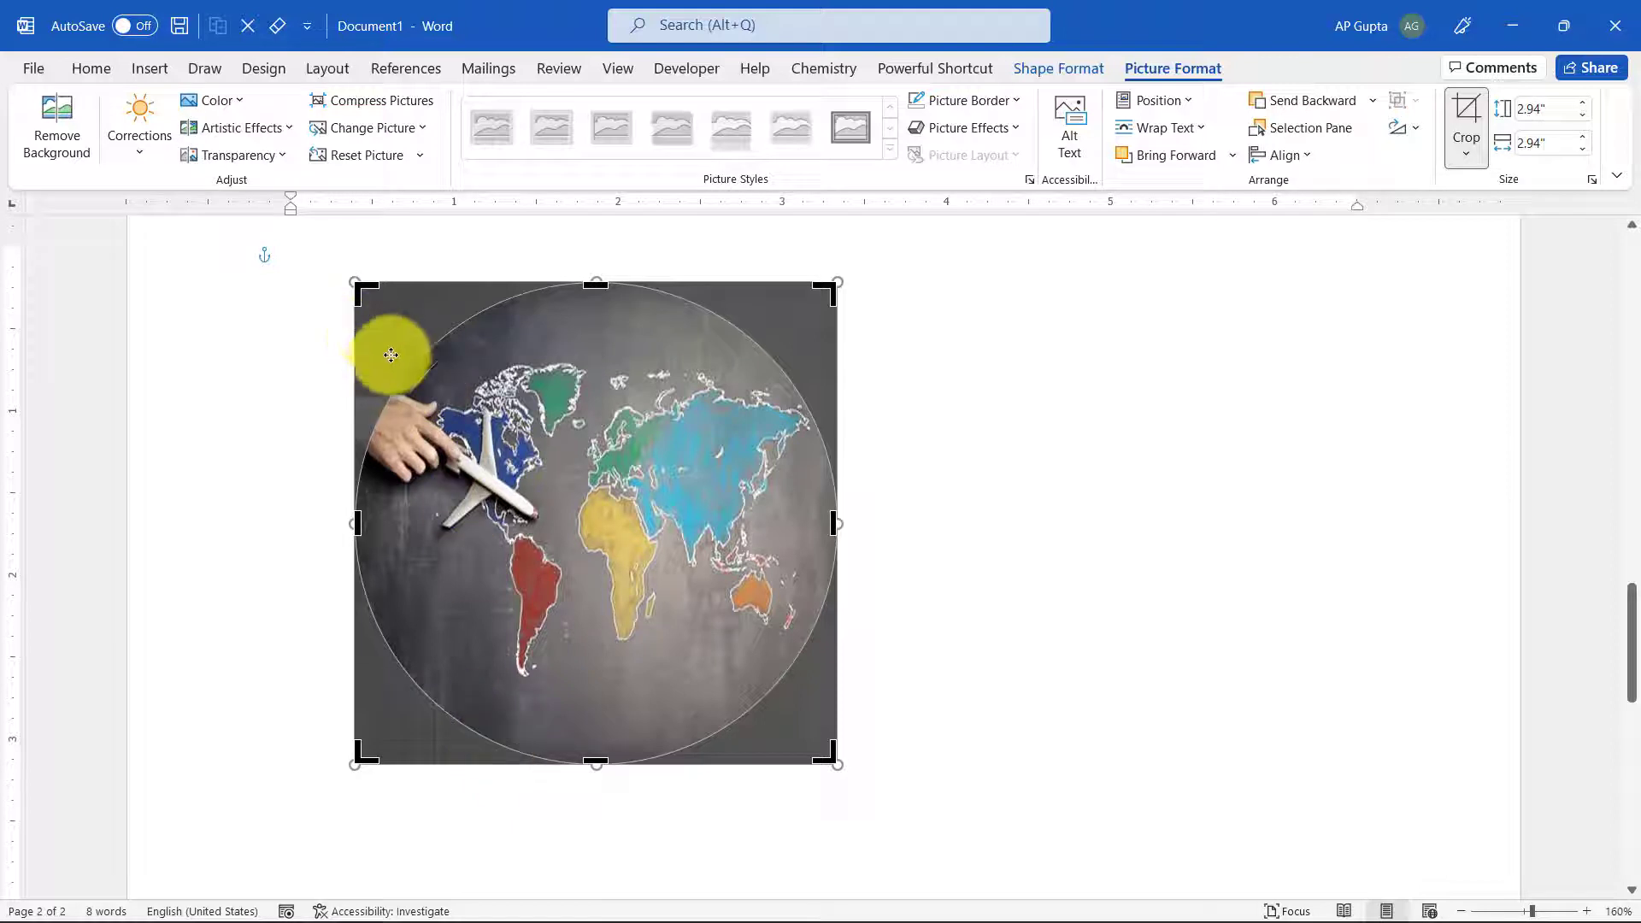
mouse_move(838, 280)
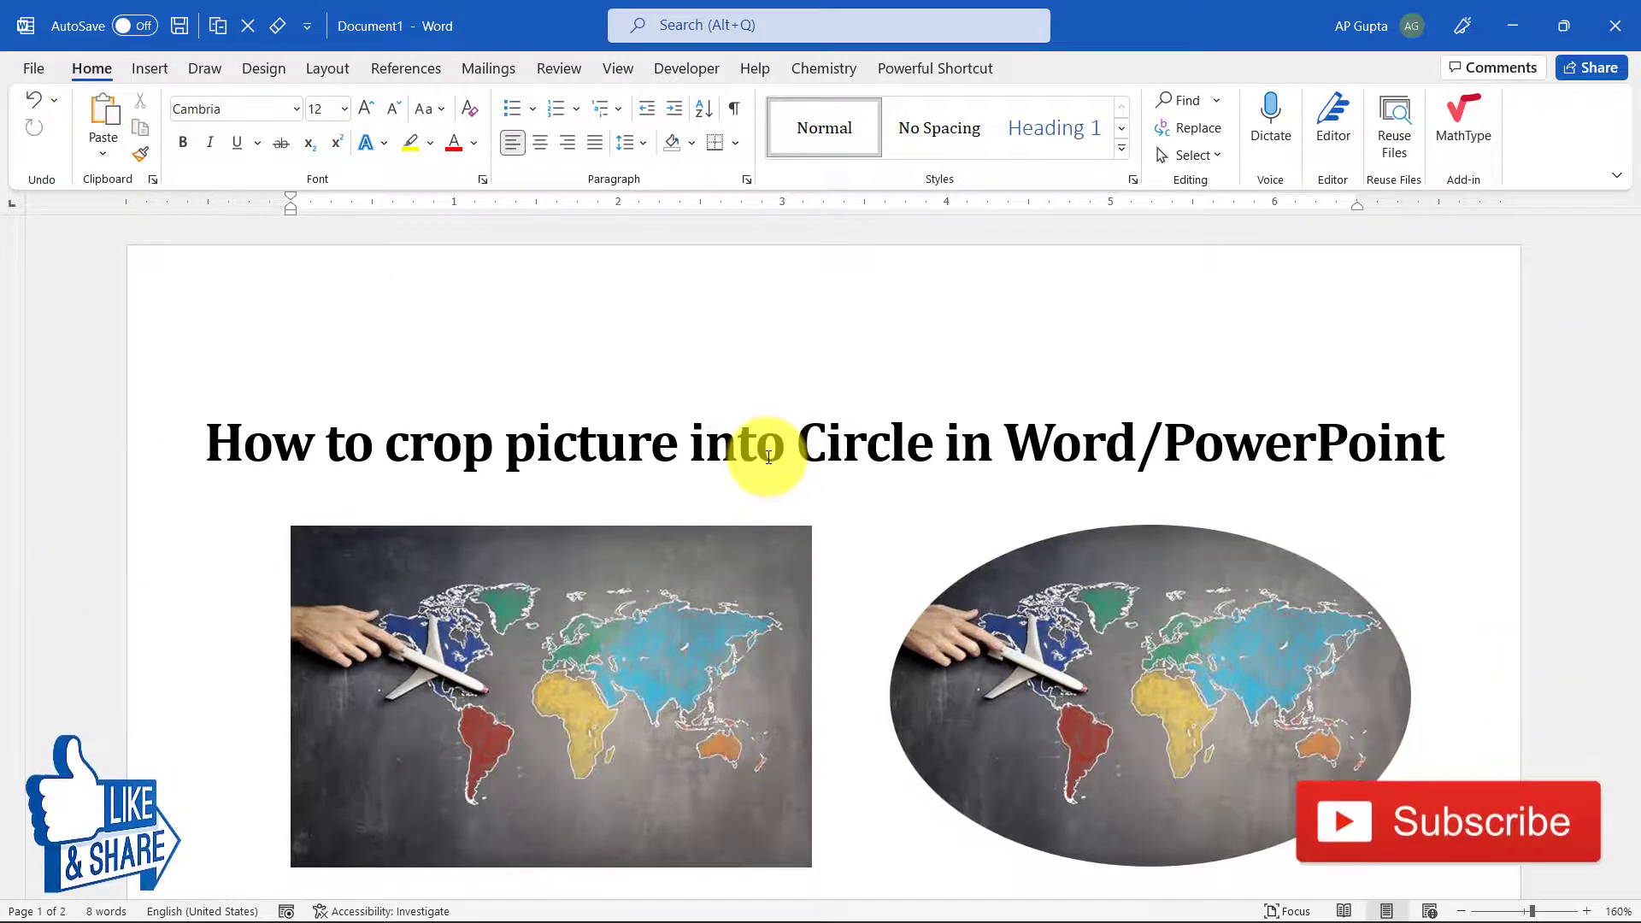
- Scroll the document to view the title and the rectangular and oval map examples
scroll(down, 3)
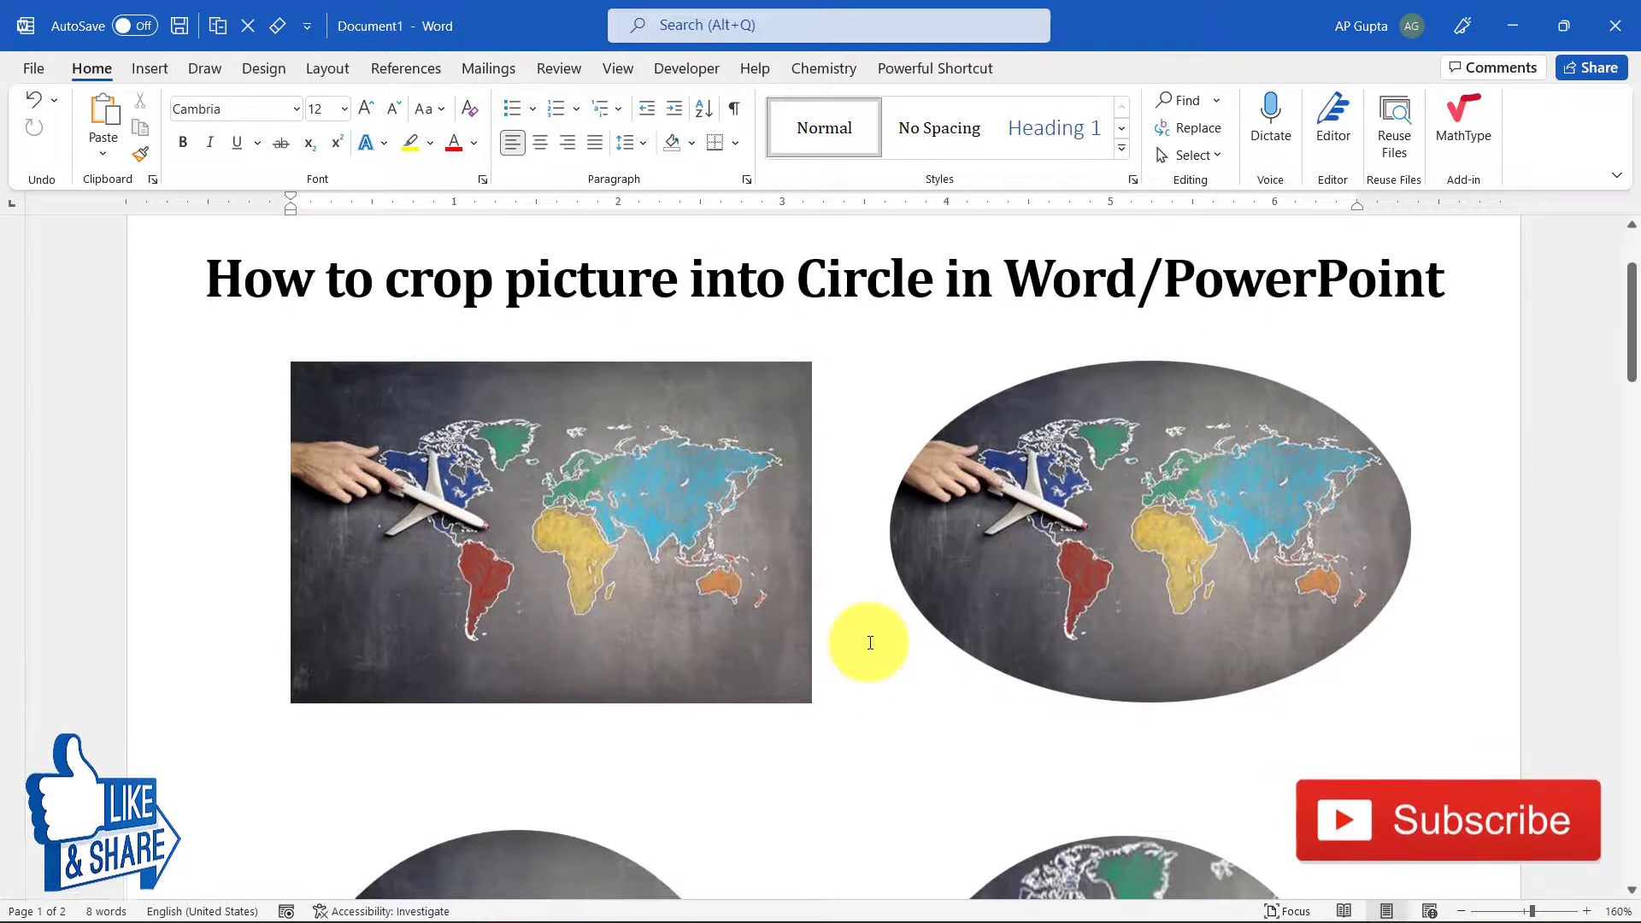